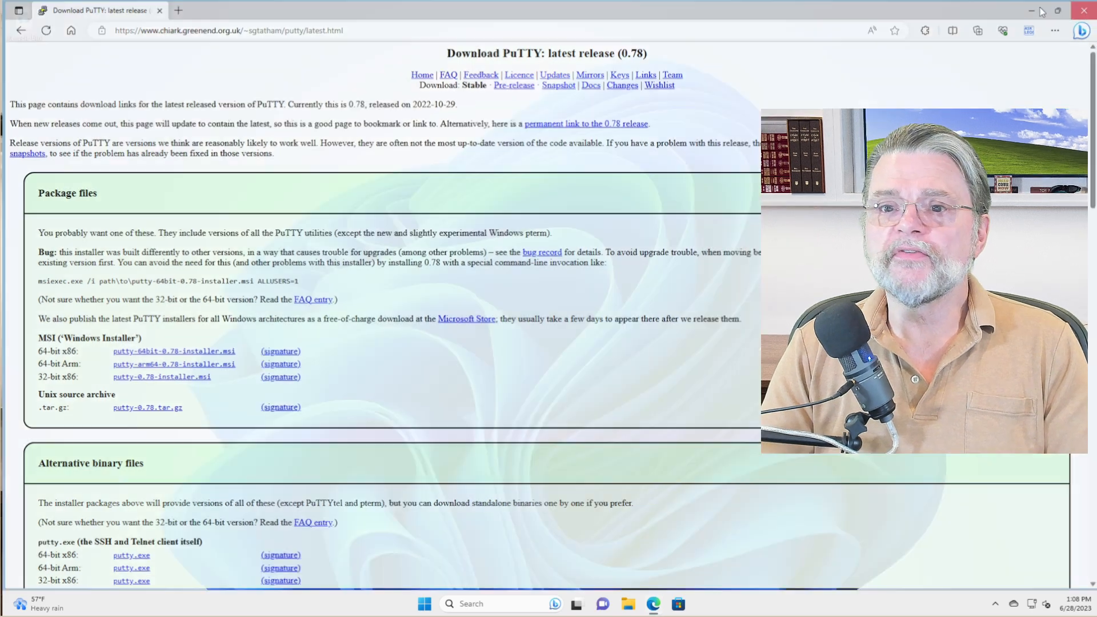
# Minimize the Edge window showing the PuTTY 0.78 download page
pyautogui.click(1083, 10)
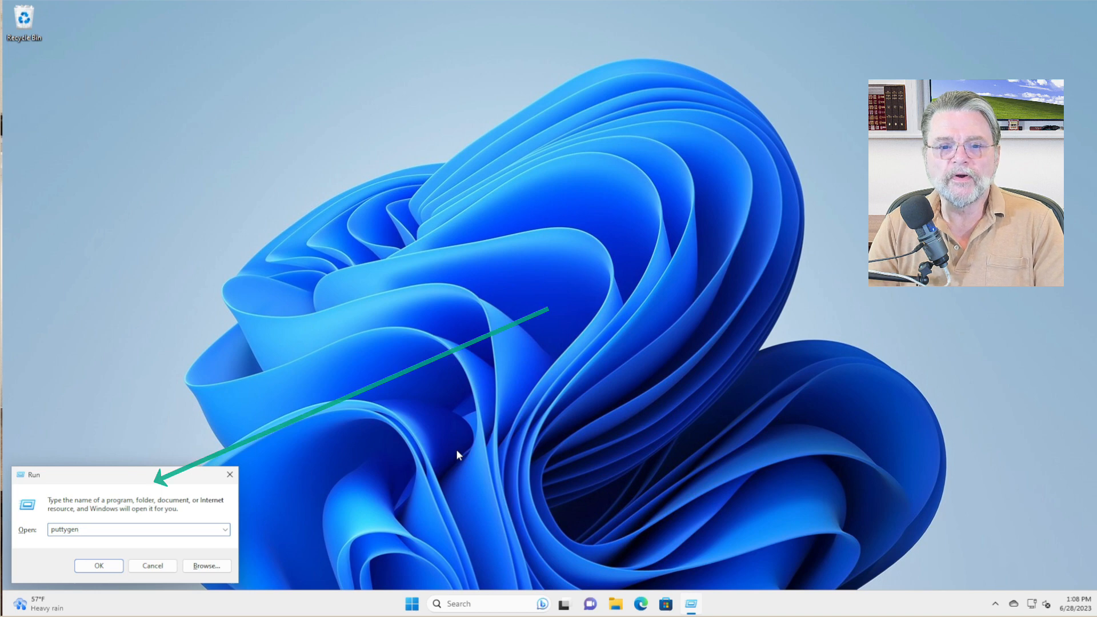
# Launch PuTTYgen from Run and start generating an RSA 2048-bit key
pyautogui.click(97, 566)
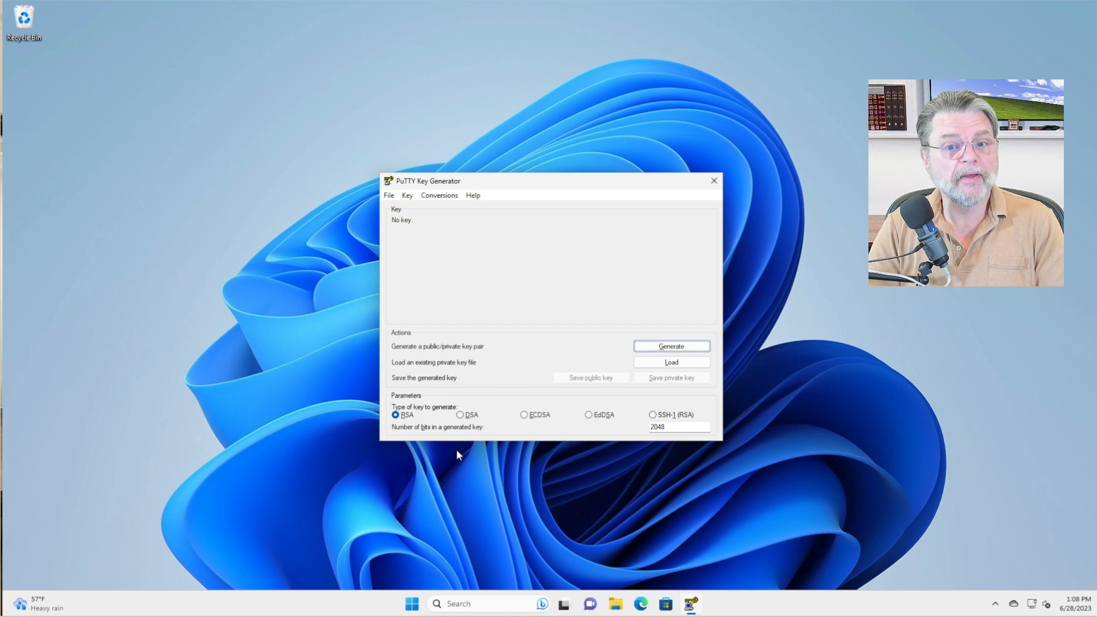
pyautogui.moveTo(748, 265)
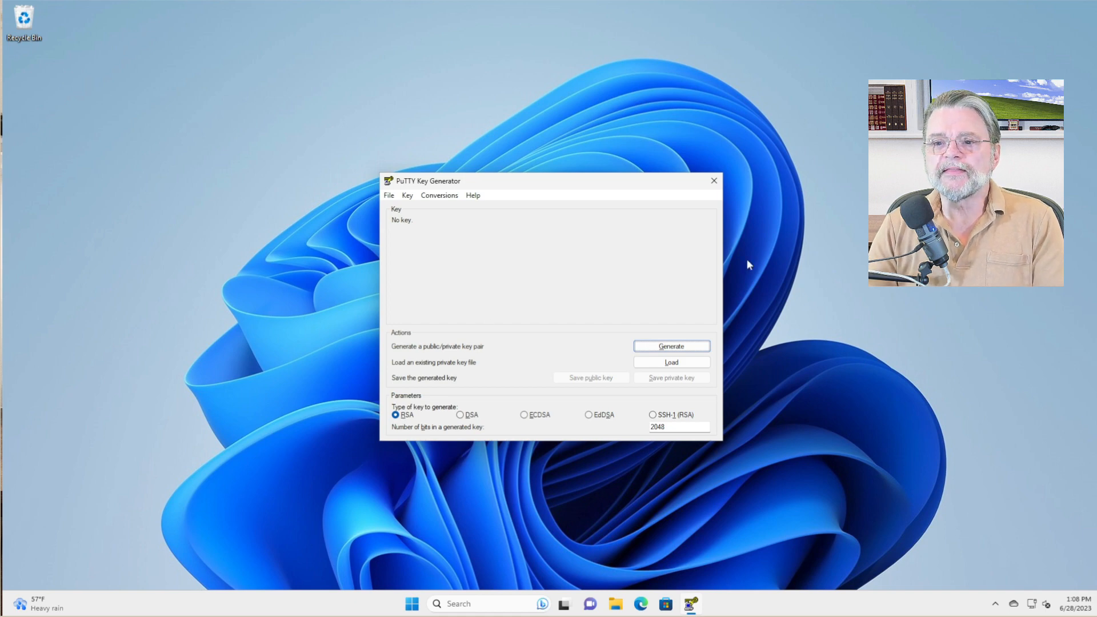
pyautogui.moveTo(908, 345)
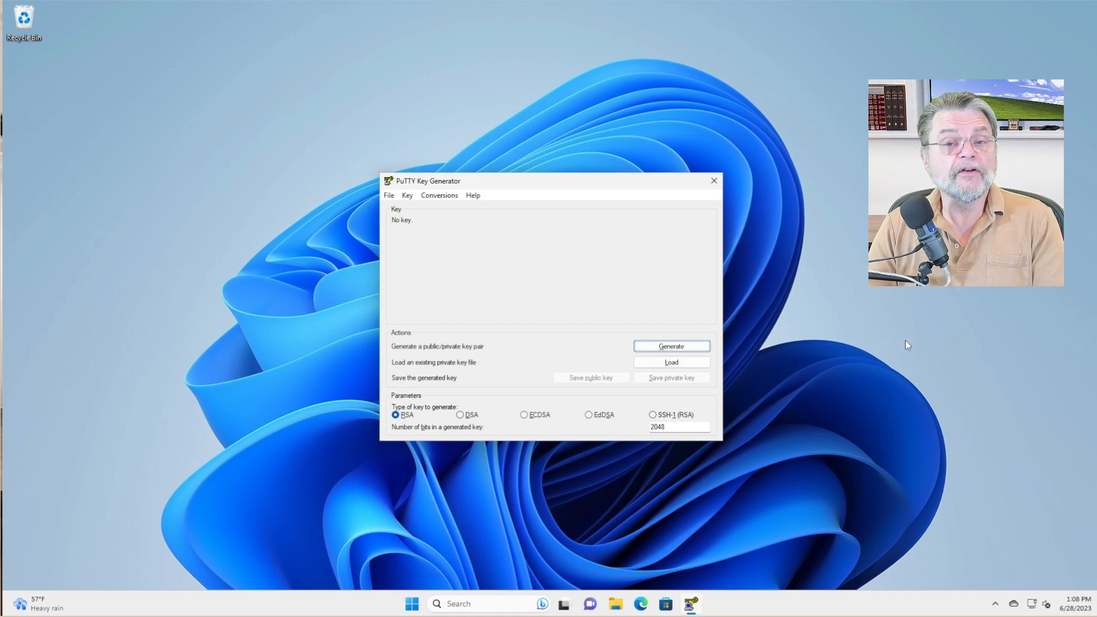
pyautogui.moveTo(925, 363)
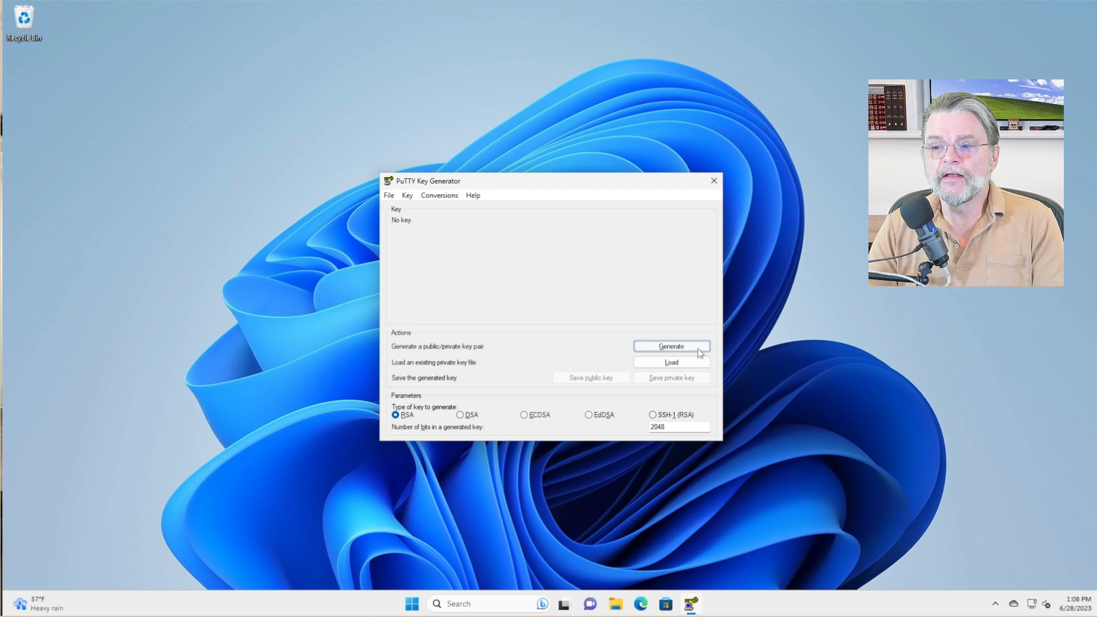
pyautogui.click(672, 346)
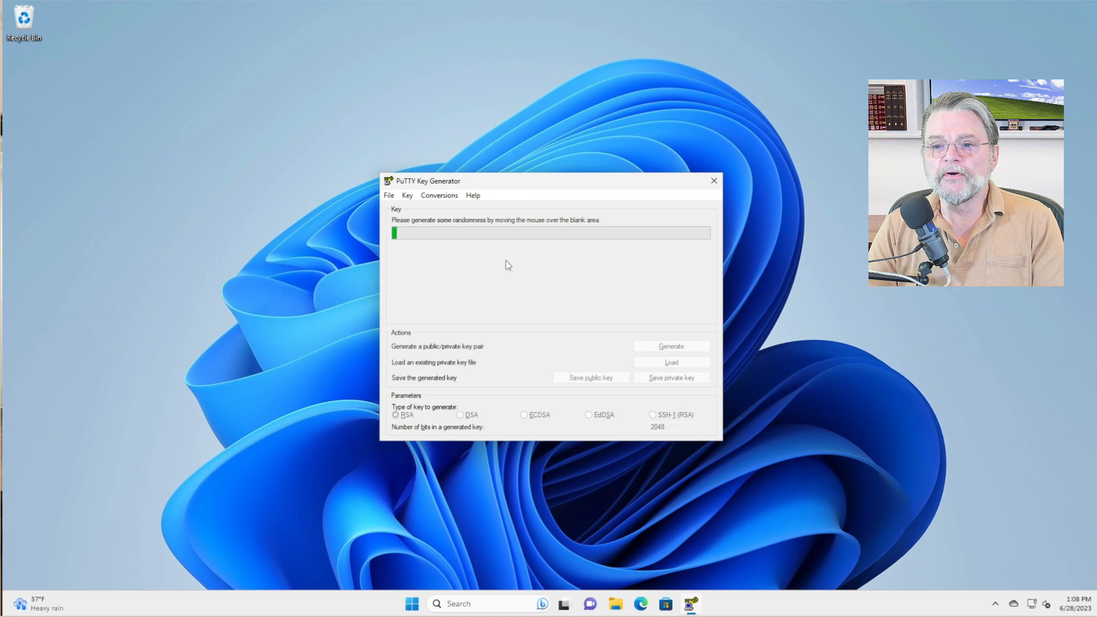
pyautogui.moveTo(508, 229)
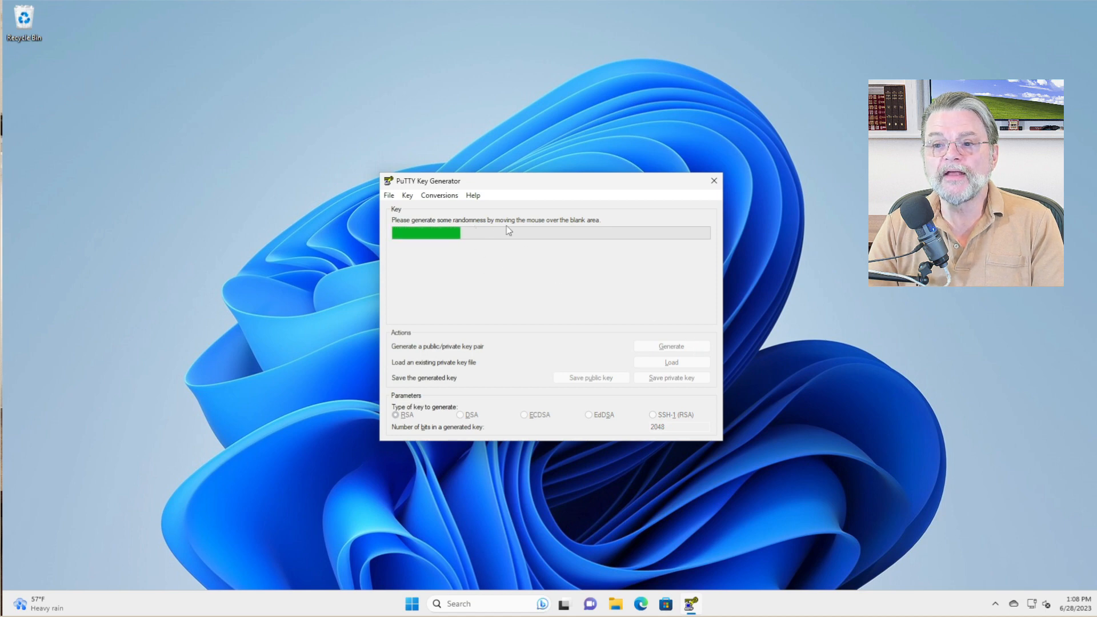
pyautogui.moveTo(511, 271)
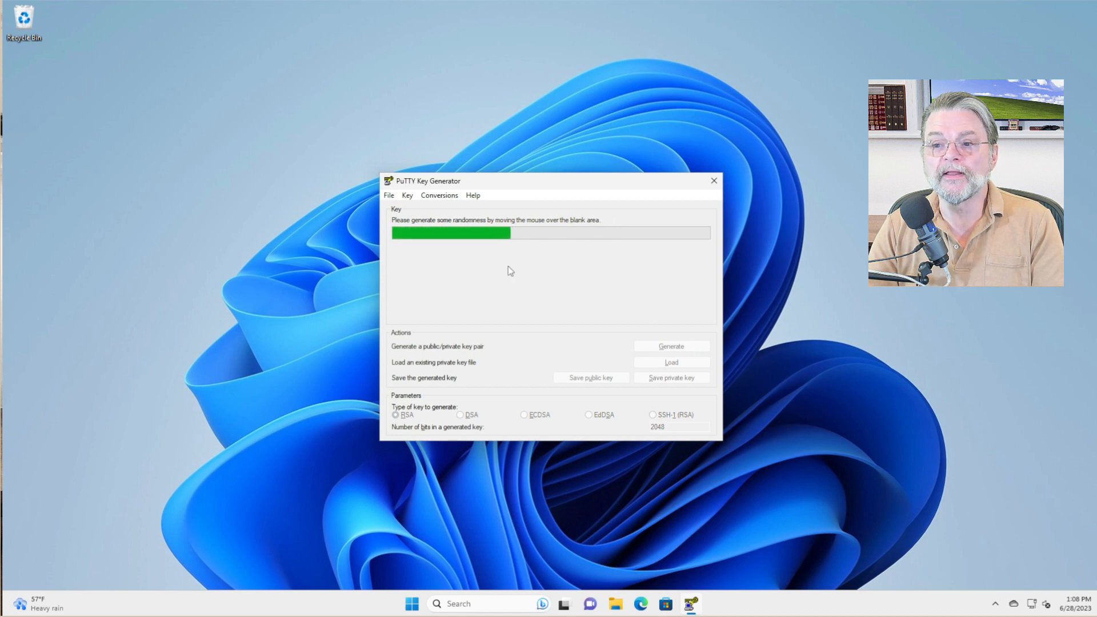
pyautogui.moveTo(544, 312)
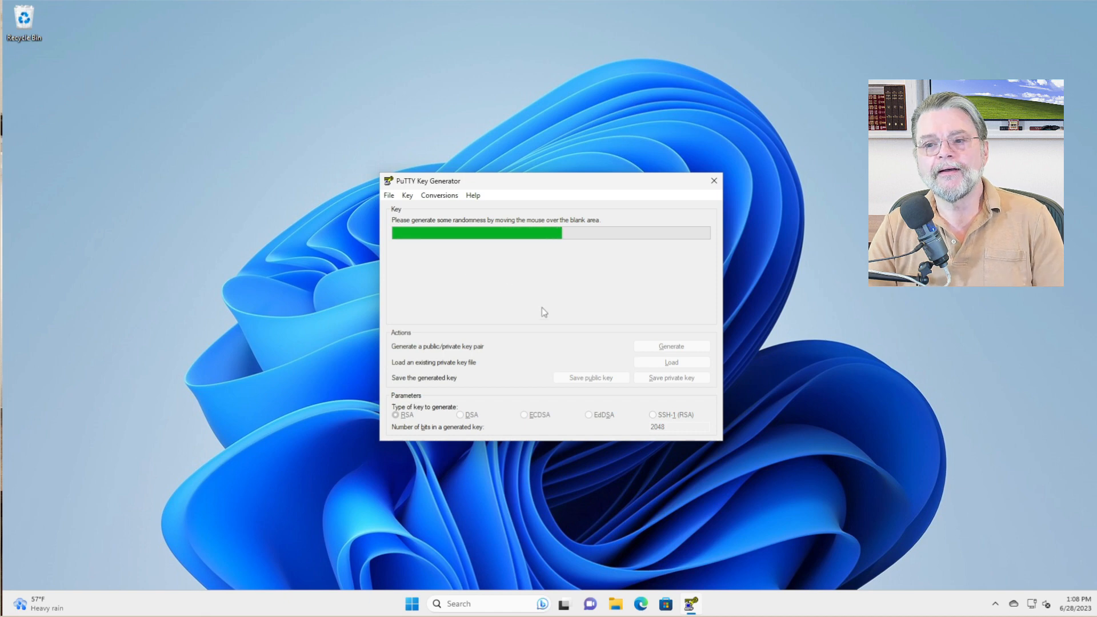
pyautogui.moveTo(587, 285)
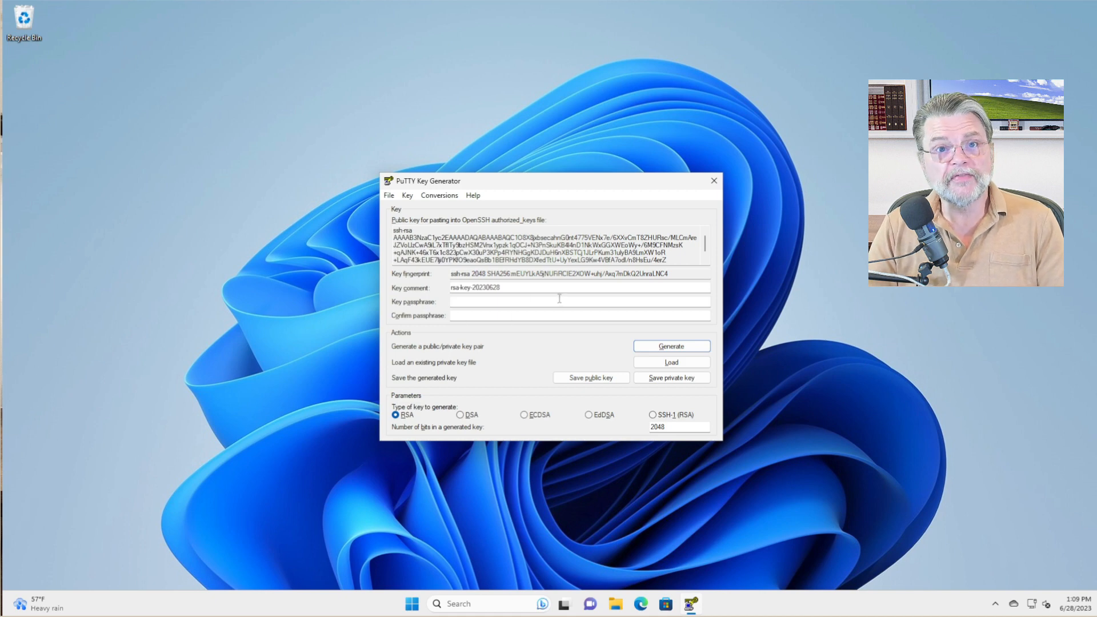
# Type the key passphrase into the Key passphrase and Confirm fields
pyautogui.click(554, 301)
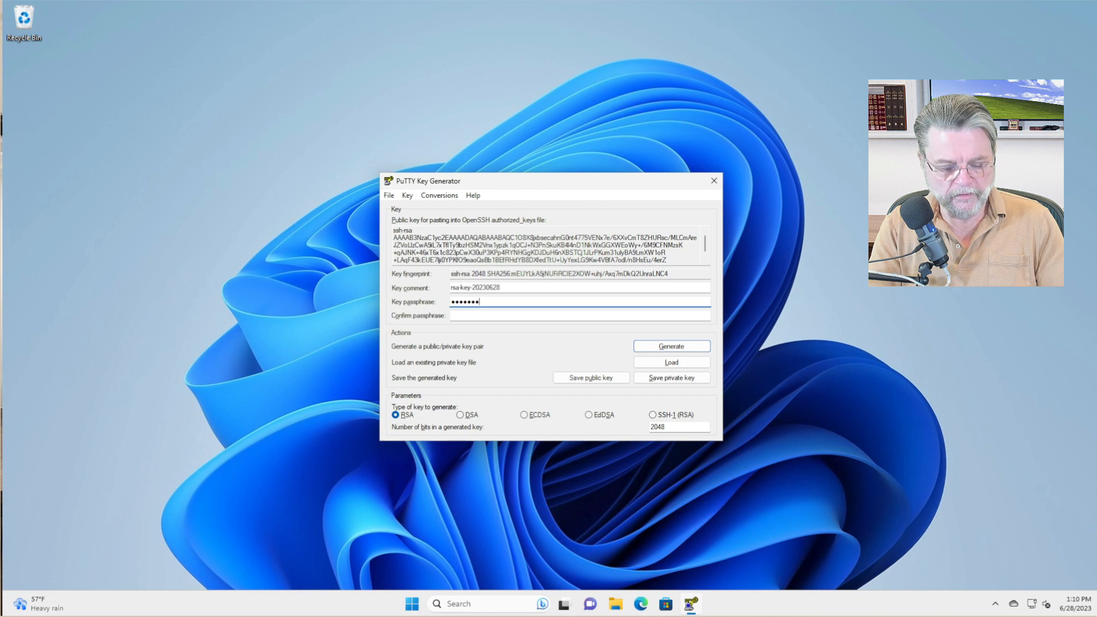
pyautogui.write('•••••')
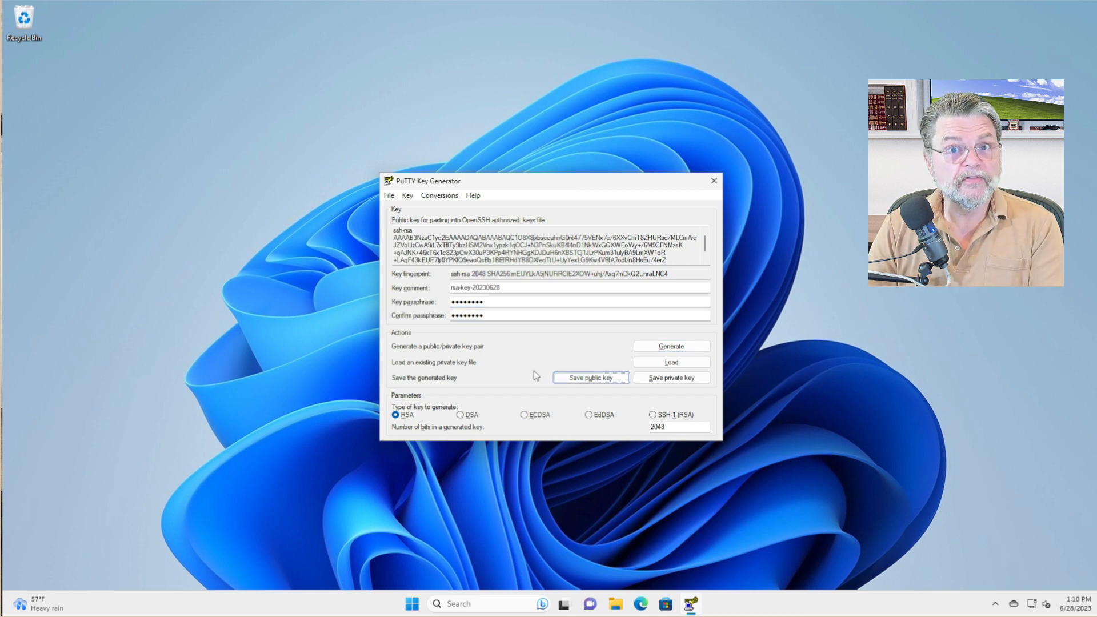
# Save the public key file as leo.pub under C:\Users\<user>\Documents
pyautogui.click(591, 377)
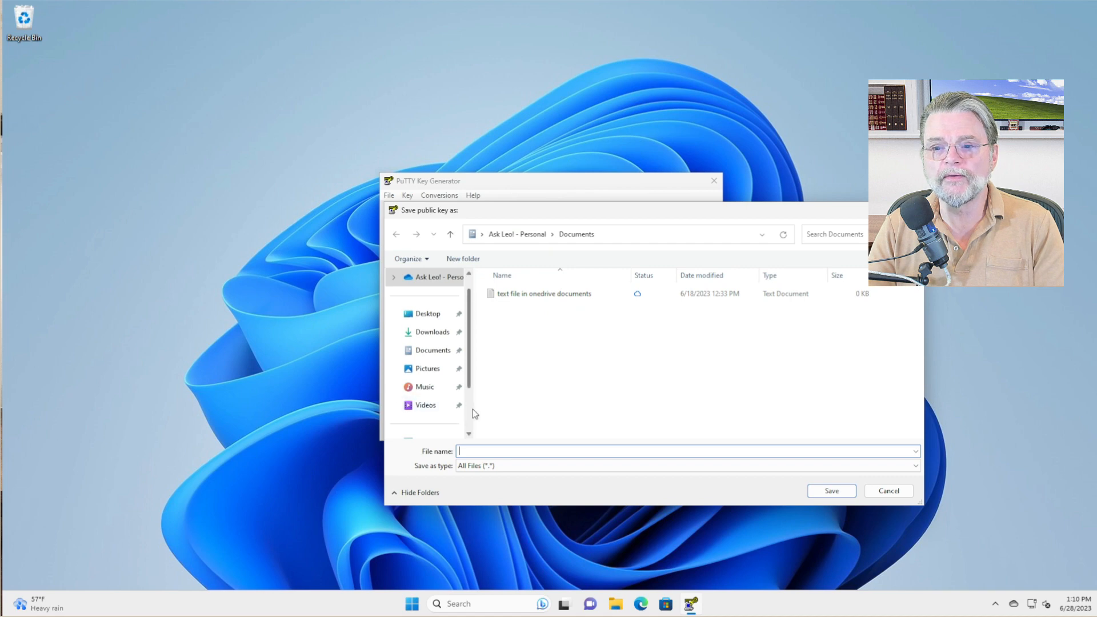
pyautogui.click(435, 387)
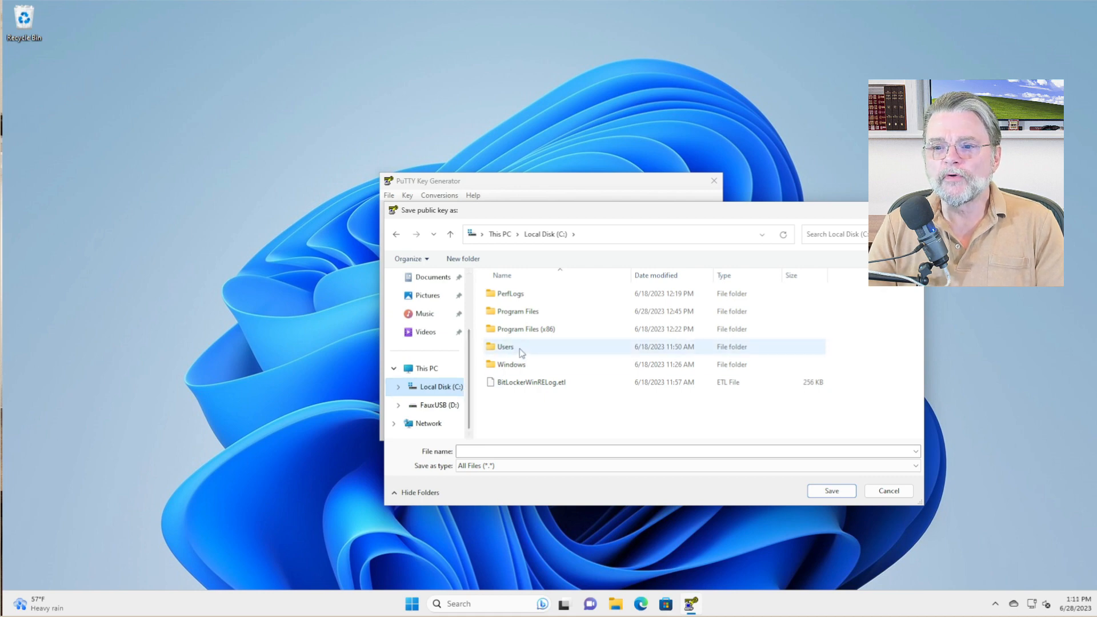
pyautogui.doubleClick(505, 346)
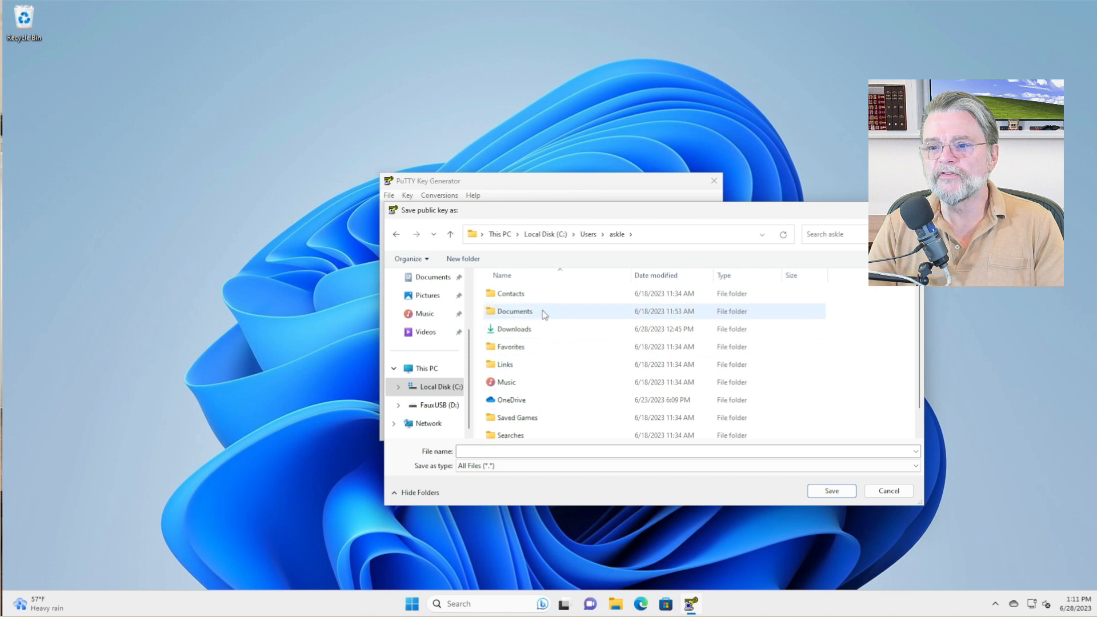
pyautogui.doubleClick(513, 310)
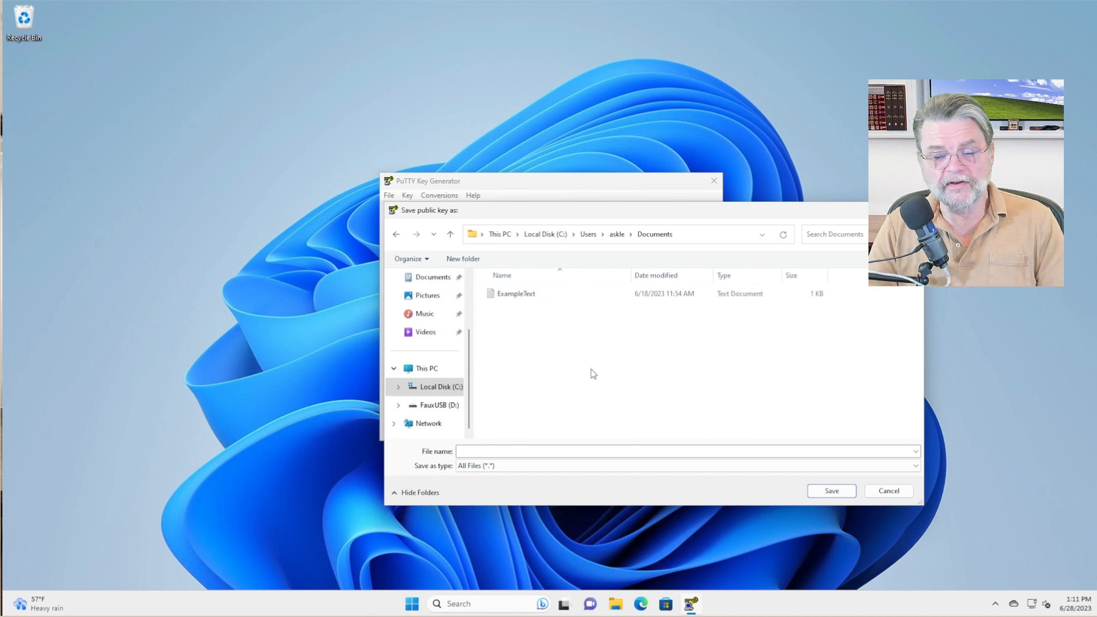
pyautogui.click(589, 449)
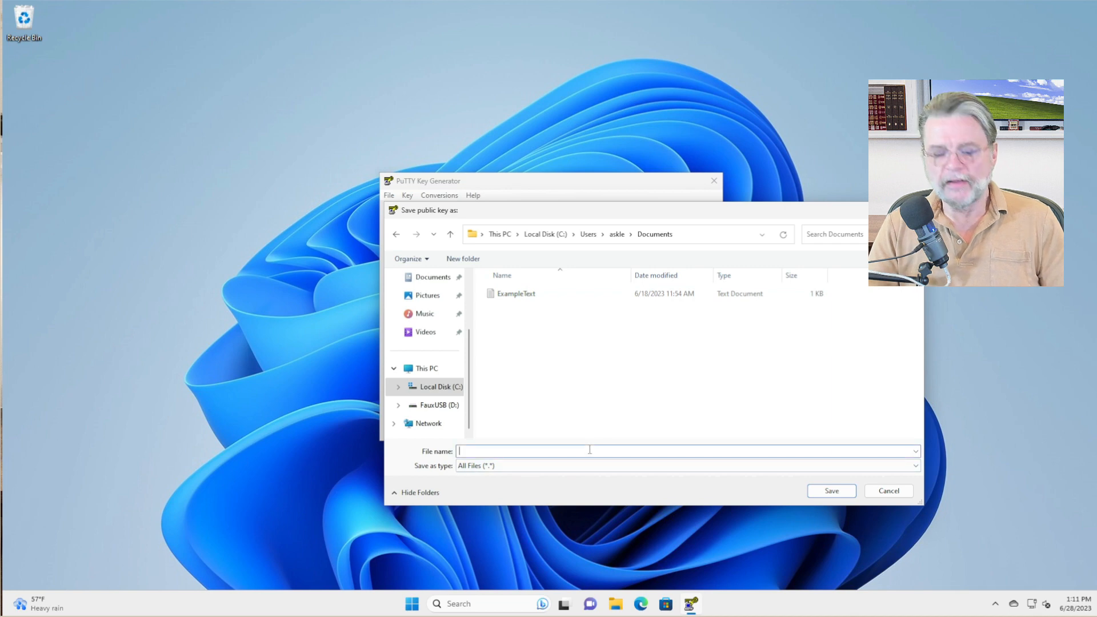
pyautogui.write('leo.pub')
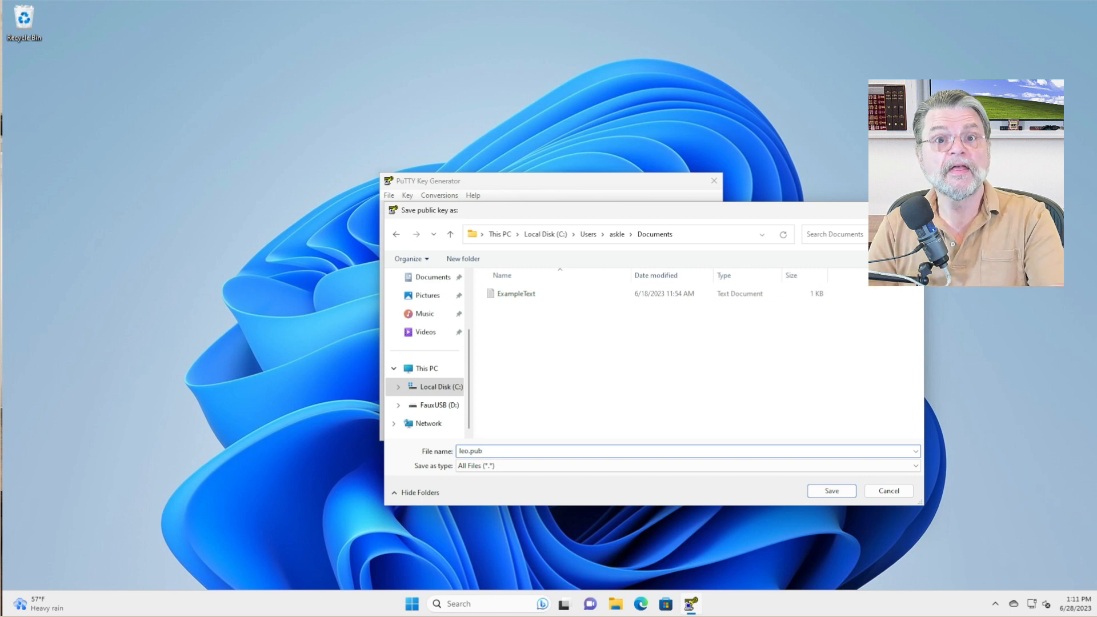
pyautogui.click(831, 490)
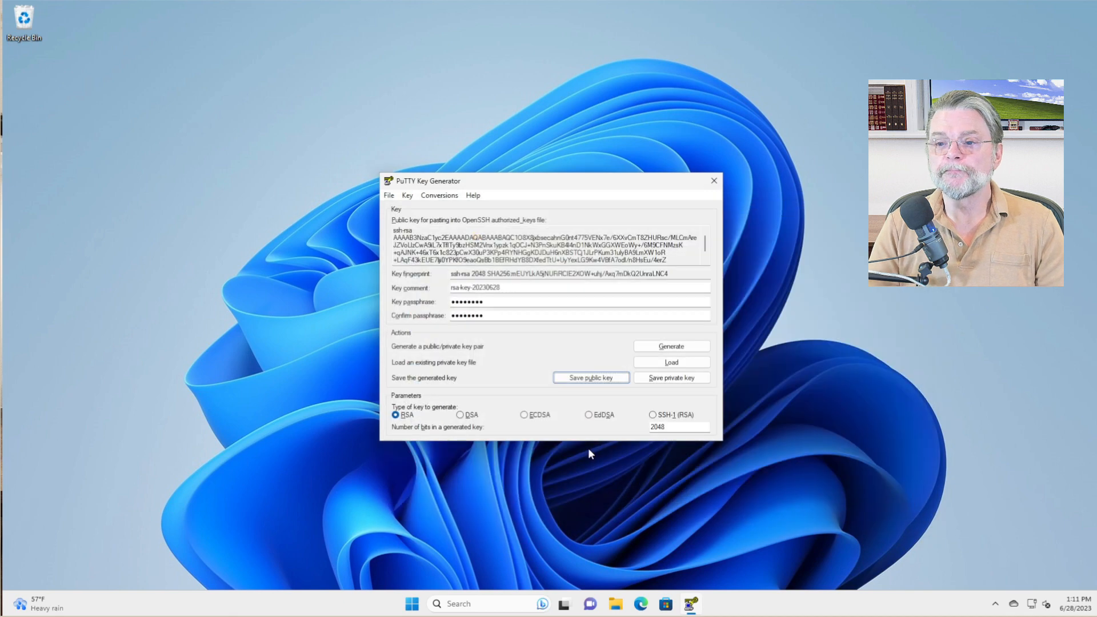
pyautogui.click(671, 377)
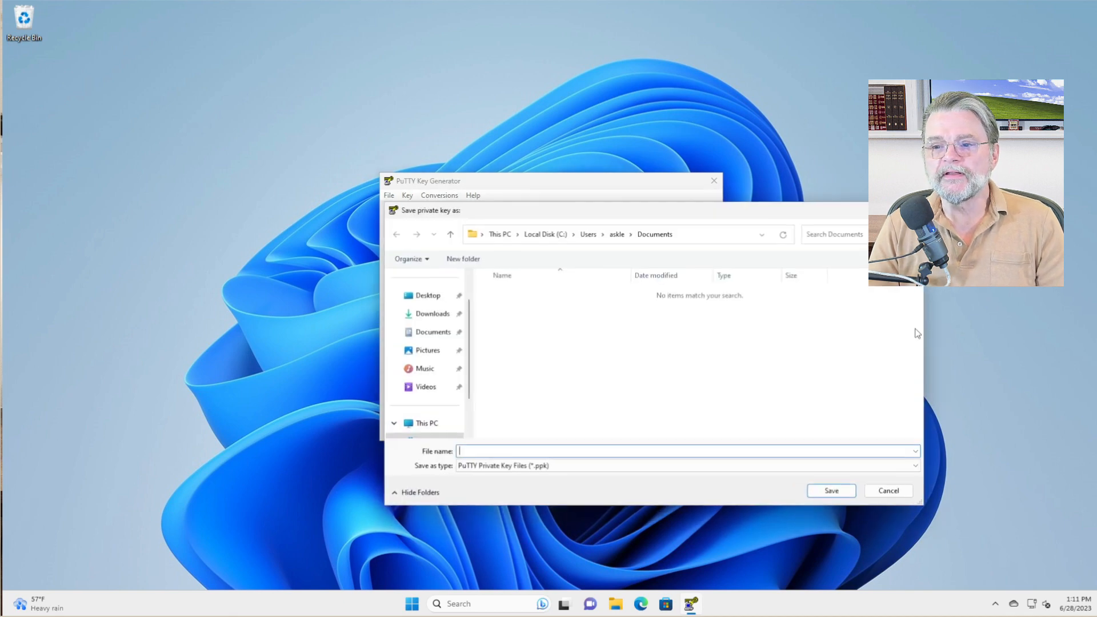
pyautogui.moveTo(573, 253)
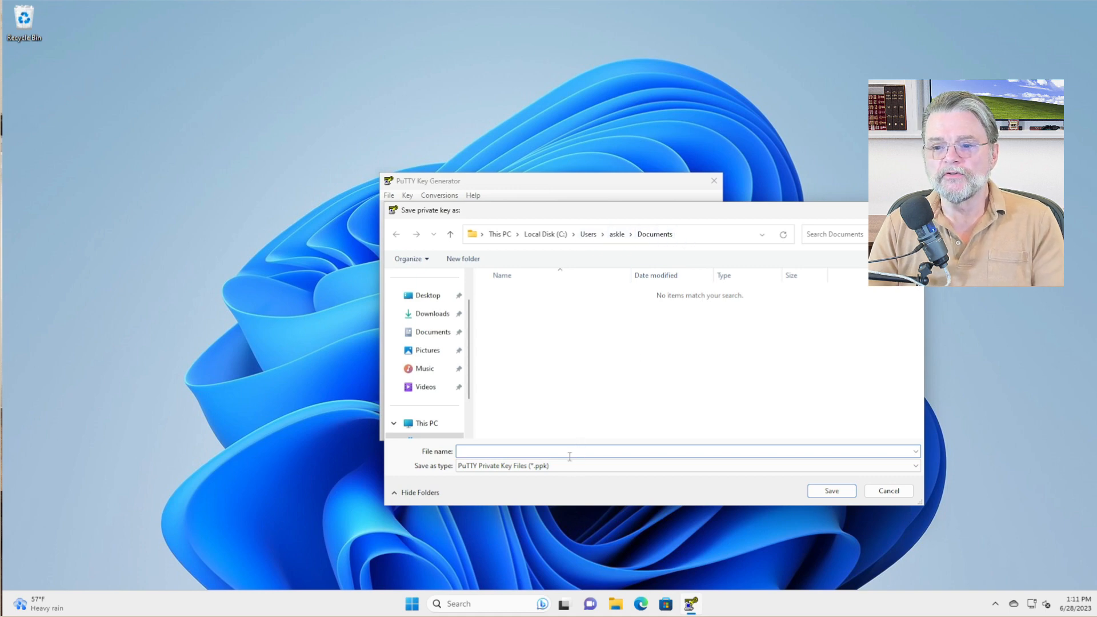
pyautogui.click(532, 452)
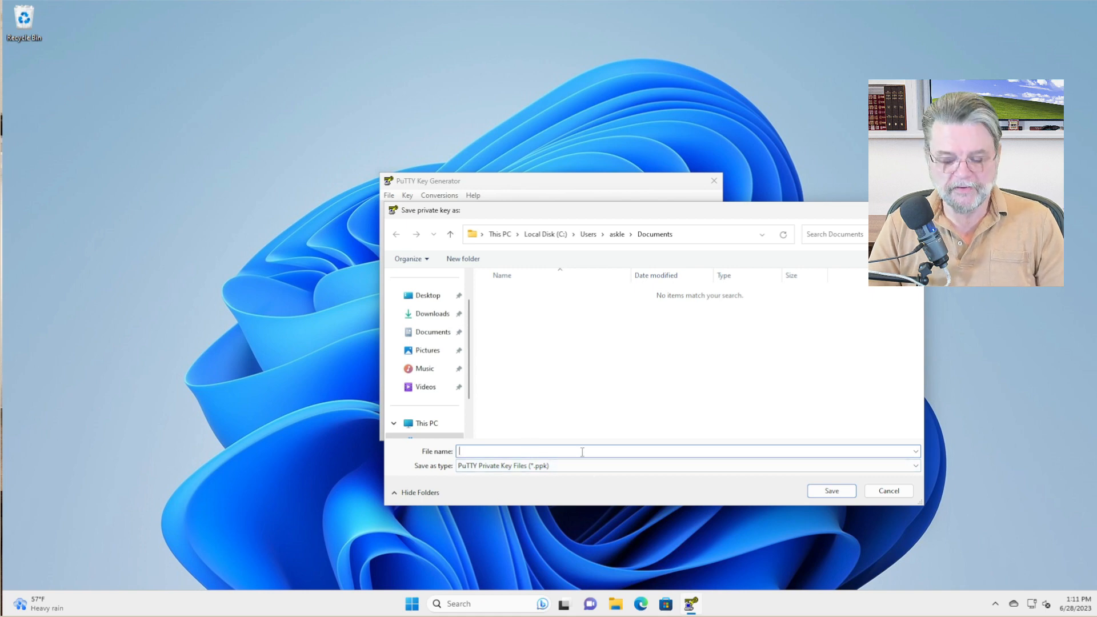
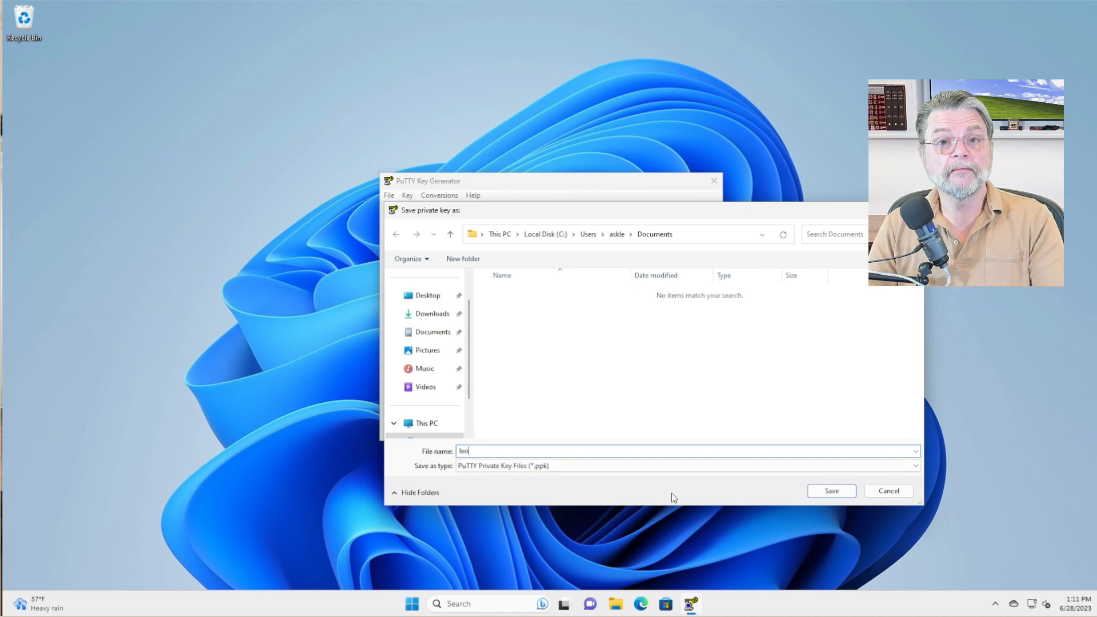
pyautogui.moveTo(683, 498)
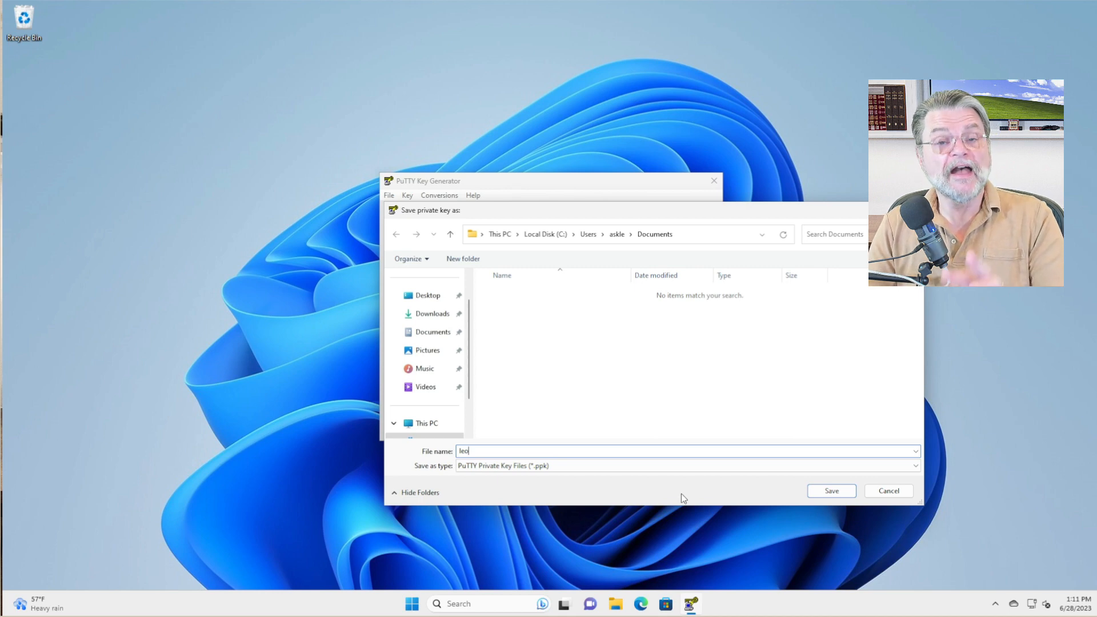
pyautogui.moveTo(725, 507)
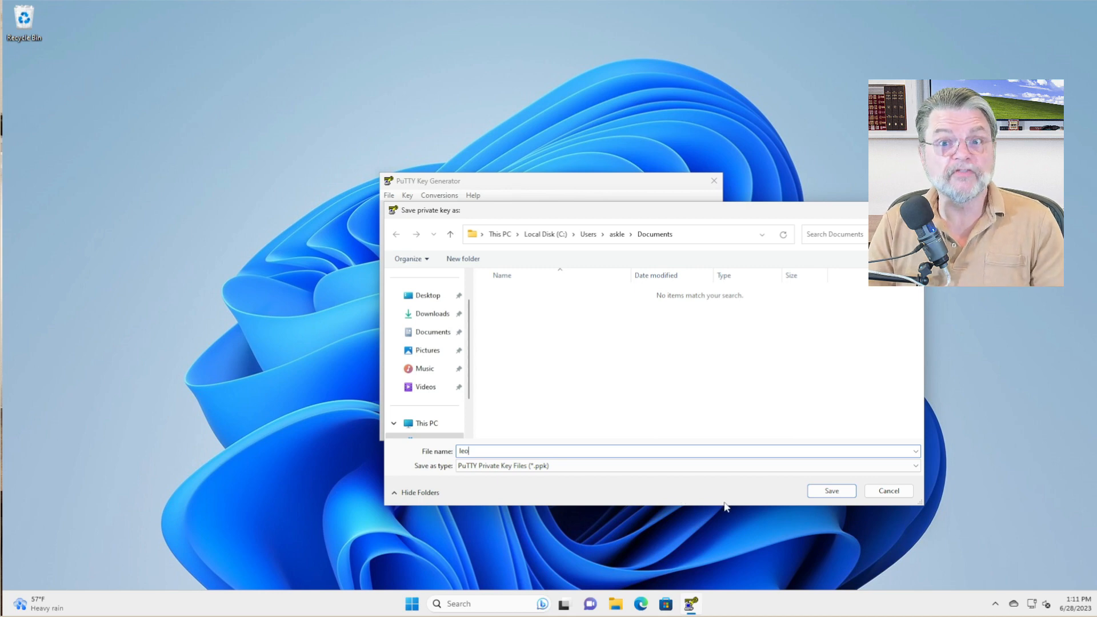
pyautogui.click(831, 491)
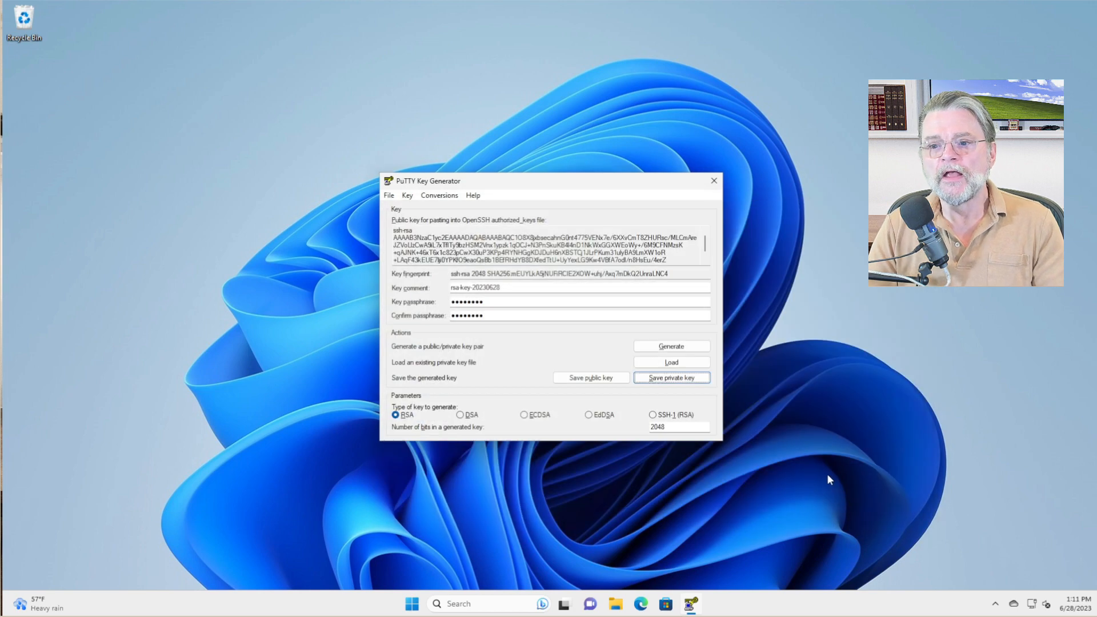
pyautogui.moveTo(825, 470)
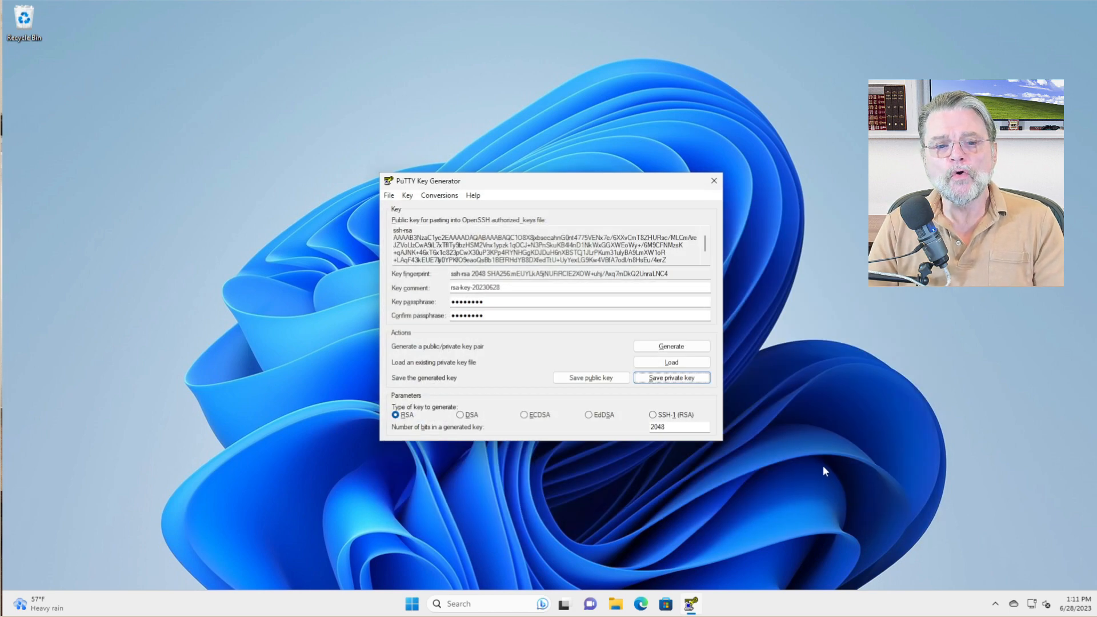
pyautogui.moveTo(585, 342)
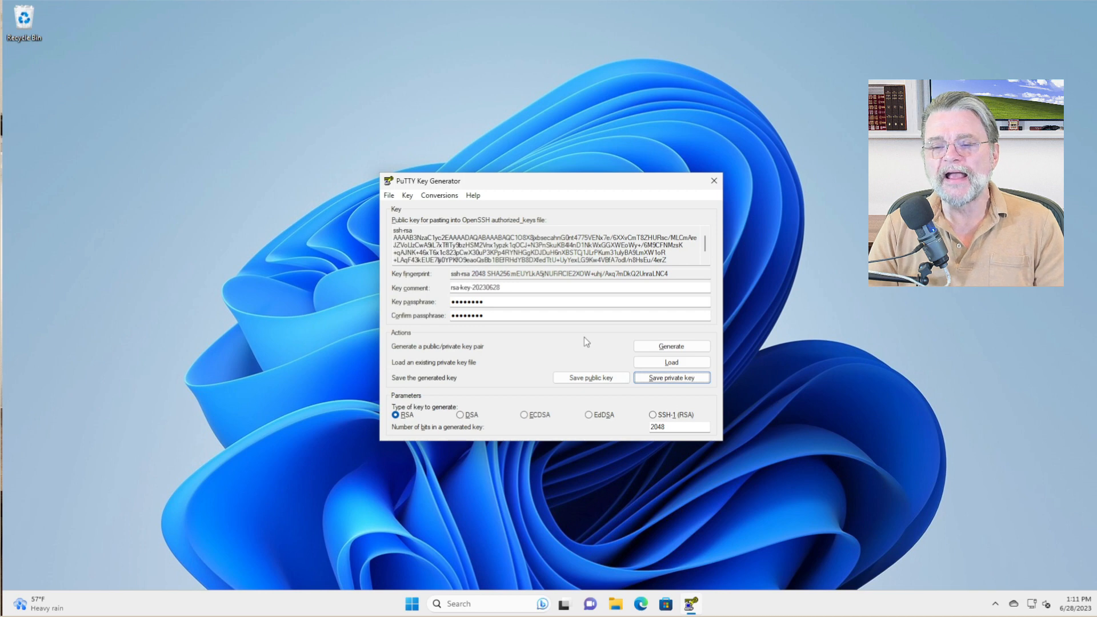
pyautogui.moveTo(553, 377)
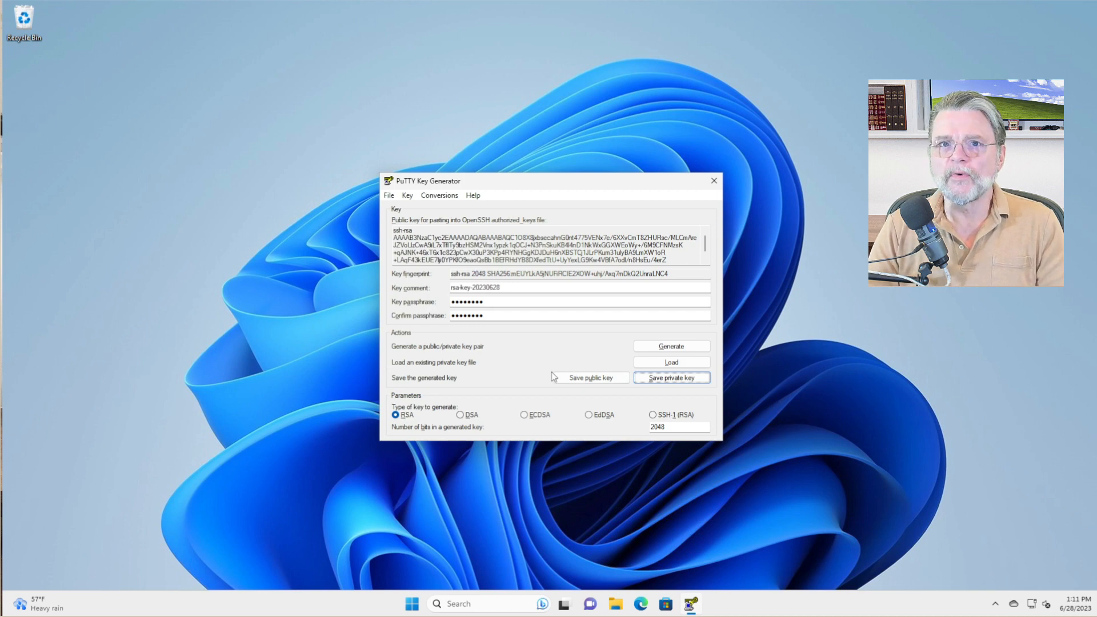
pyautogui.moveTo(550, 378)
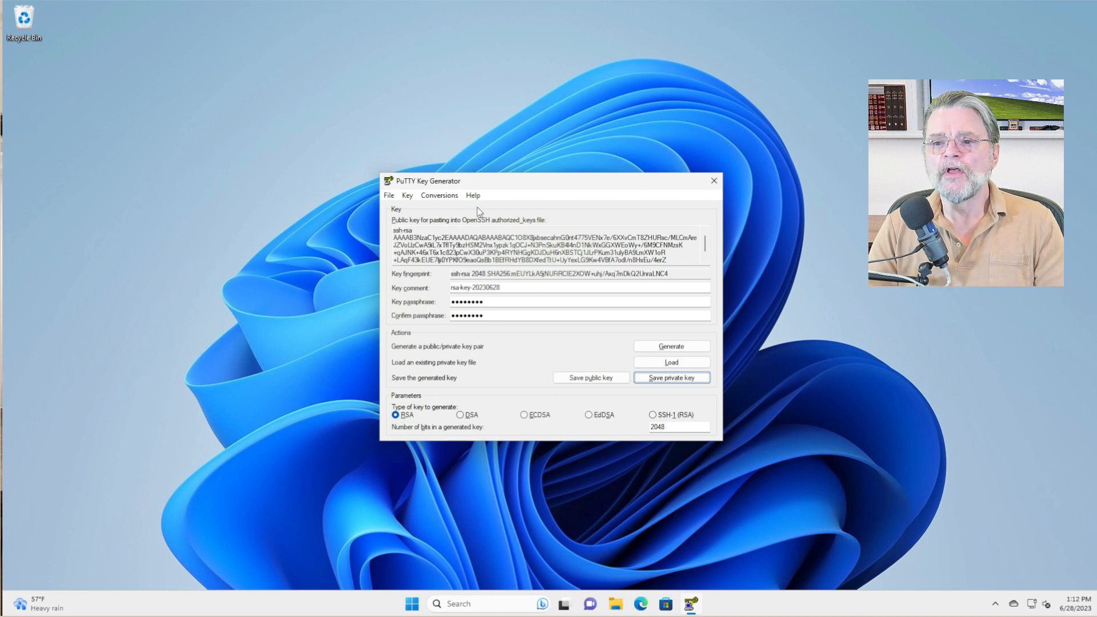
# Use Conversions > Export OpenSSH key to save the key as leo.key
pyautogui.click(439, 196)
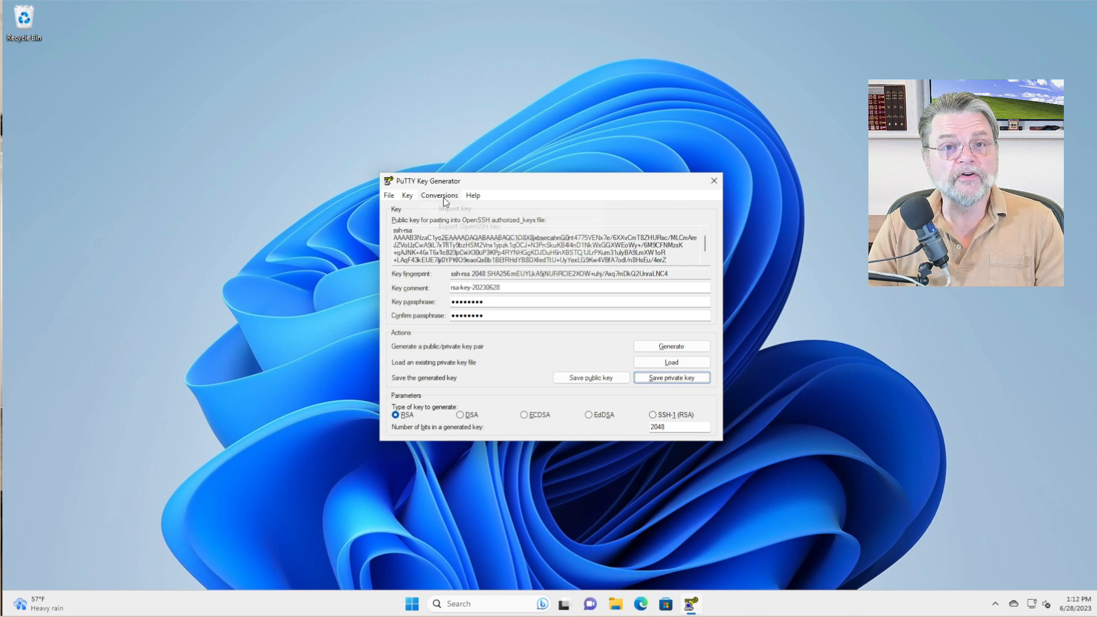
pyautogui.click(439, 195)
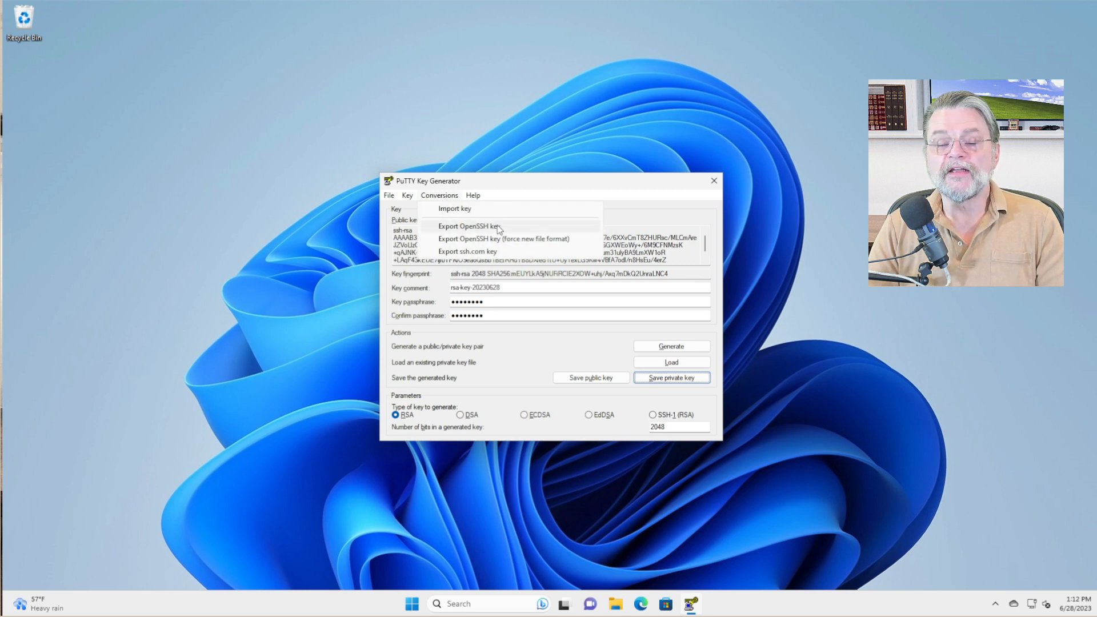
pyautogui.click(671, 377)
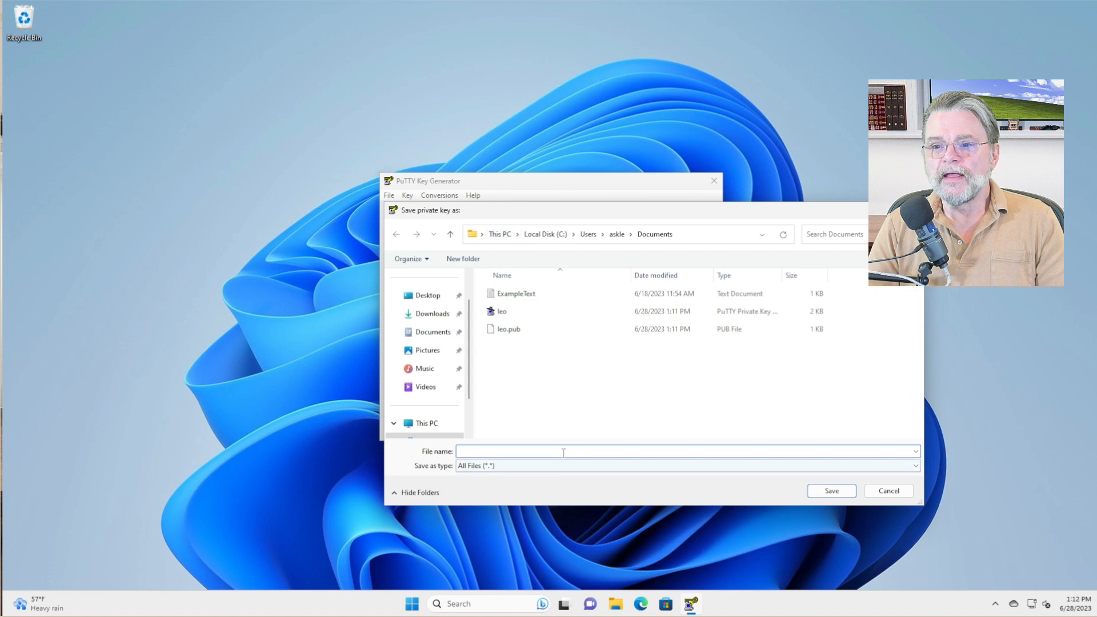
pyautogui.click(564, 451)
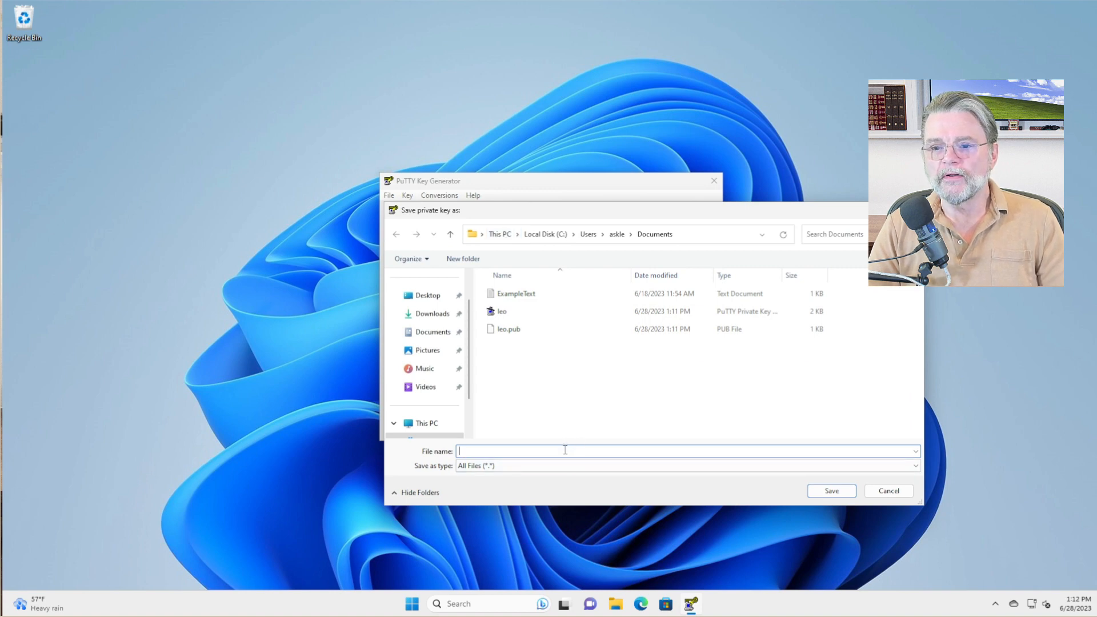
pyautogui.write('leo.key')
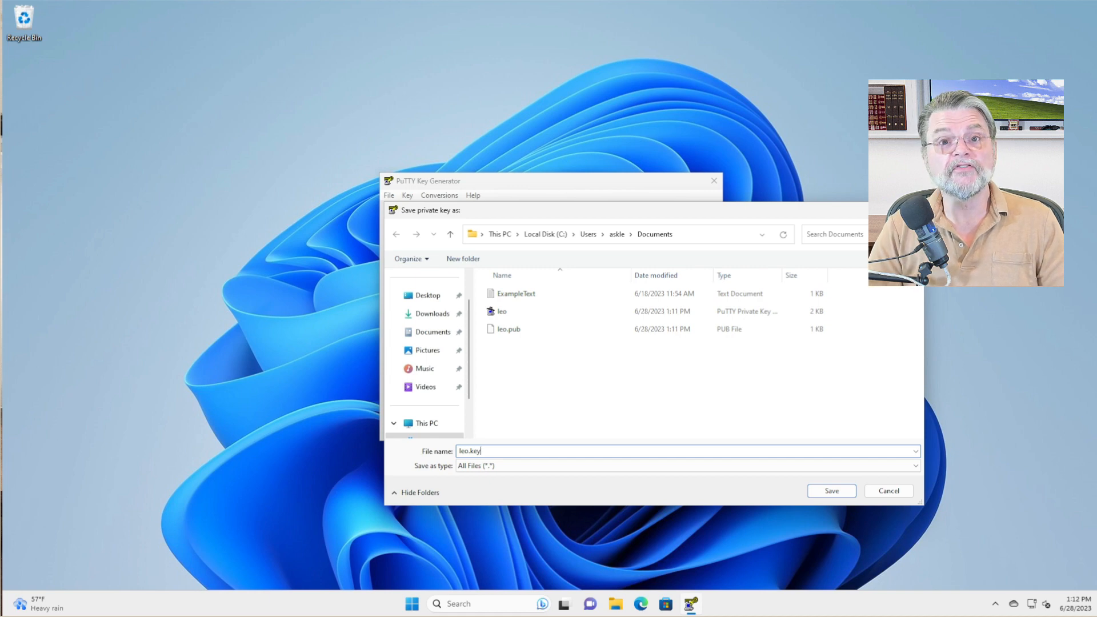
pyautogui.click(832, 491)
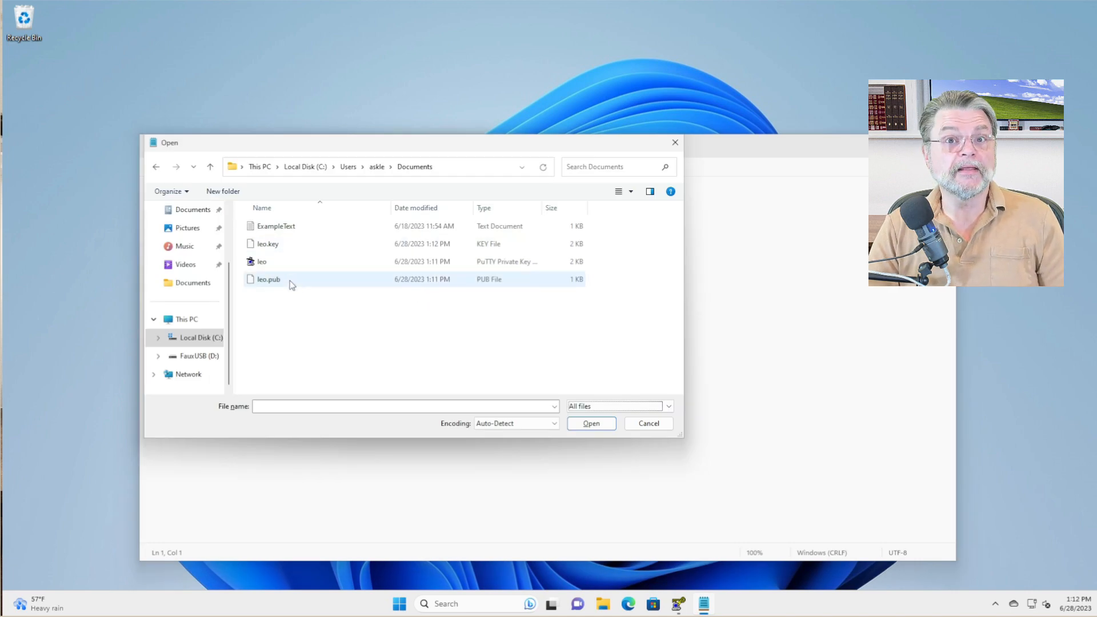
pyautogui.moveTo(290, 286)
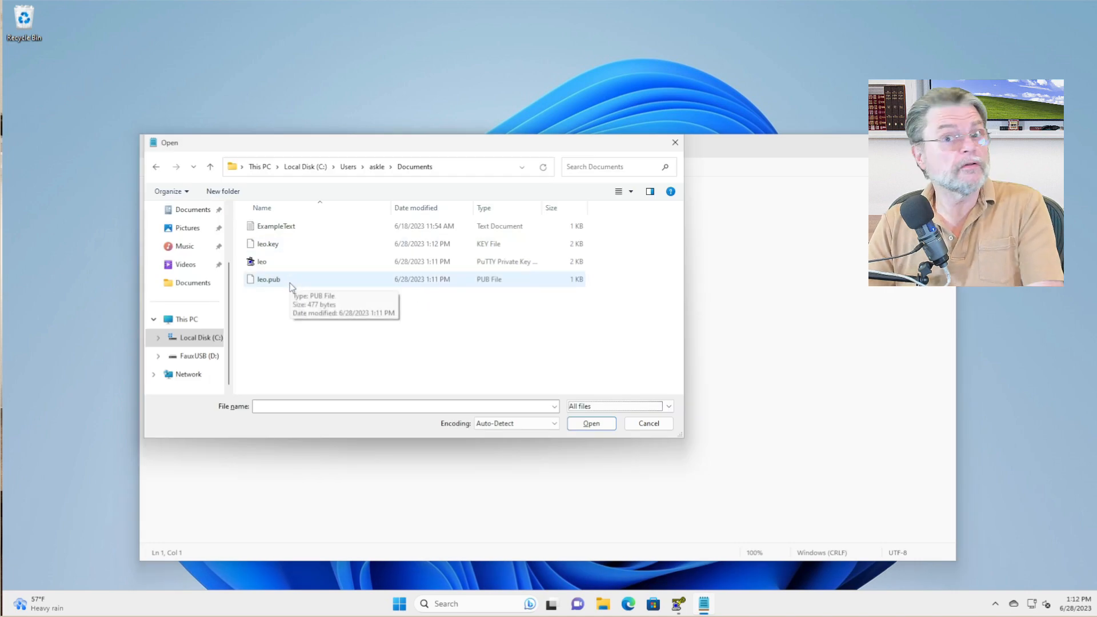
# Select leo.pub in Documents and open it in Notepad
pyautogui.click(267, 278)
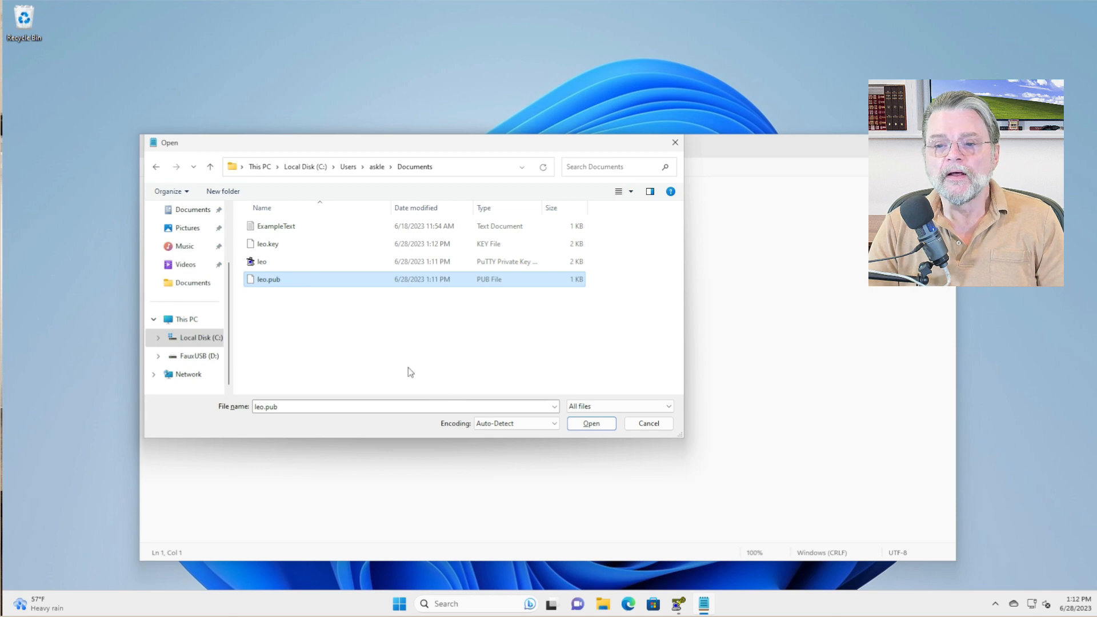
pyautogui.click(591, 423)
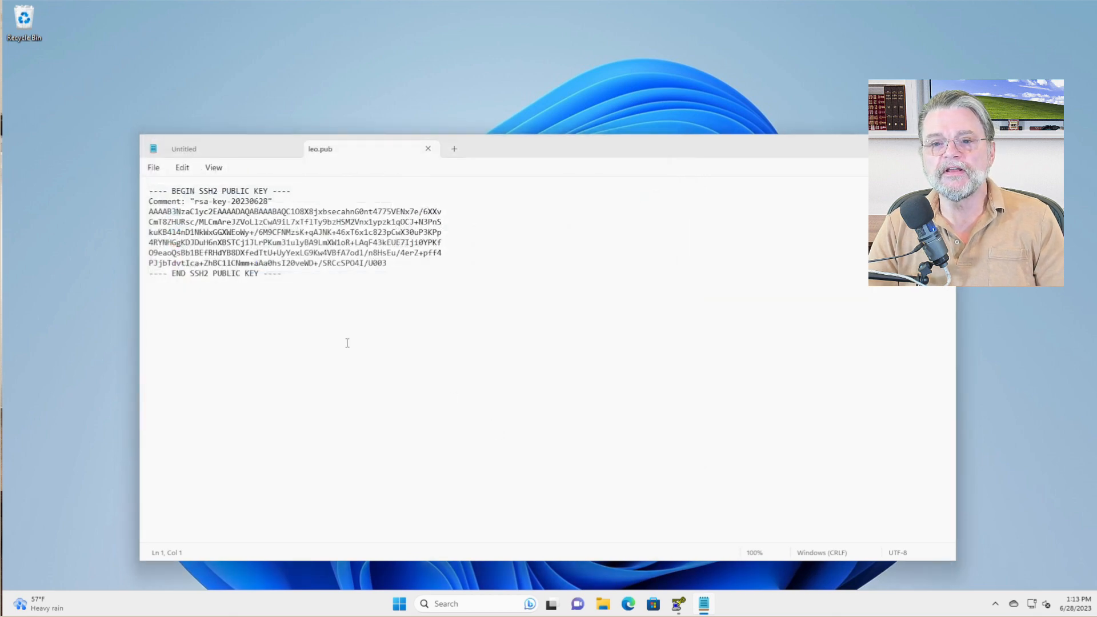
pyautogui.moveTo(363, 356)
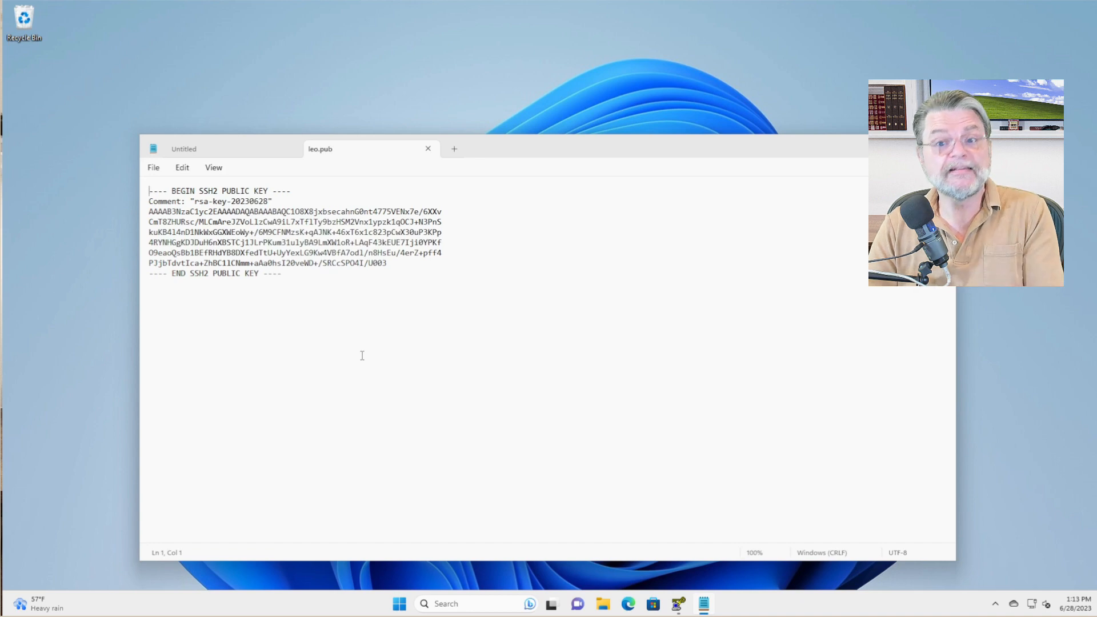
pyautogui.moveTo(421, 306)
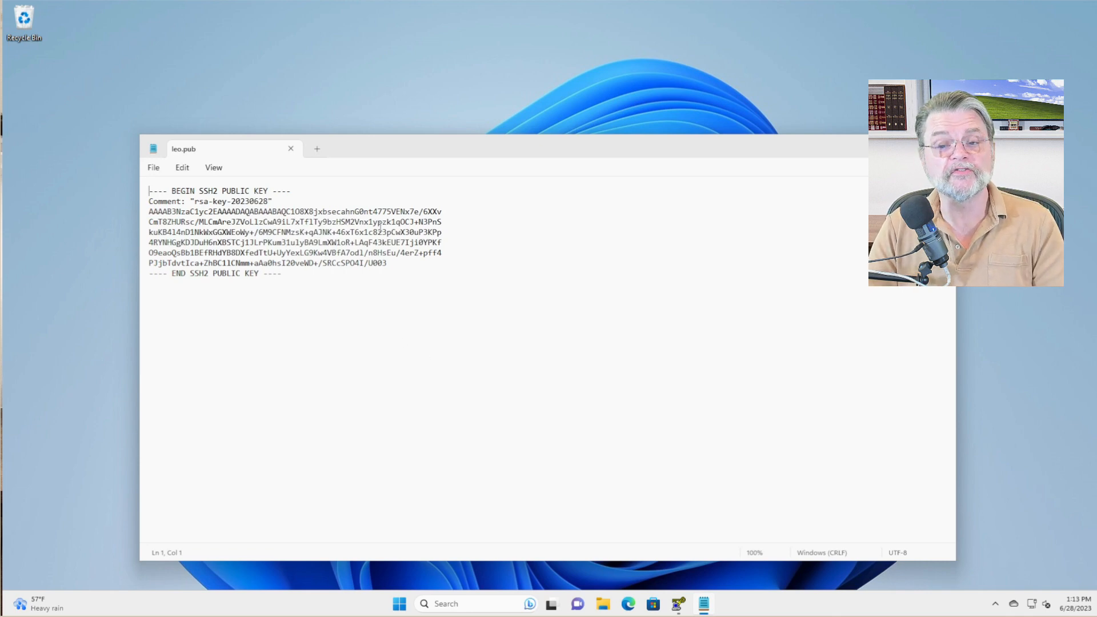
pyautogui.moveTo(391, 344)
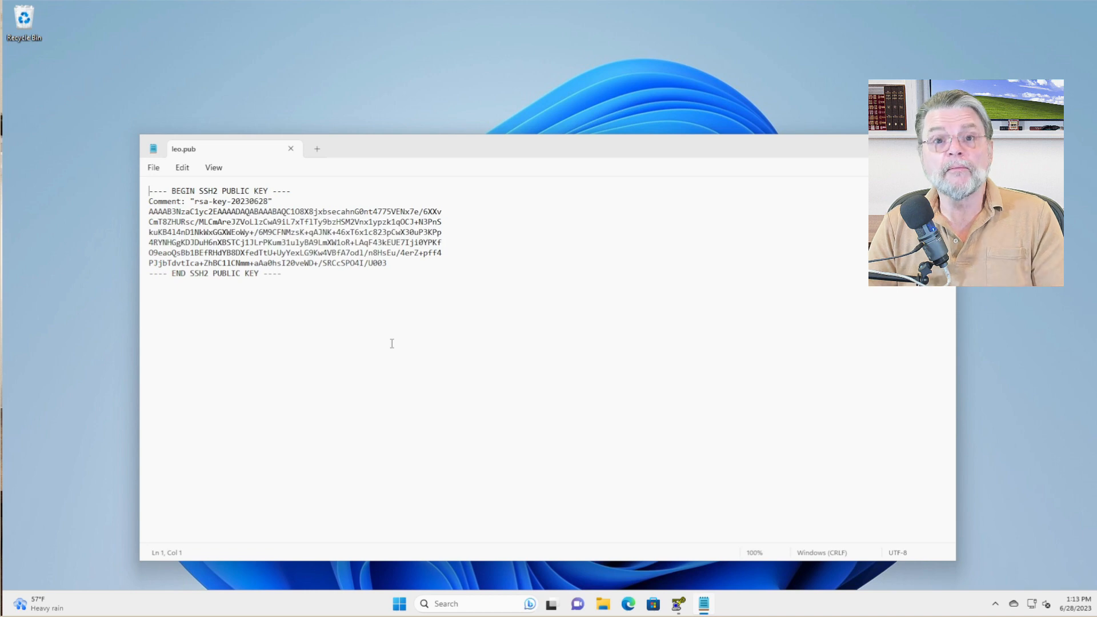
pyautogui.moveTo(385, 330)
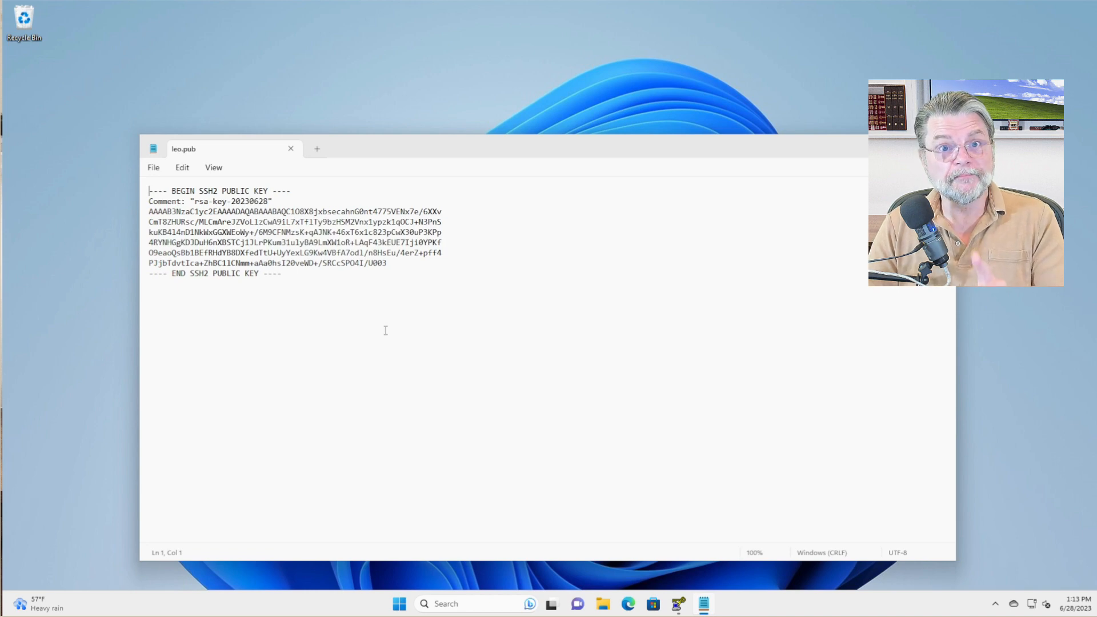
pyautogui.moveTo(339, 334)
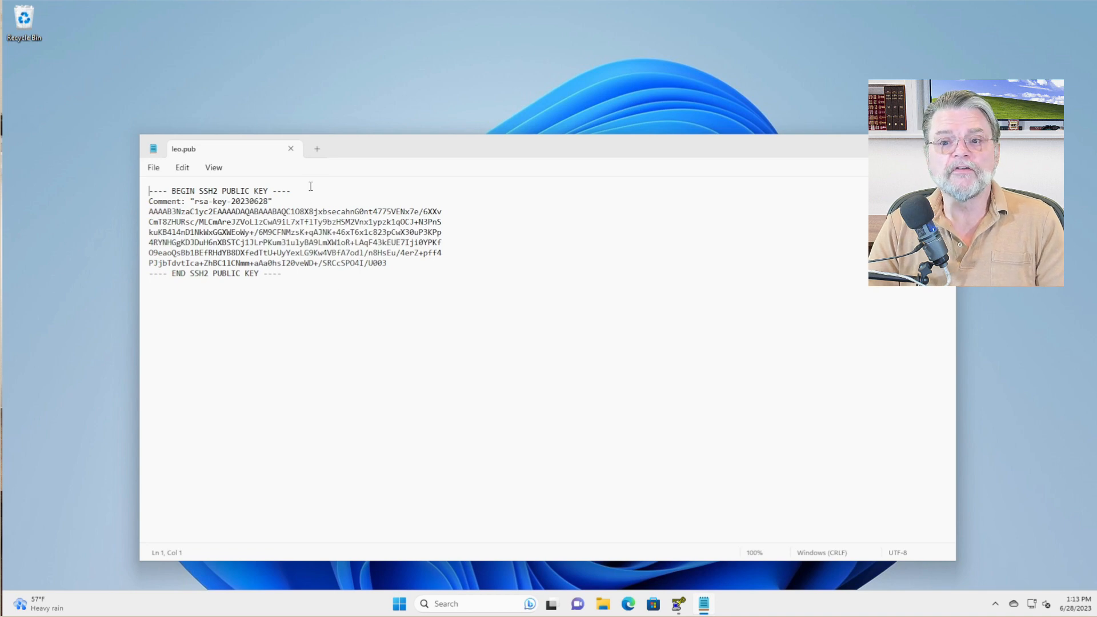
# In a new Notepad tab, open leo.key using the All files filter
pyautogui.click(316, 148)
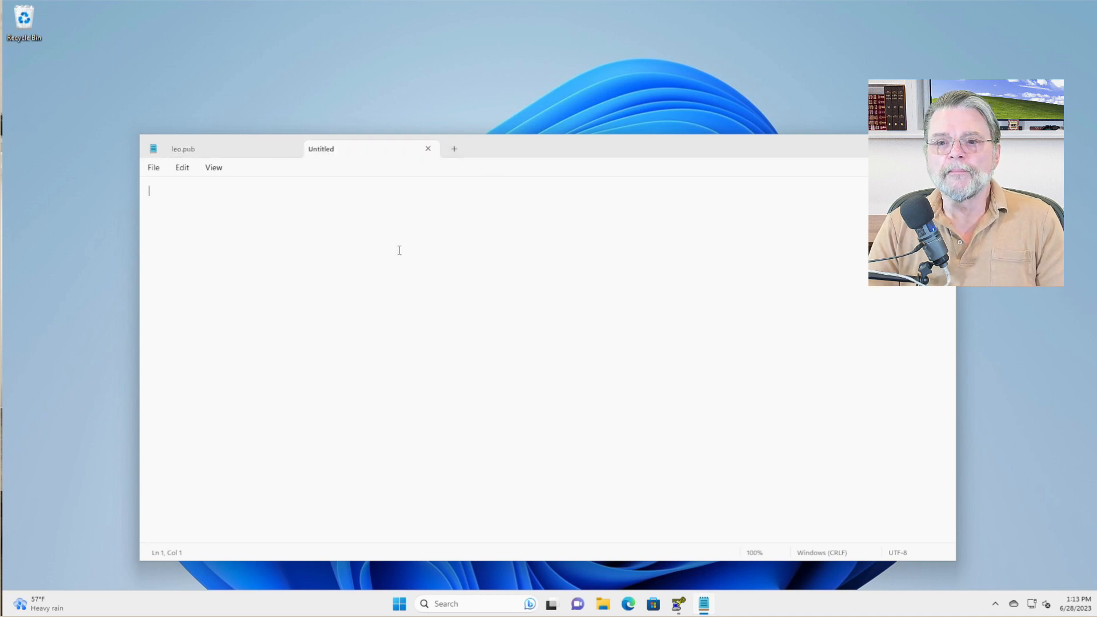
pyautogui.click(153, 167)
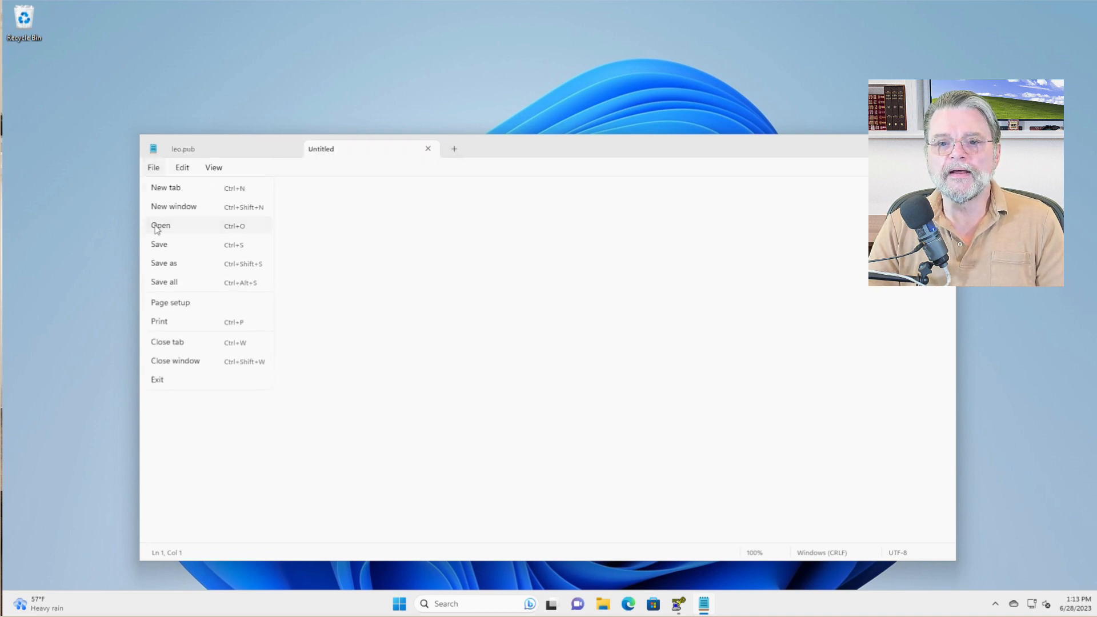
pyautogui.click(161, 225)
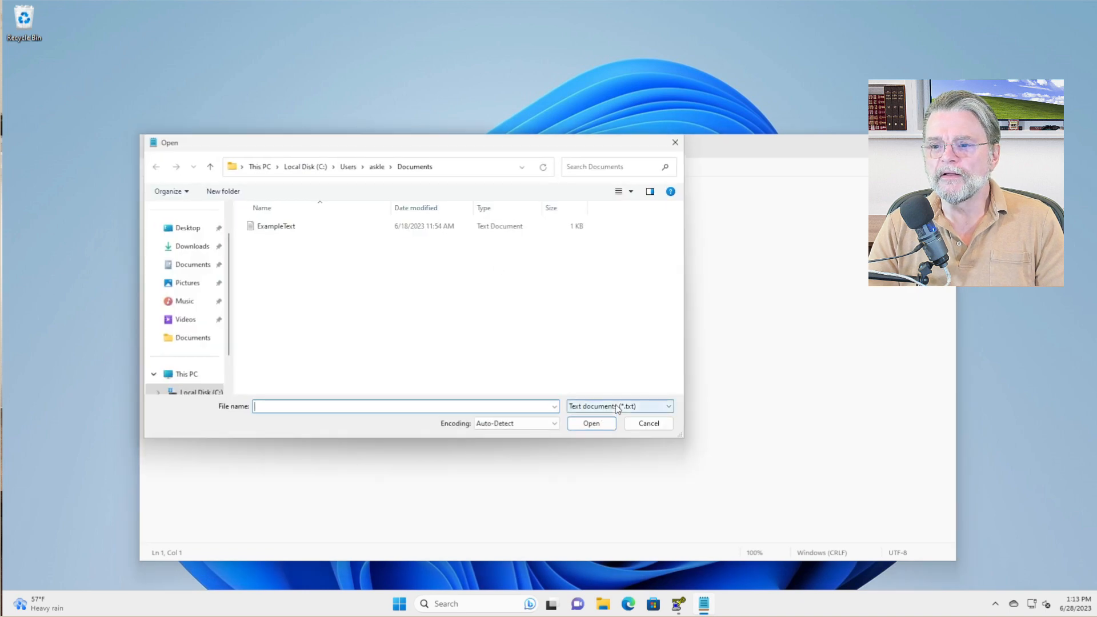
pyautogui.click(620, 406)
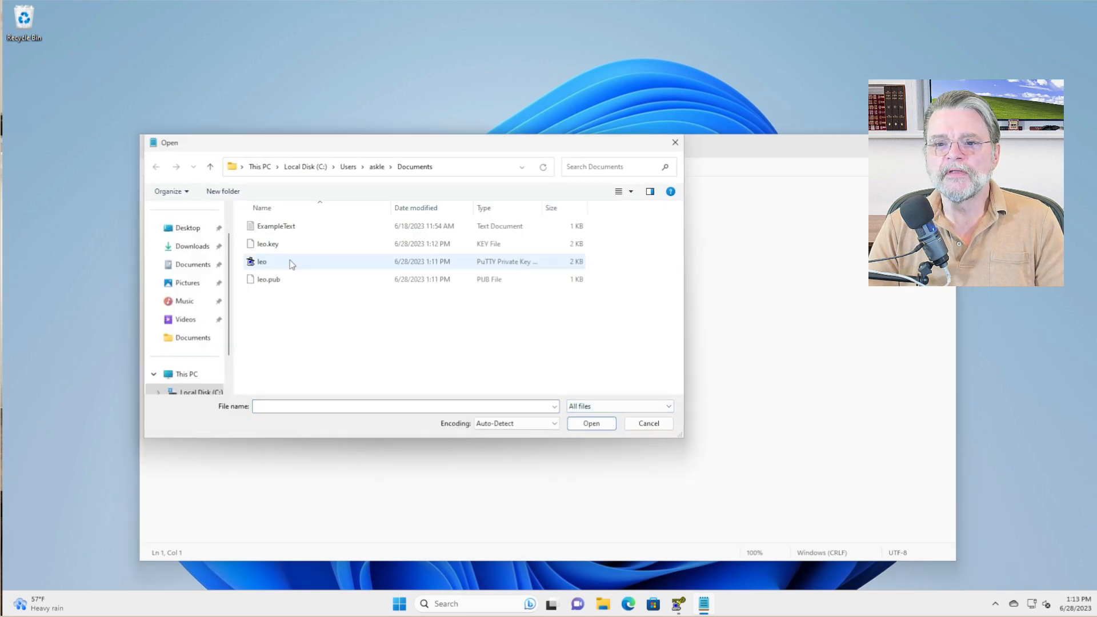
pyautogui.click(268, 244)
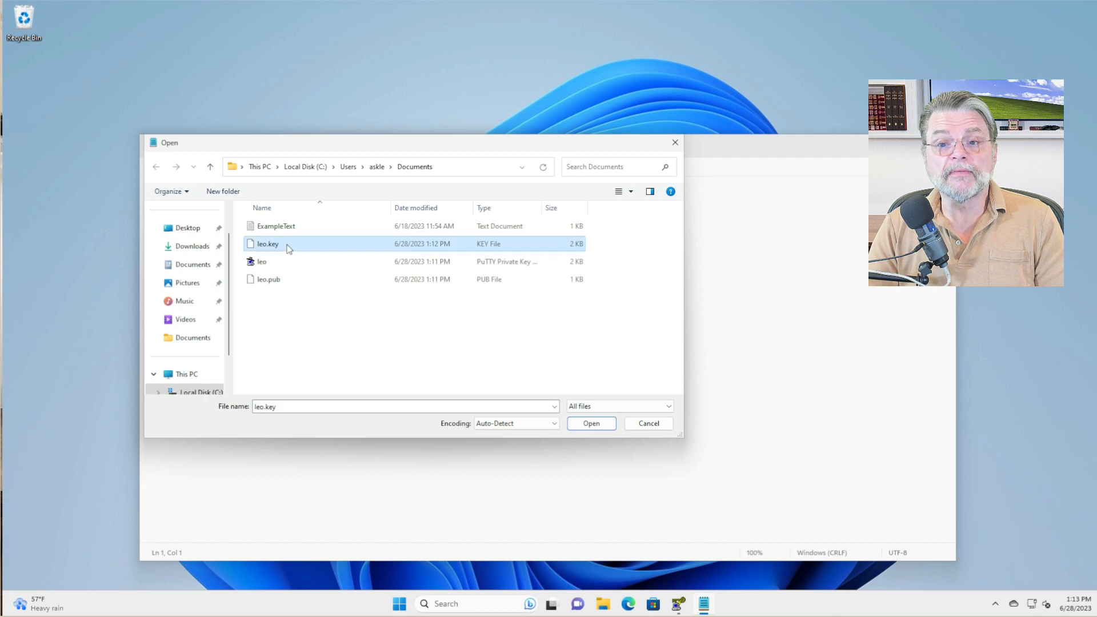
pyautogui.click(591, 423)
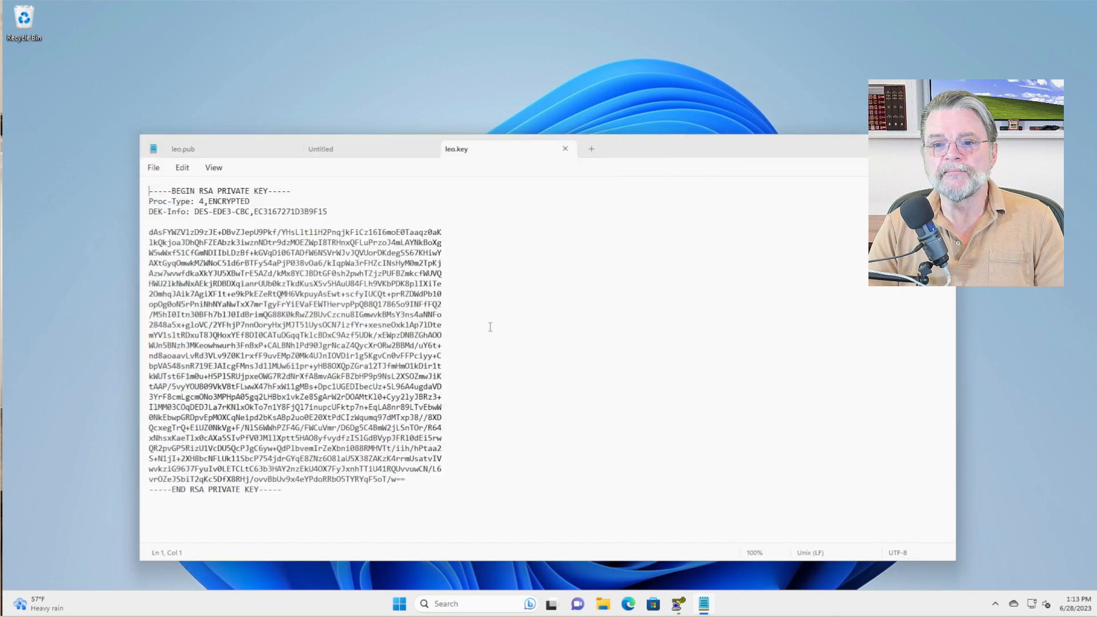
pyautogui.moveTo(577, 342)
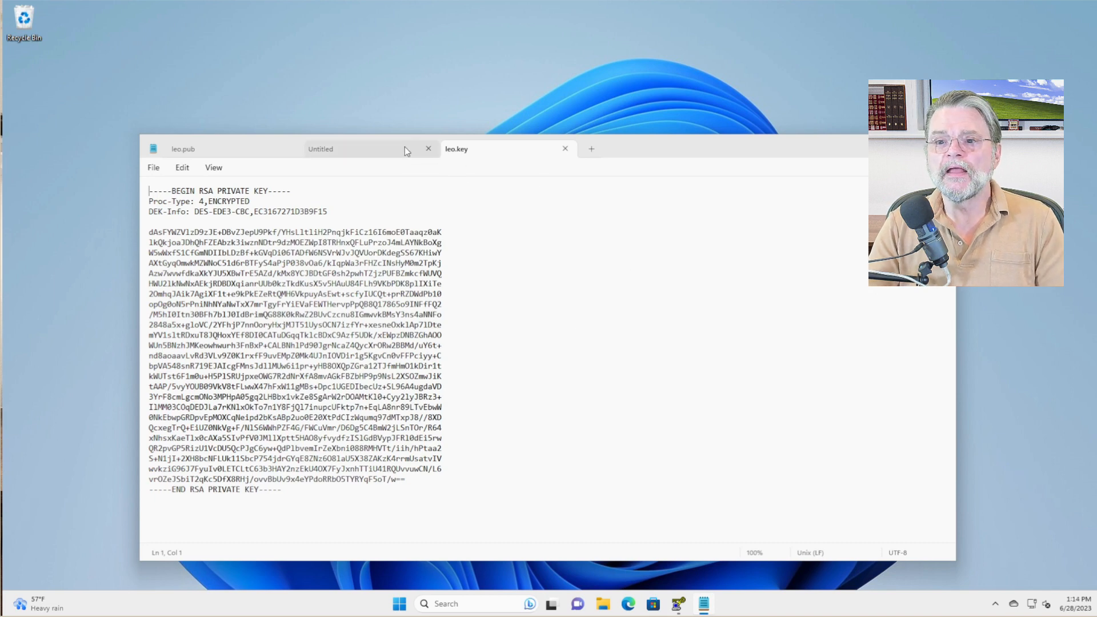
# Open the PuTTY-format leo private key in a third tab, then return to leo.pub
pyautogui.click(154, 168)
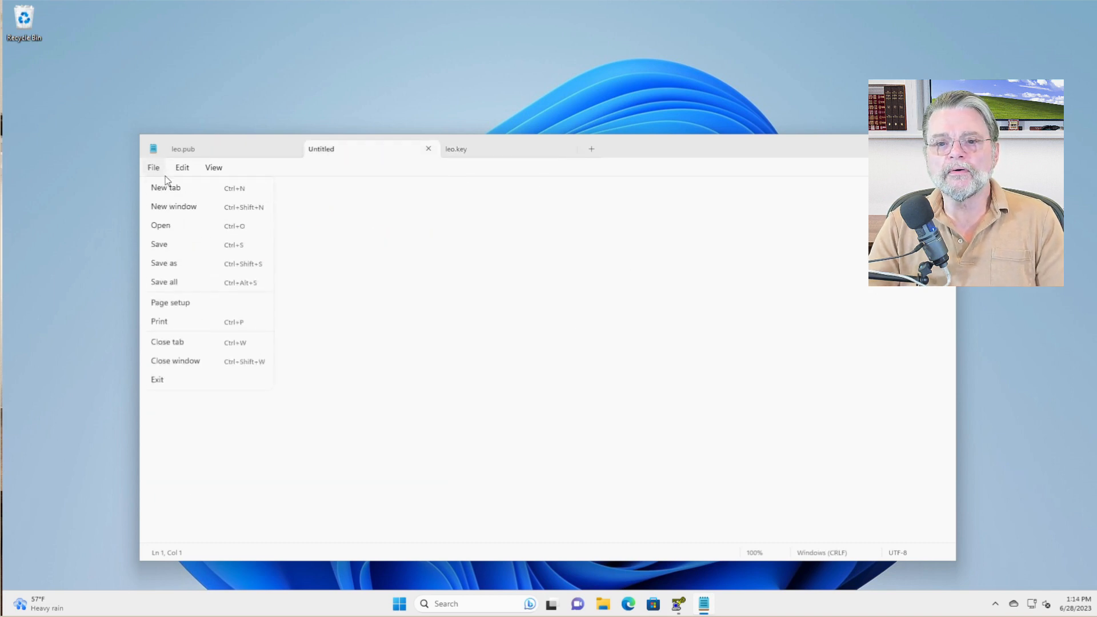
pyautogui.click(160, 226)
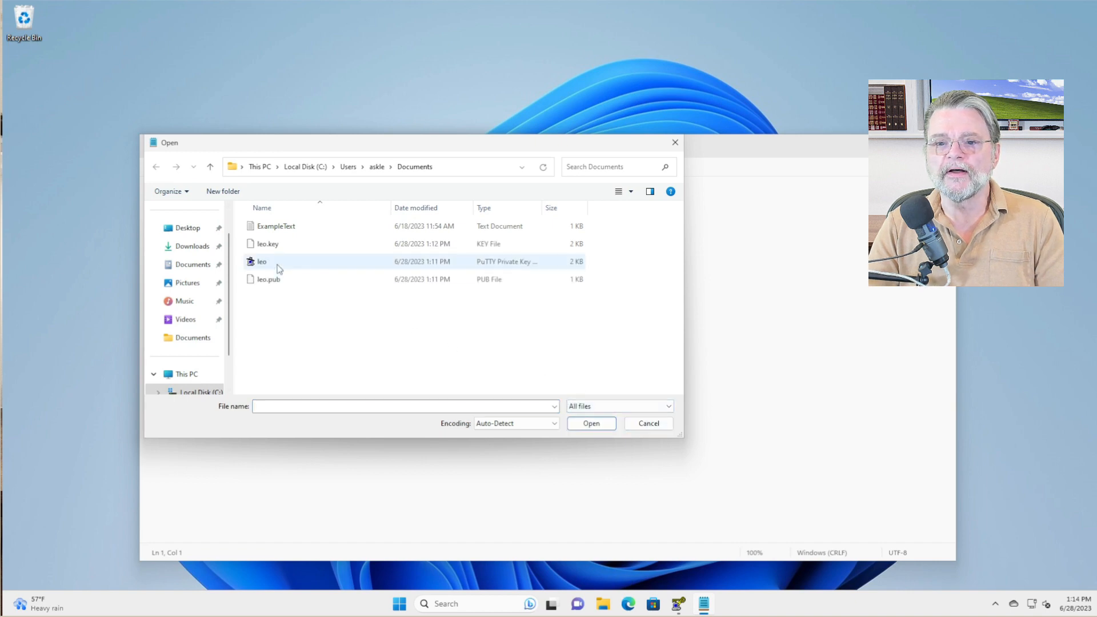
pyautogui.click(591, 424)
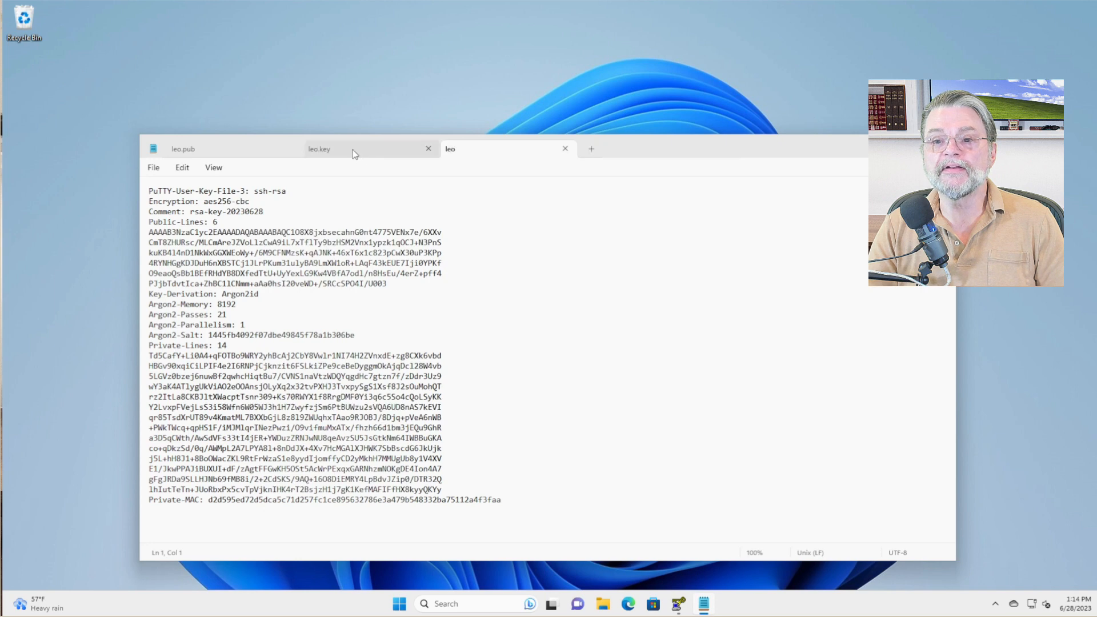
pyautogui.click(320, 149)
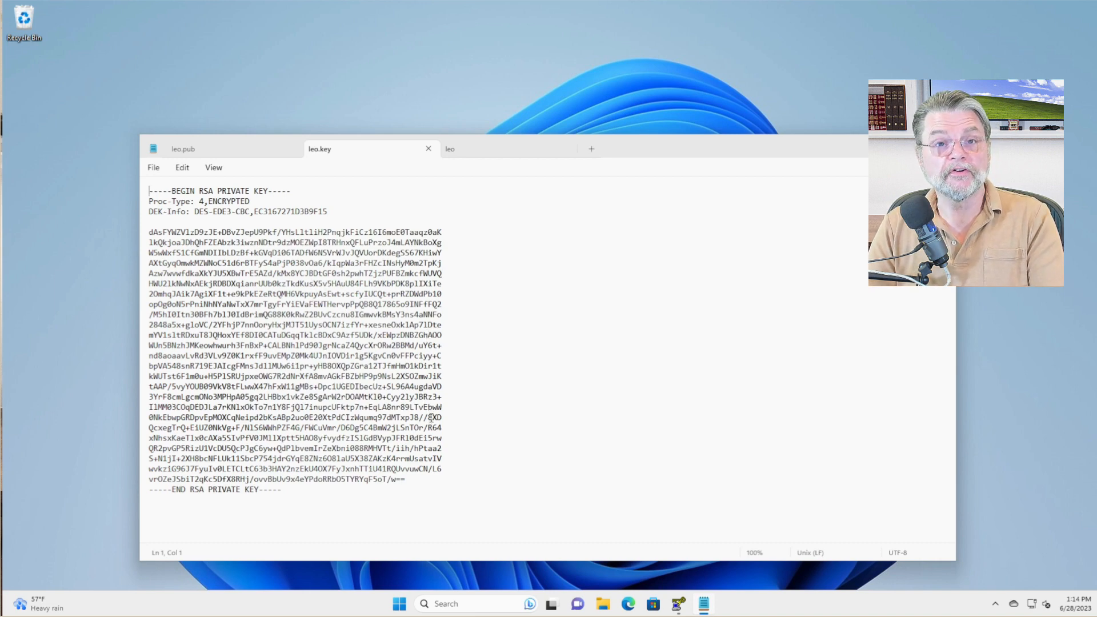
pyautogui.moveTo(252, 163)
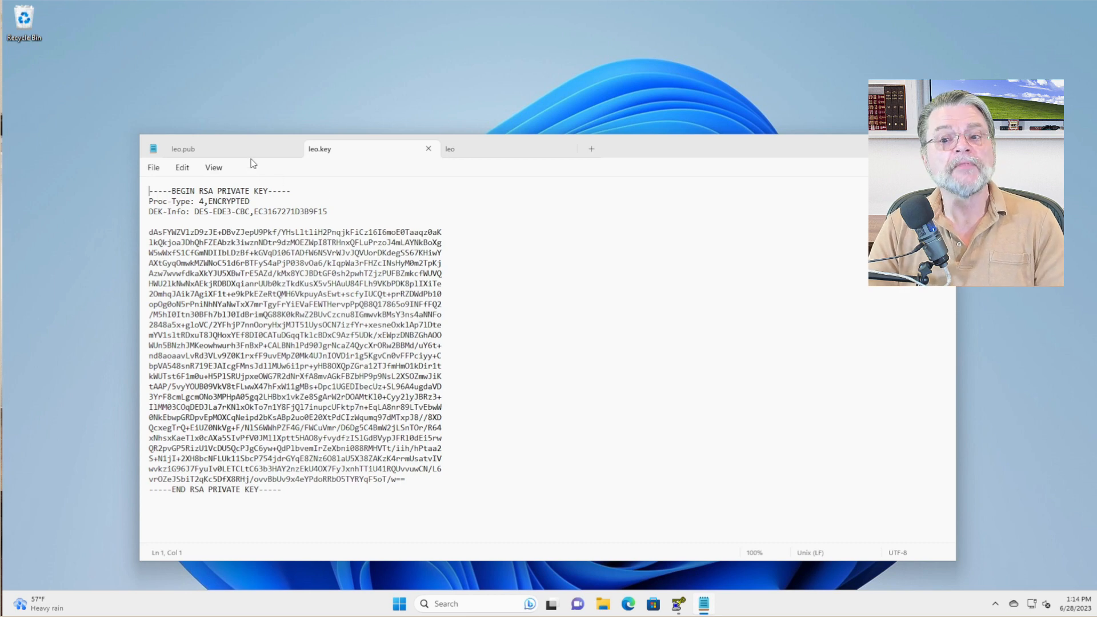
pyautogui.click(183, 149)
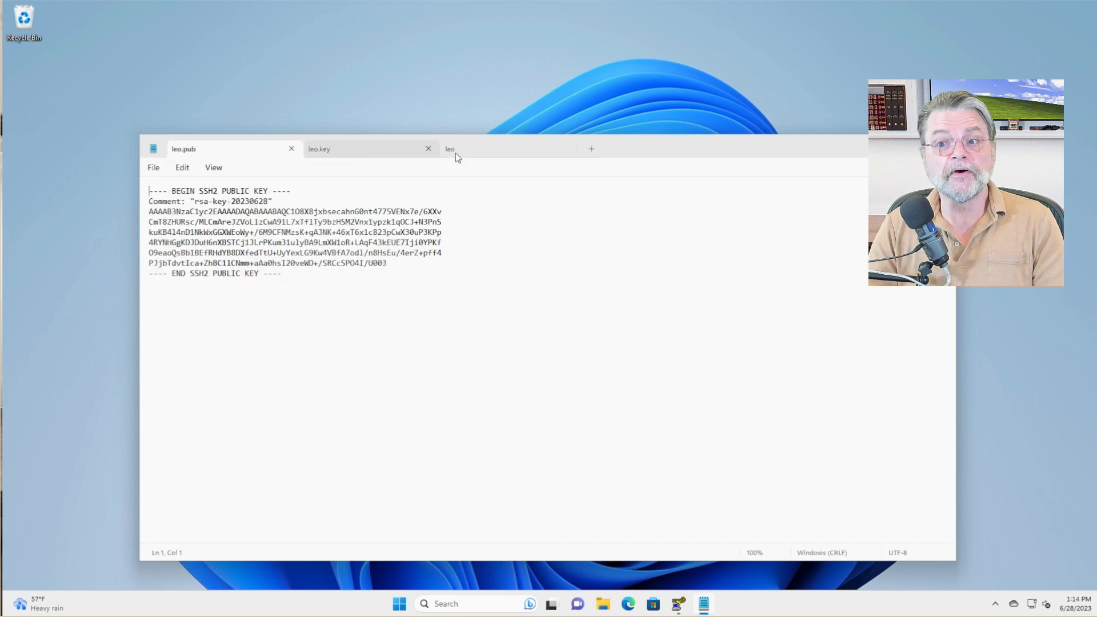
pyautogui.moveTo(472, 154)
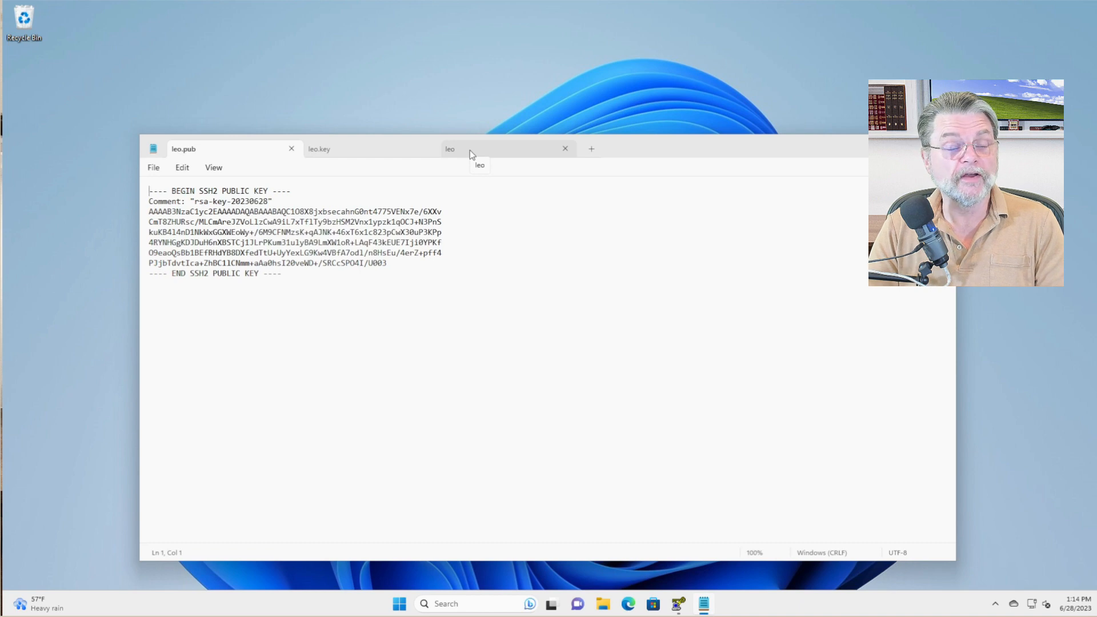
pyautogui.moveTo(480, 266)
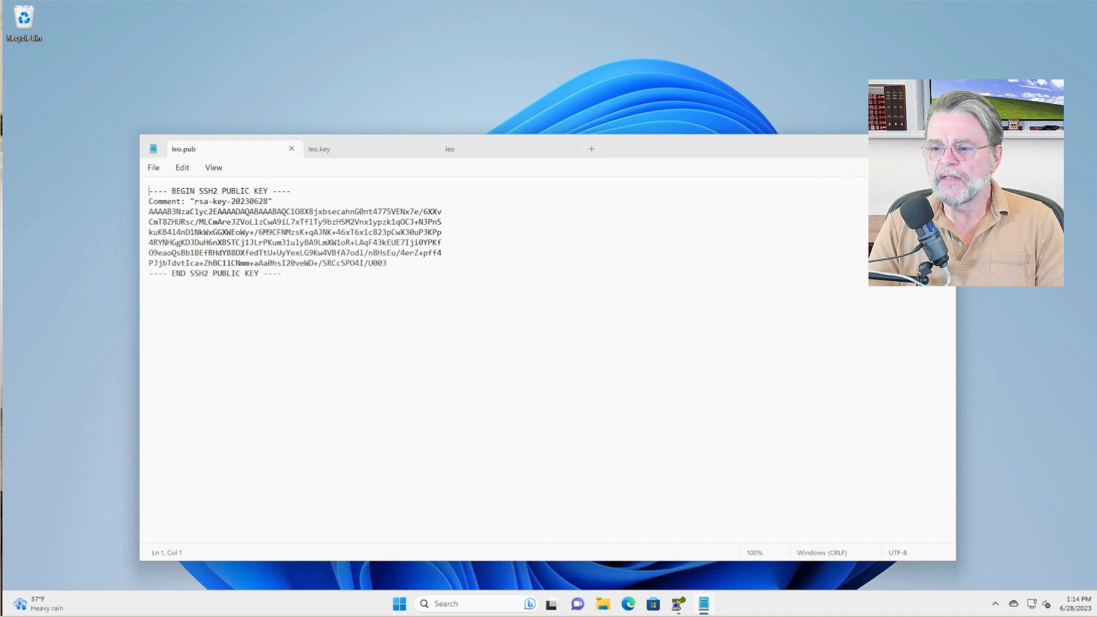
# Close Notepad so PuTTYgen returns to the front
pyautogui.click(681, 601)
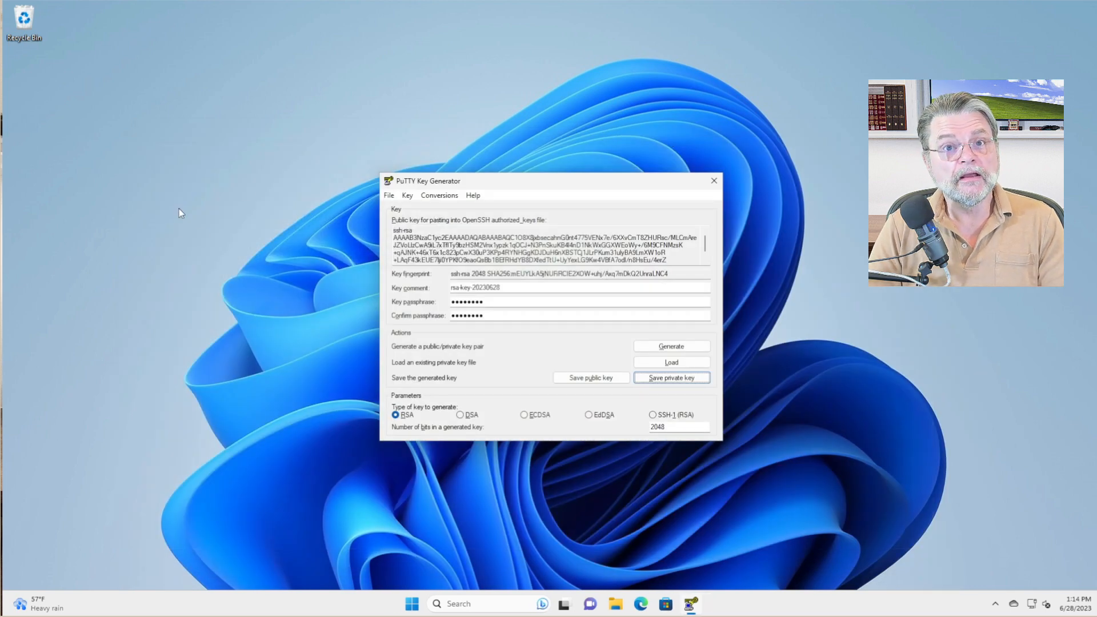
pyautogui.moveTo(231, 192)
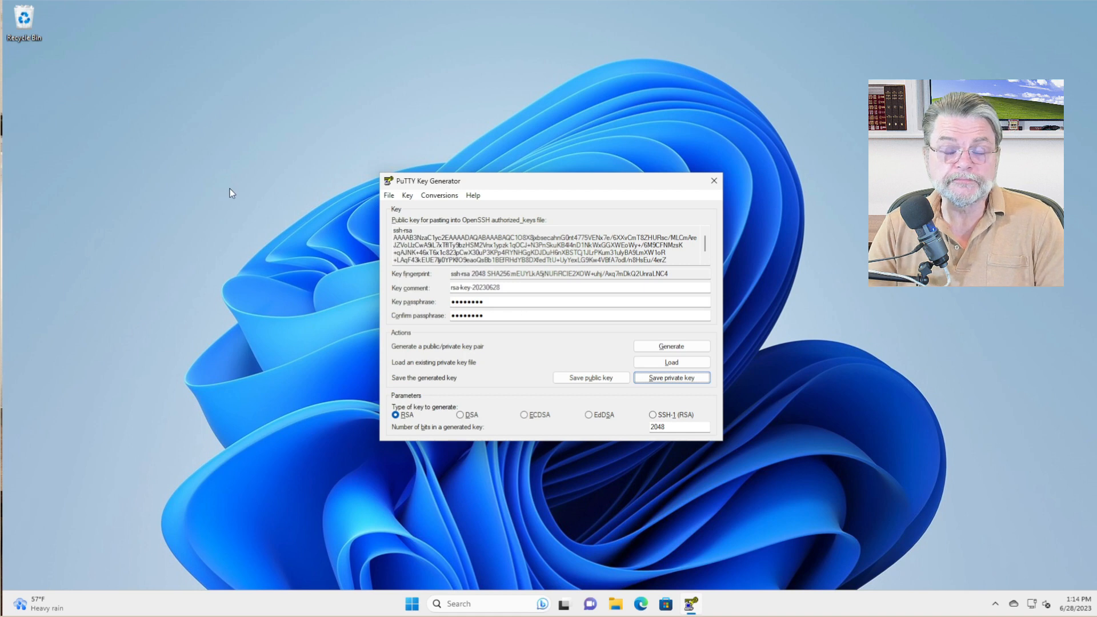
pyautogui.moveTo(328, 330)
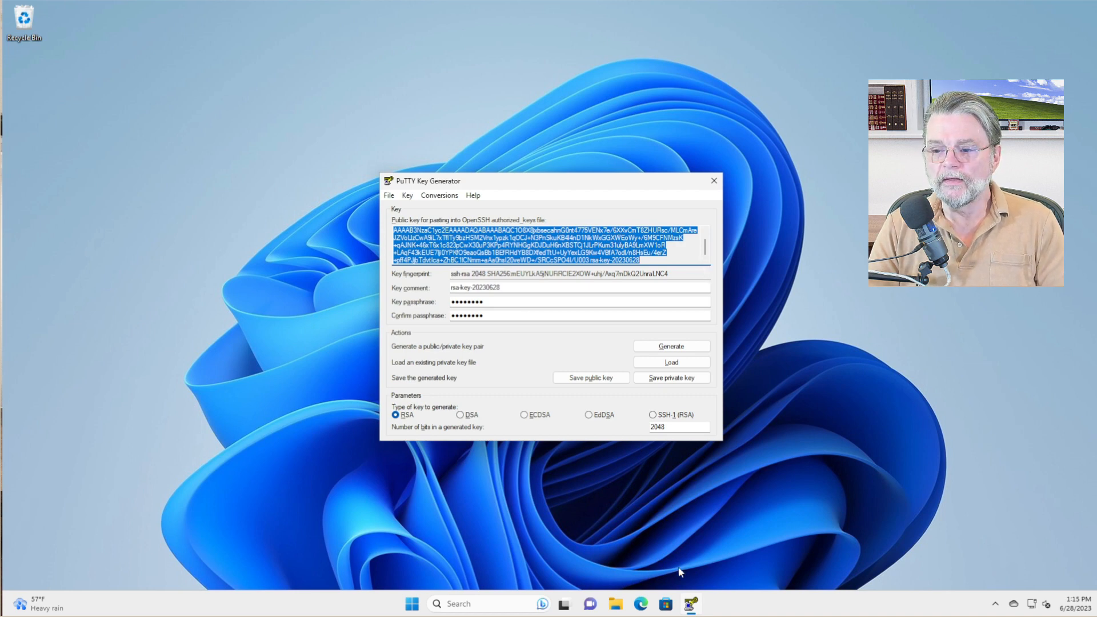
pyautogui.moveTo(199, 575)
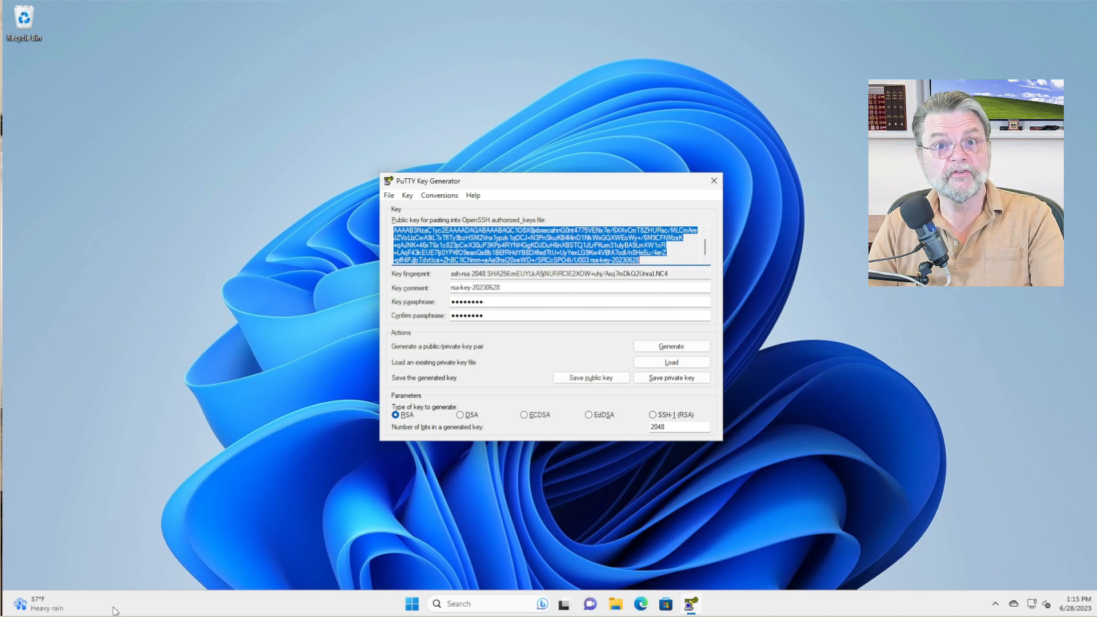
pyautogui.moveTo(435, 593)
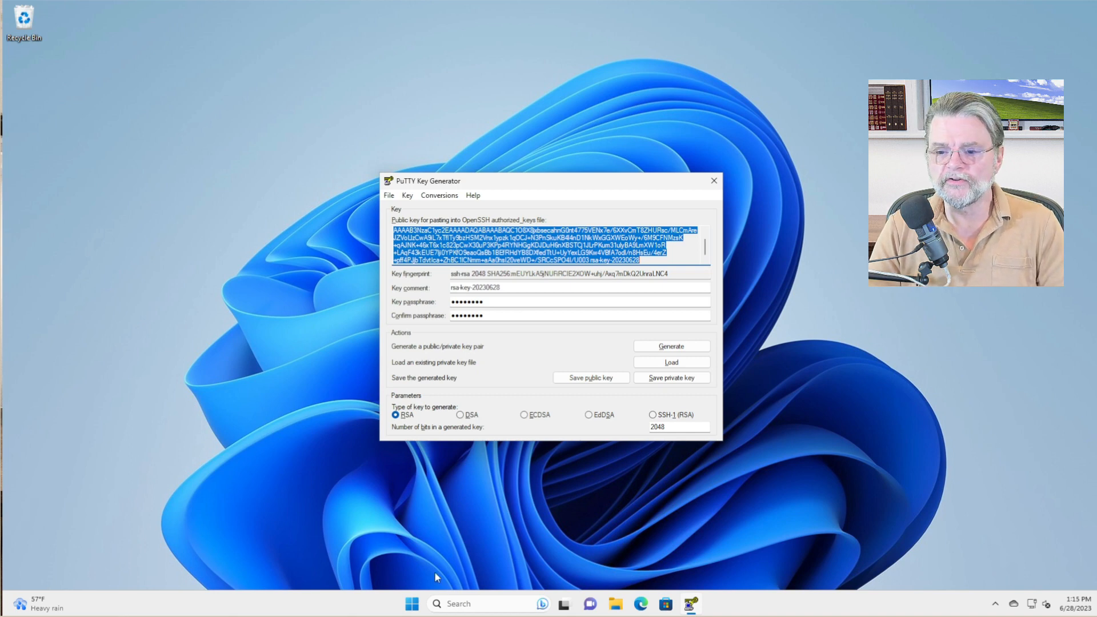
# Search the Start menu for Notepad to launch a fresh document
pyautogui.click(409, 604)
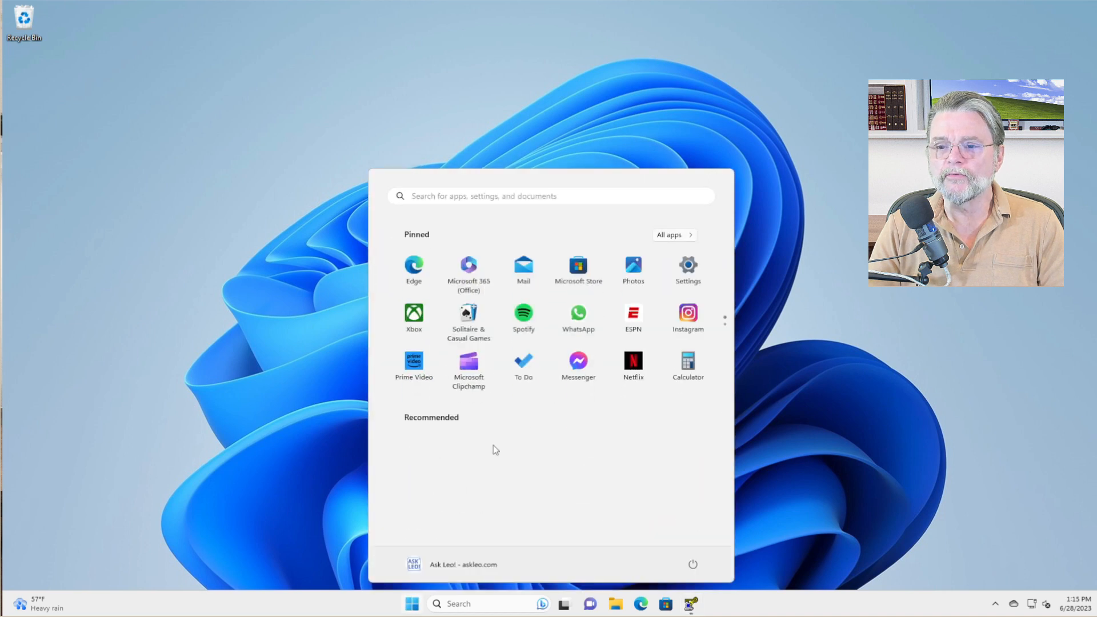
pyautogui.write('noe')
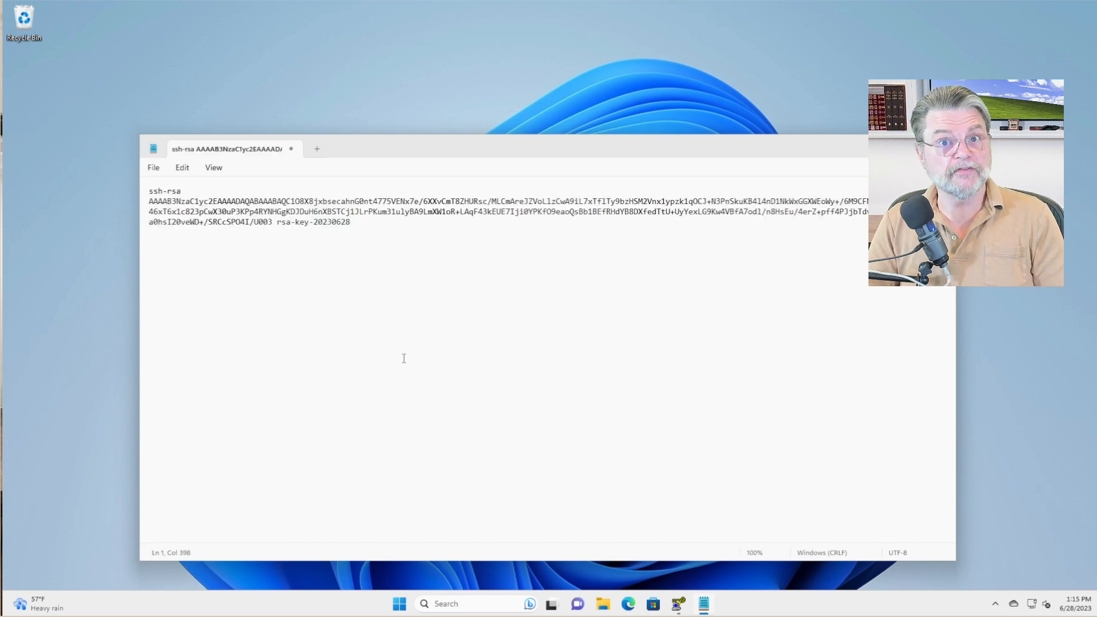
pyautogui.moveTo(154, 293)
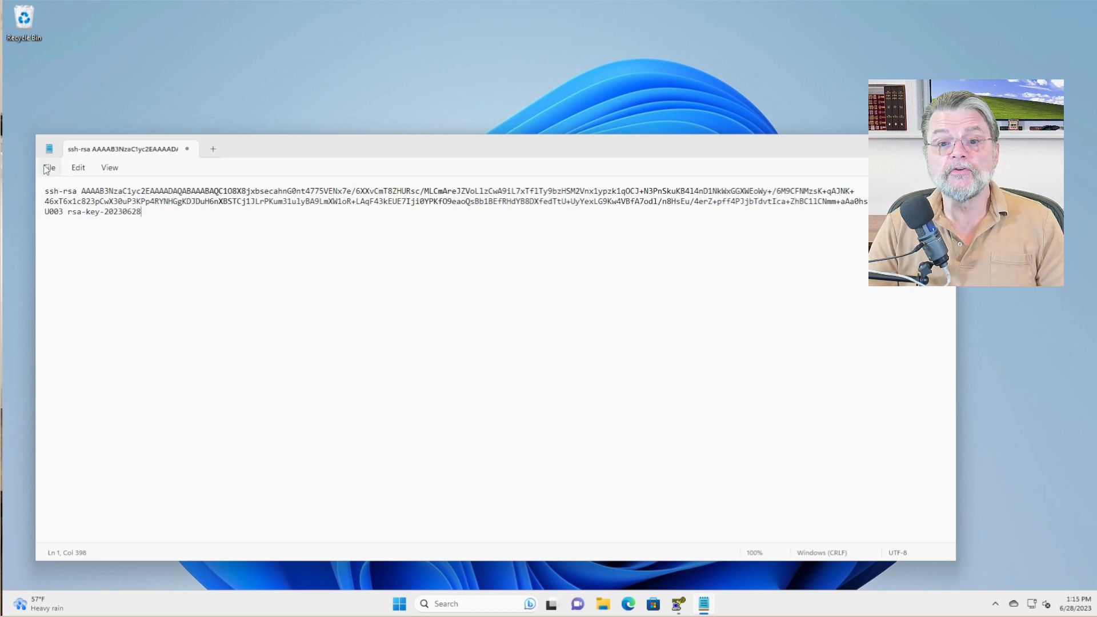
# Save the pasted OpenSSH public key from Notepad as leo2.pub in Documents
pyautogui.click(49, 167)
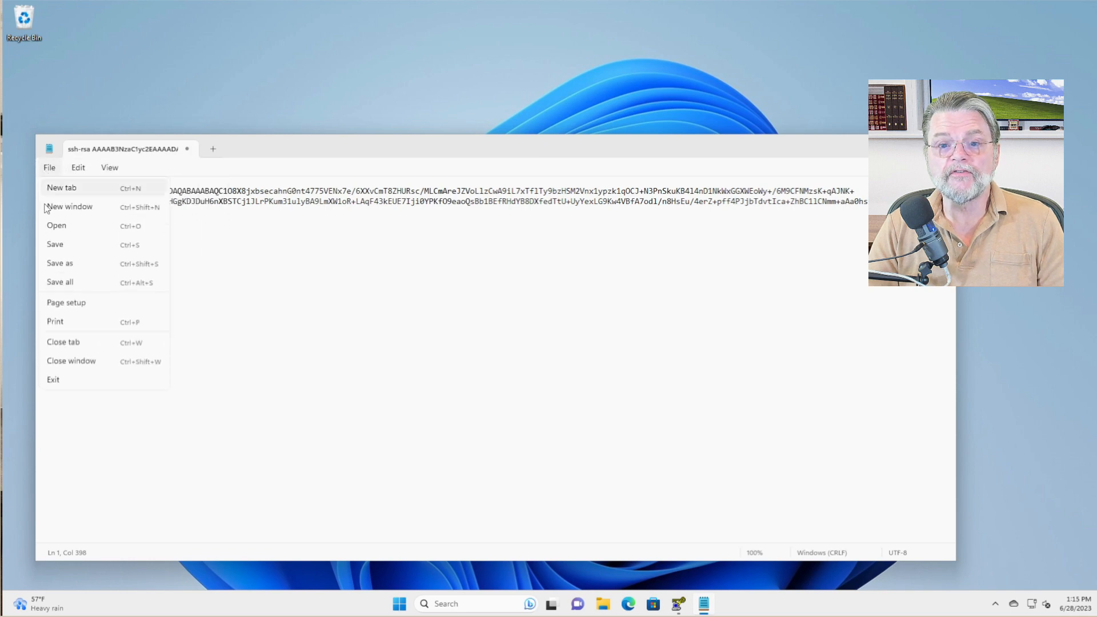
pyautogui.click(411, 288)
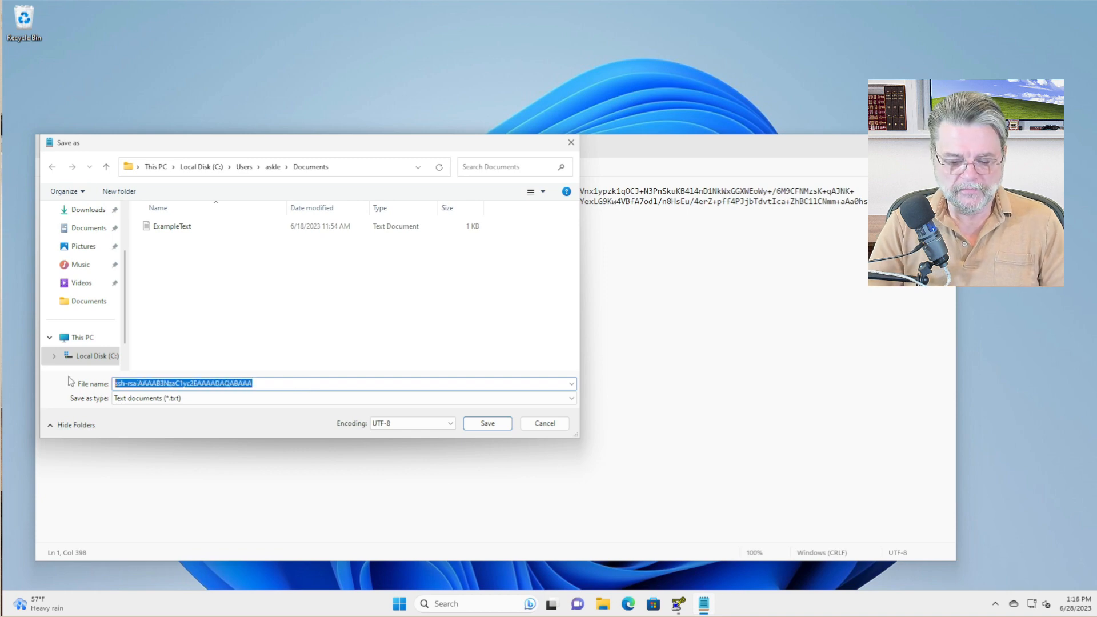
pyautogui.write('leo.pub')
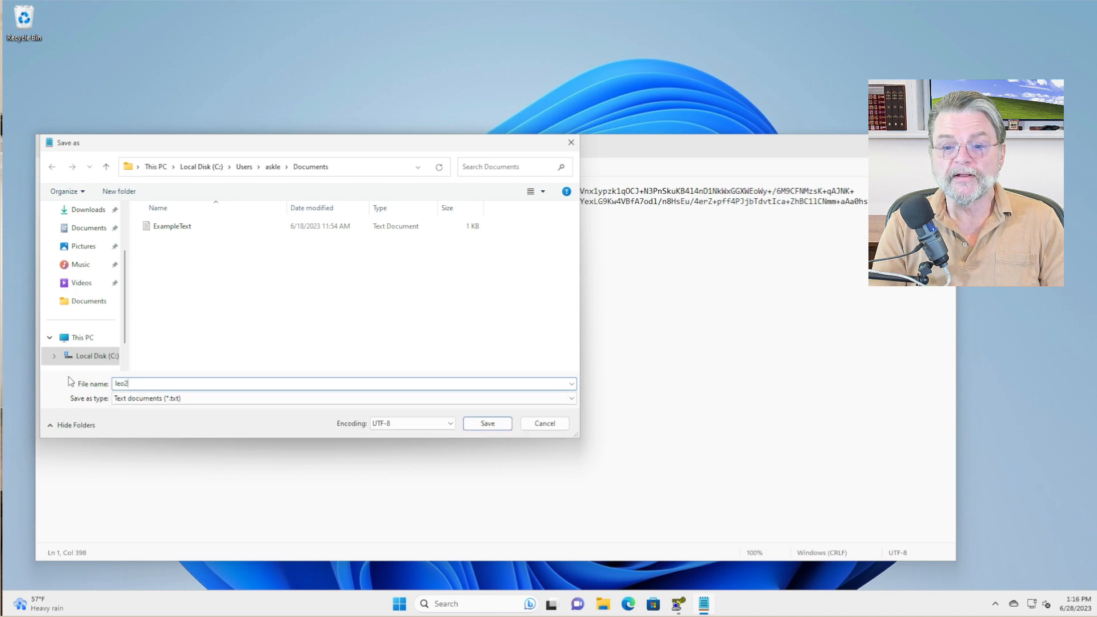
pyautogui.write('.pub')
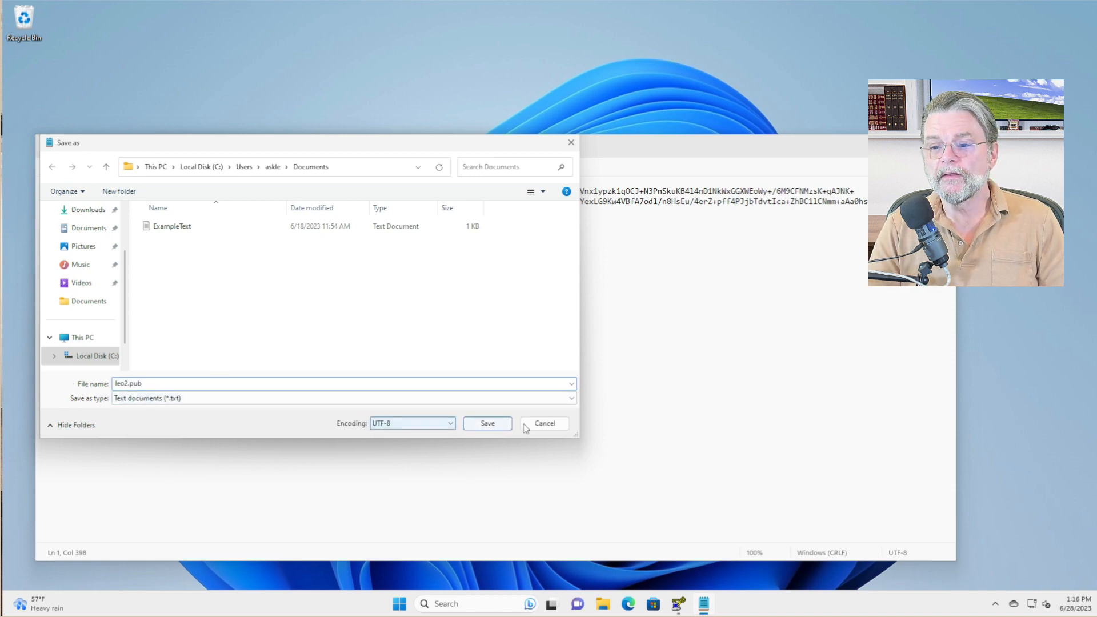
pyautogui.click(487, 423)
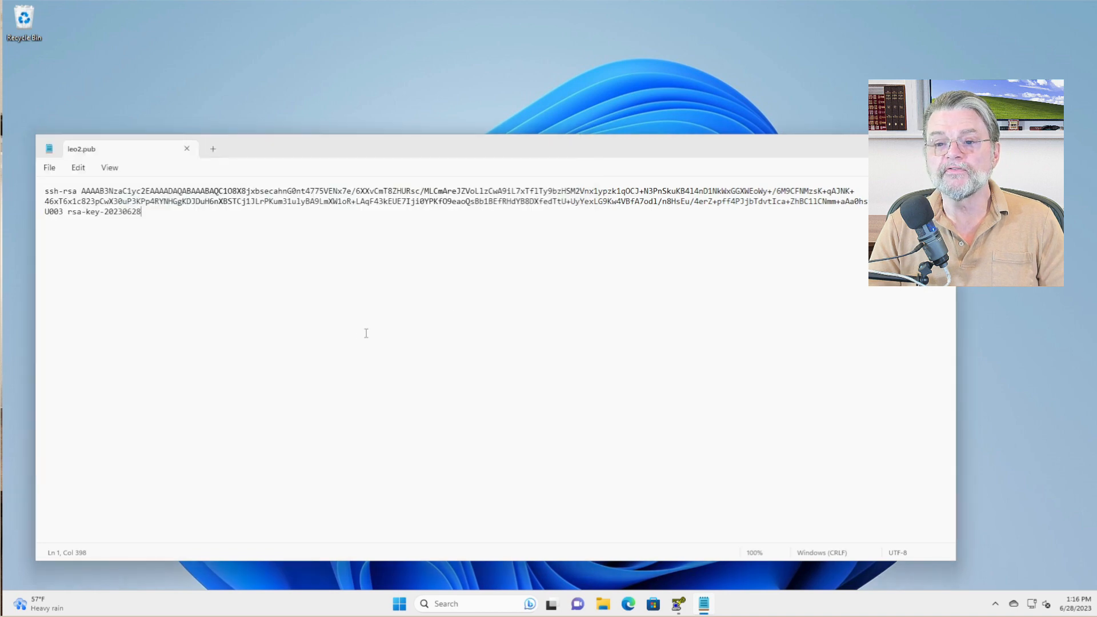
pyautogui.moveTo(508, 295)
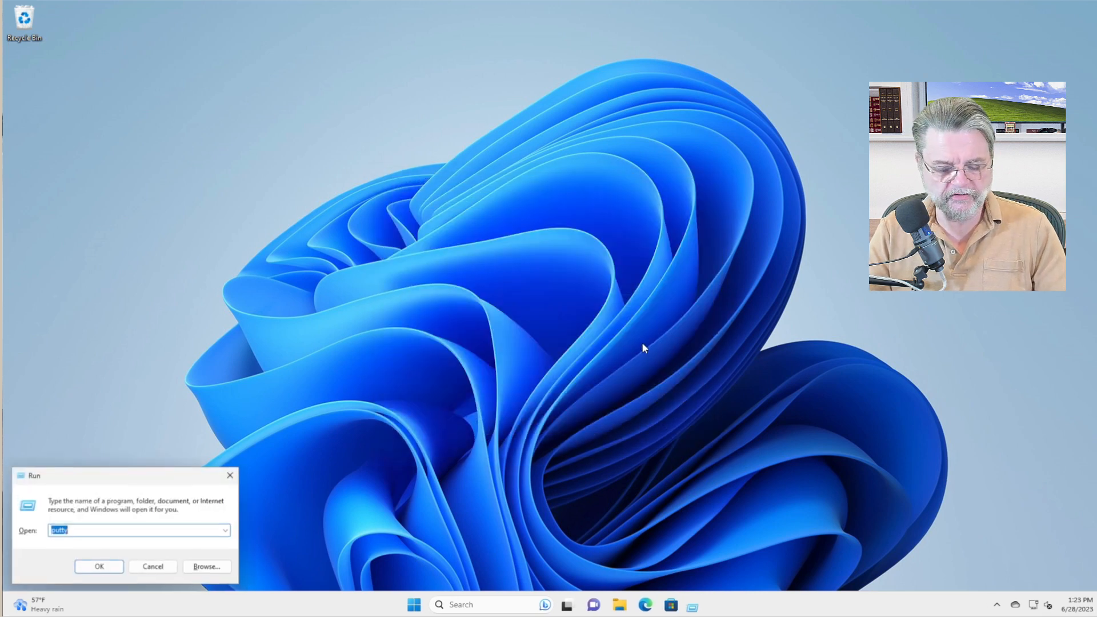
# Launch PuTTY and enter host name noten2023 for an SSH session on port 22
pyautogui.click(99, 566)
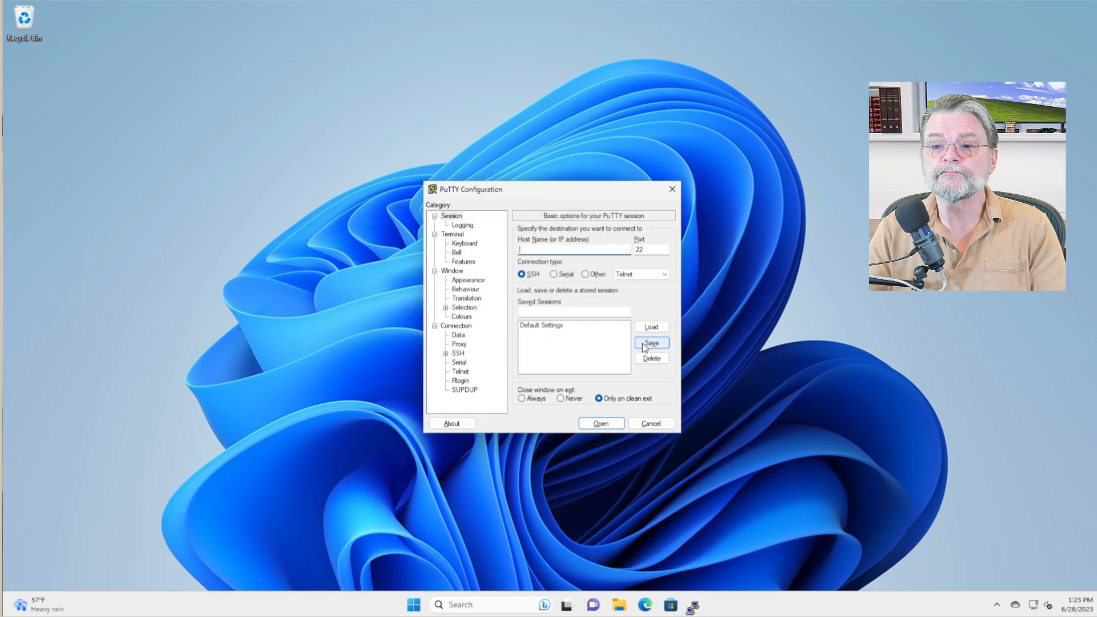
pyautogui.moveTo(792, 265)
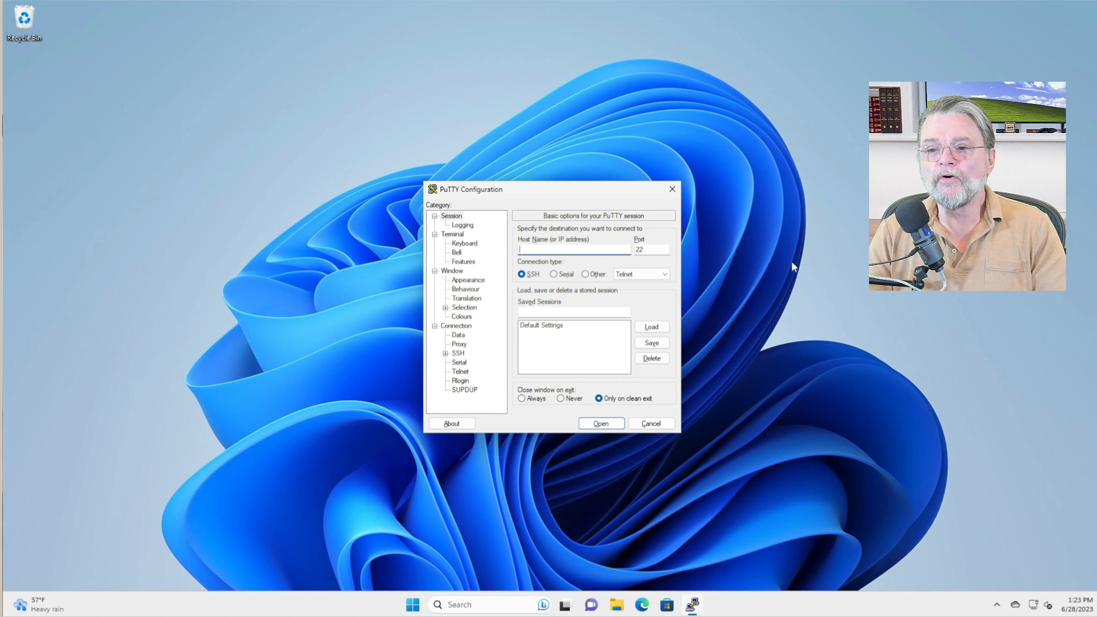
pyautogui.moveTo(813, 296)
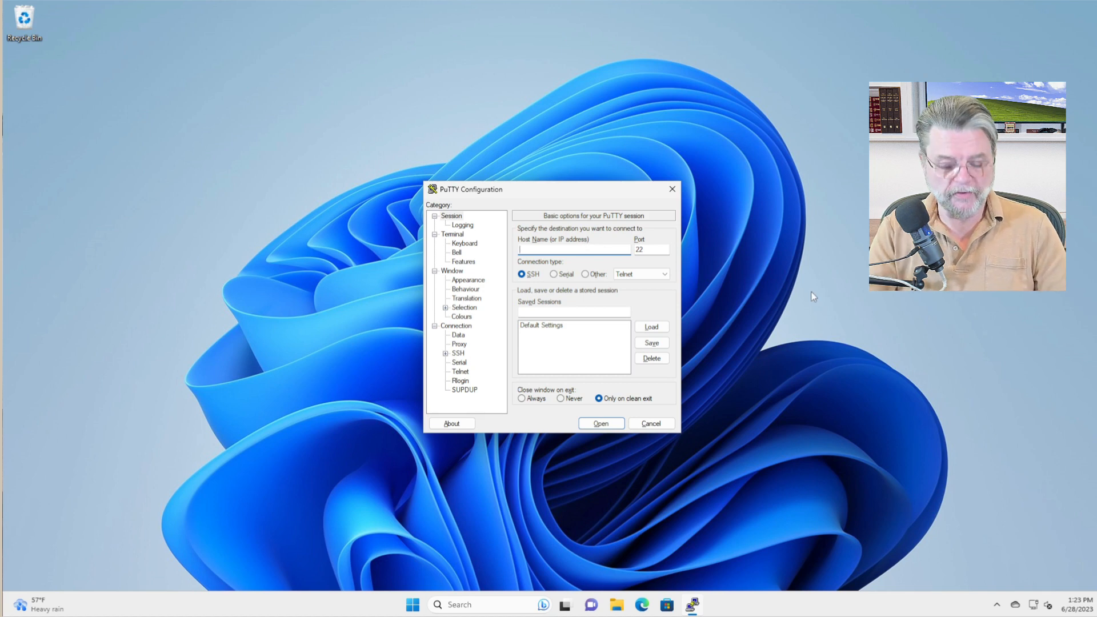
pyautogui.write('noten')
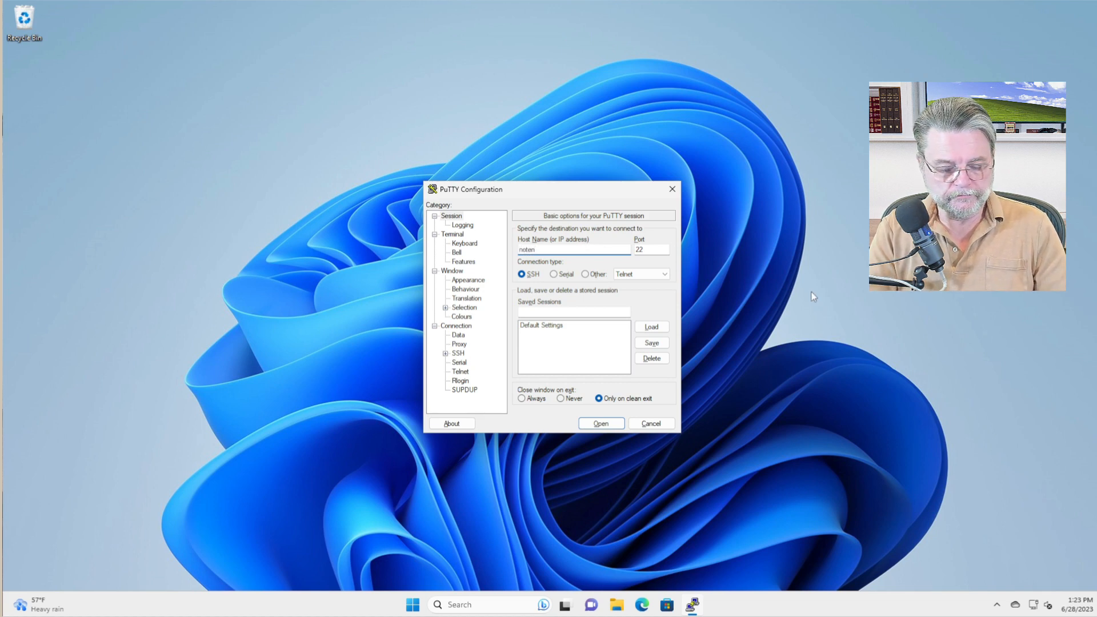
pyautogui.write('2023')
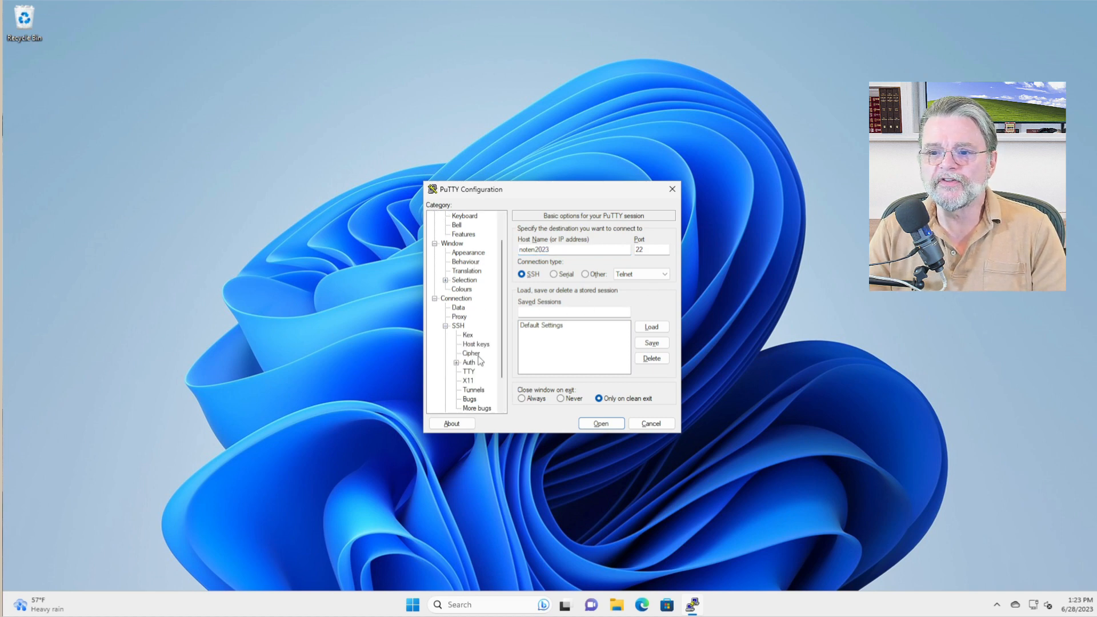
# Set leo.ppk from Documents as the SSH Auth private key and start the connection
pyautogui.click(456, 362)
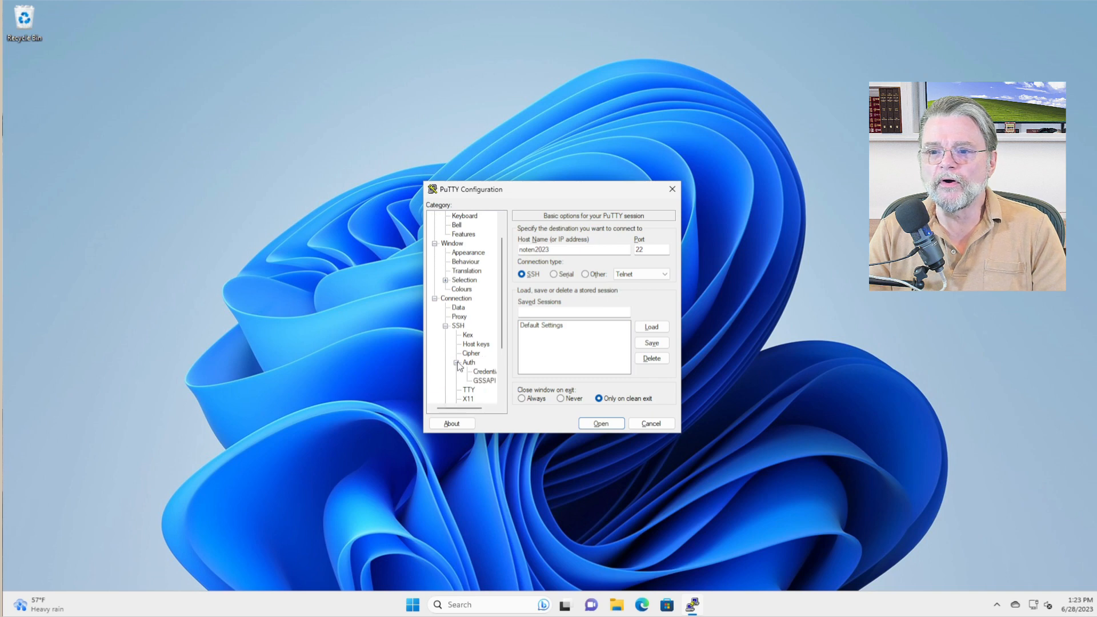
pyautogui.click(483, 372)
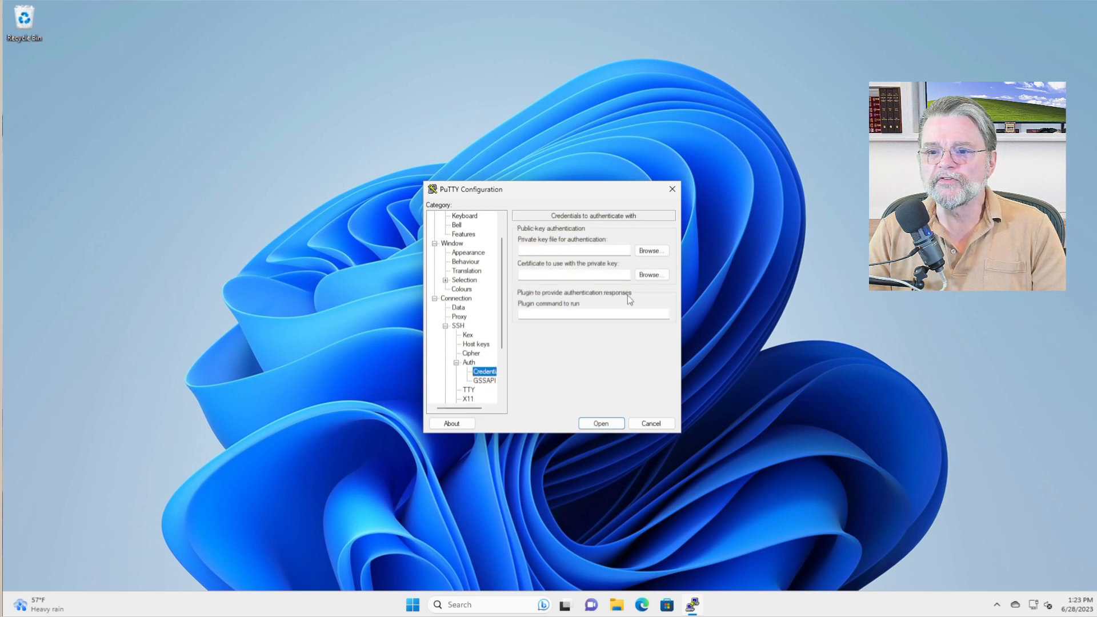
pyautogui.click(651, 250)
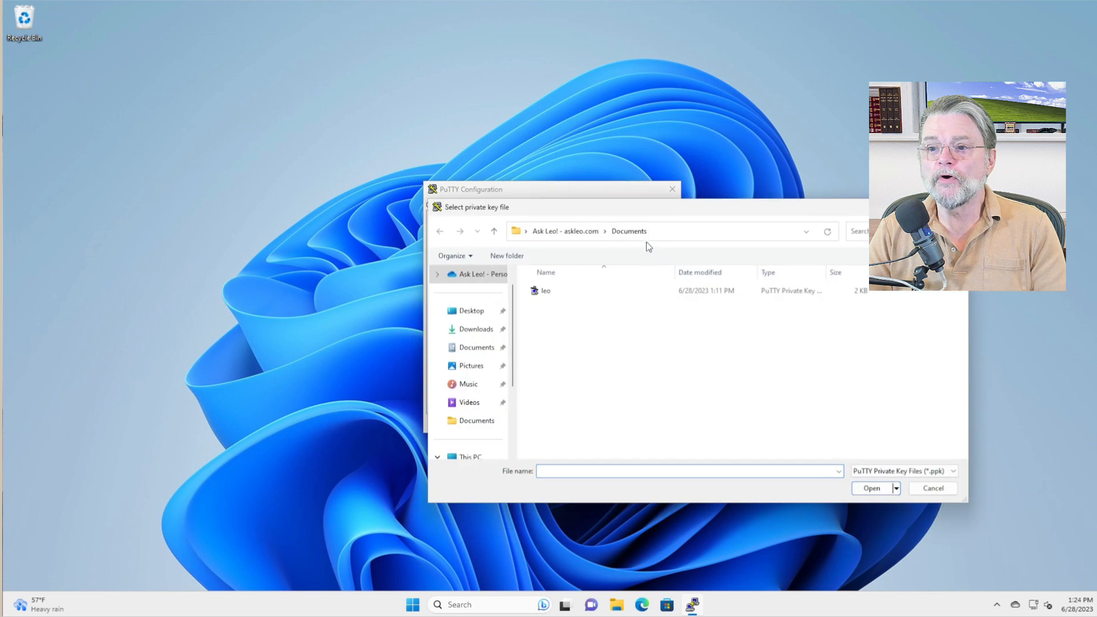
pyautogui.moveTo(545, 292)
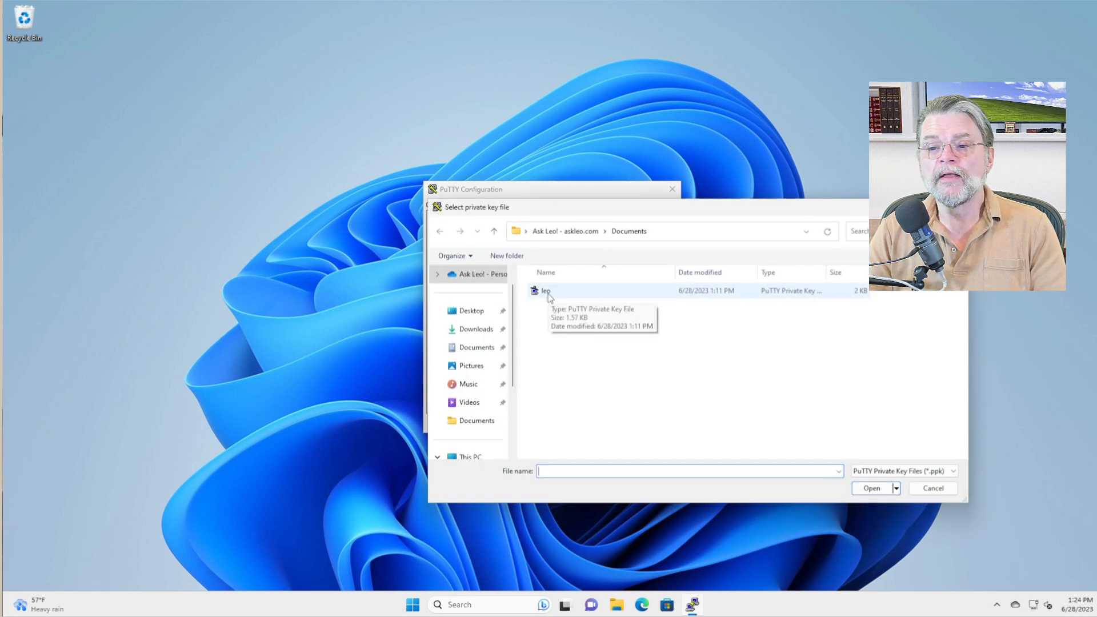
pyautogui.doubleClick(545, 291)
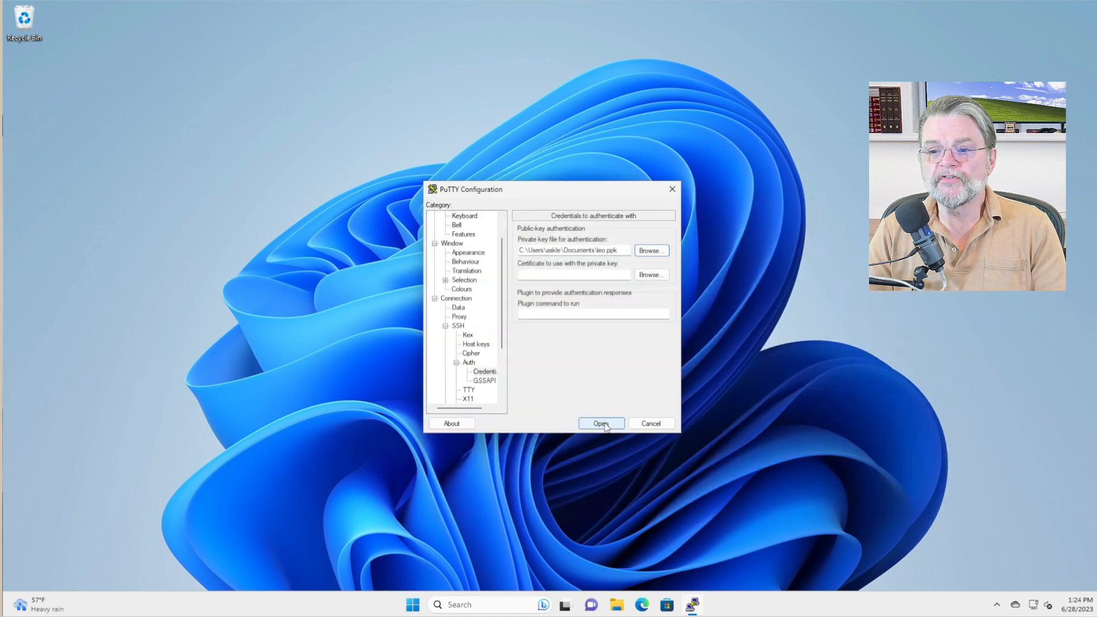
pyautogui.click(601, 424)
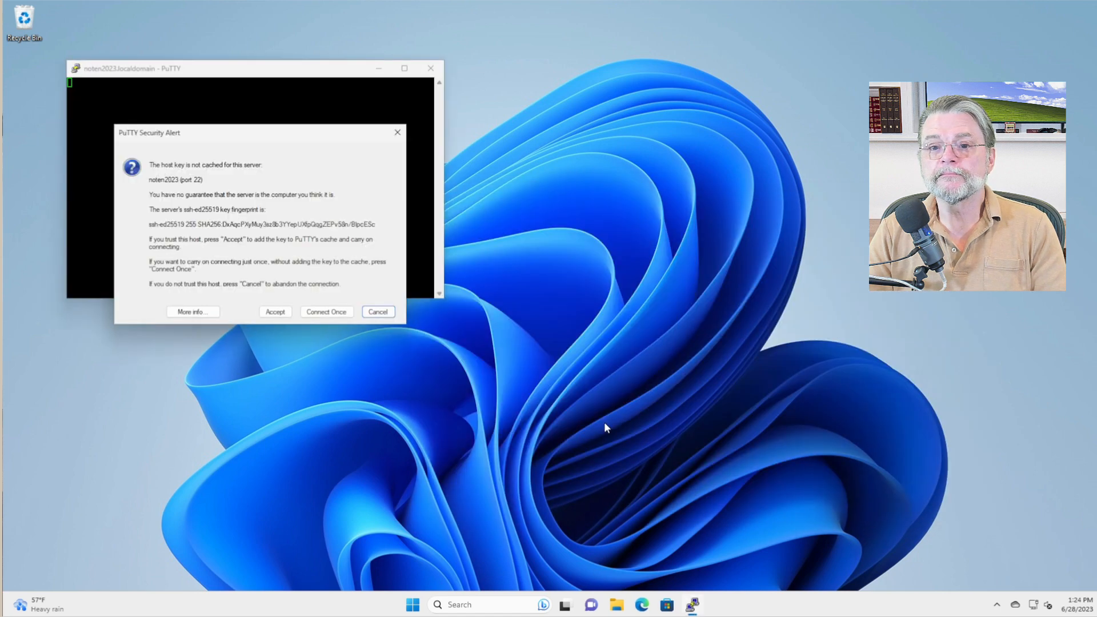
pyautogui.moveTo(286, 145)
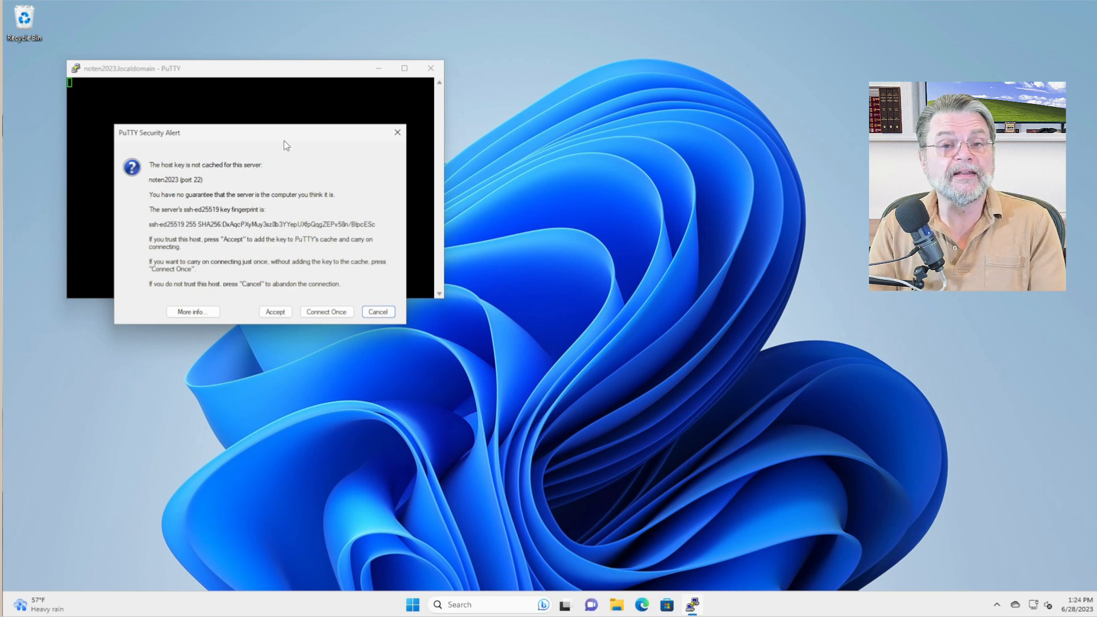
pyautogui.moveTo(290, 143)
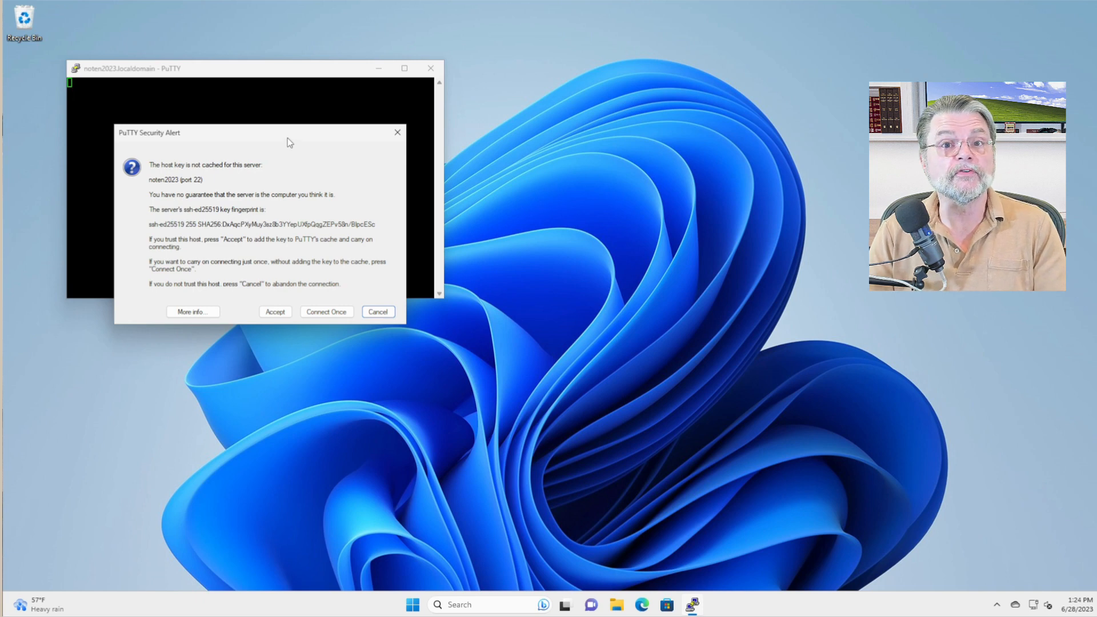
pyautogui.moveTo(327, 311)
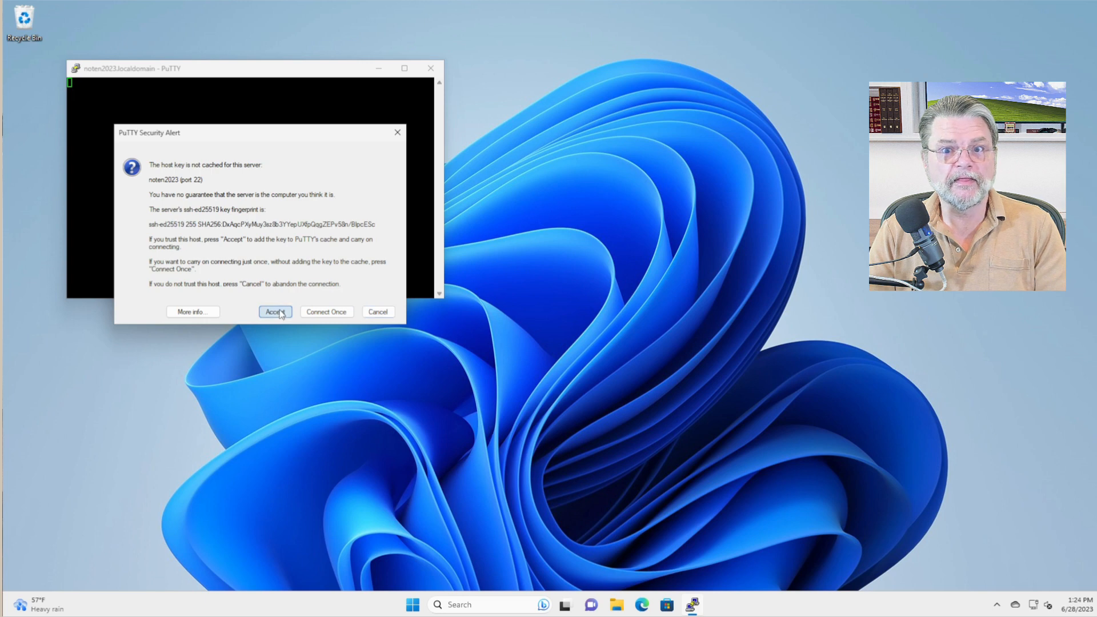
# Accept and cache the noten2023 host key in the Security Alert
pyautogui.click(275, 311)
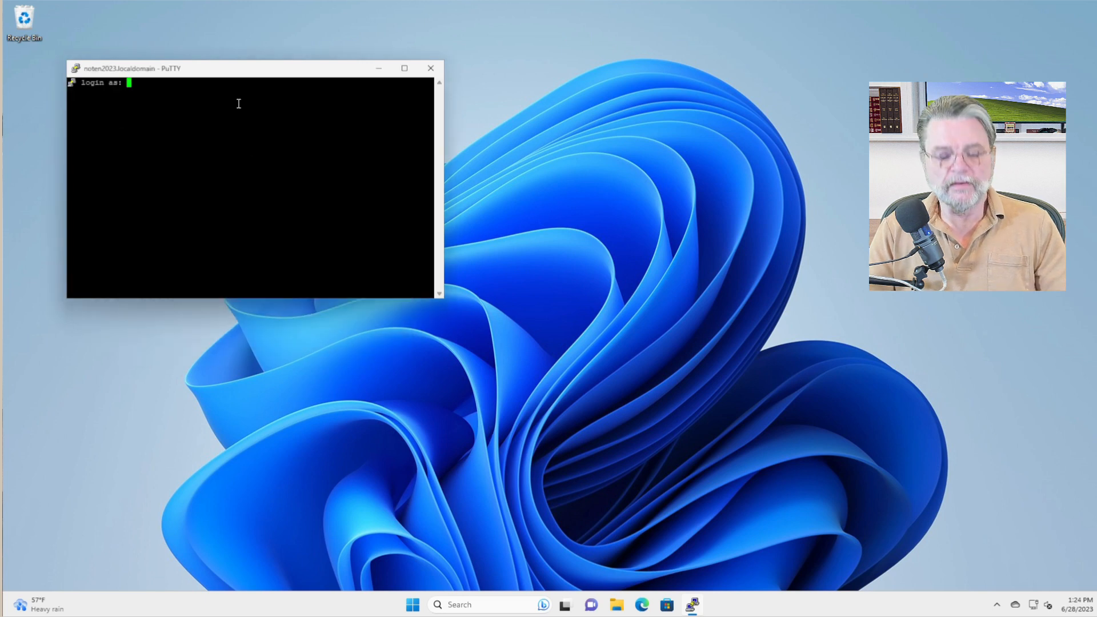
# Log in as leo with key authentication, then close the PuTTY window
pyautogui.write('leo')
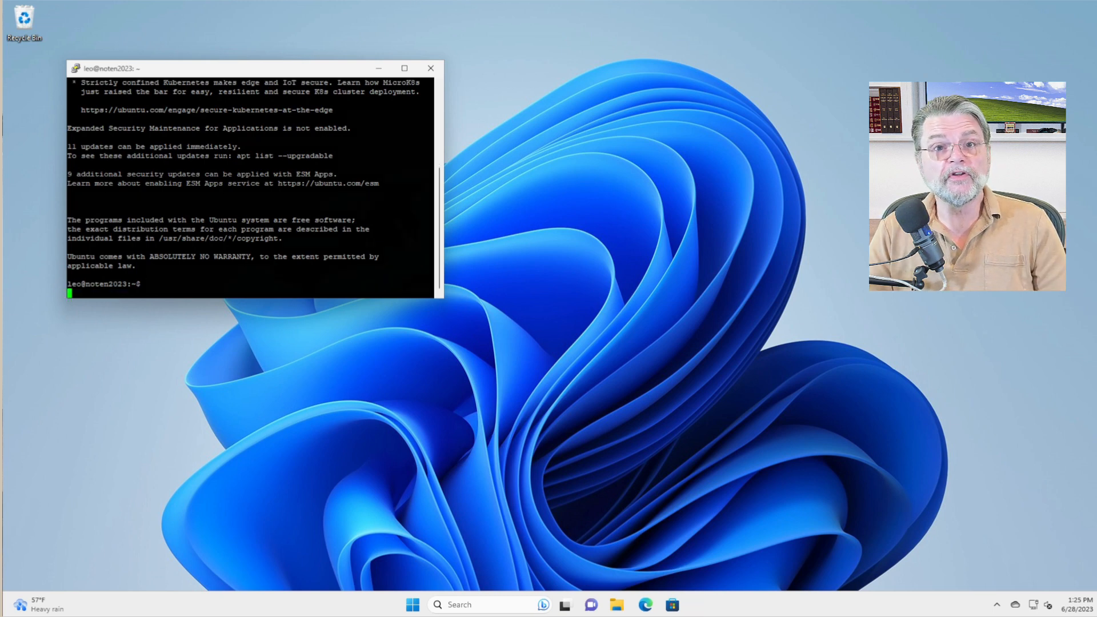
pyautogui.click(431, 67)
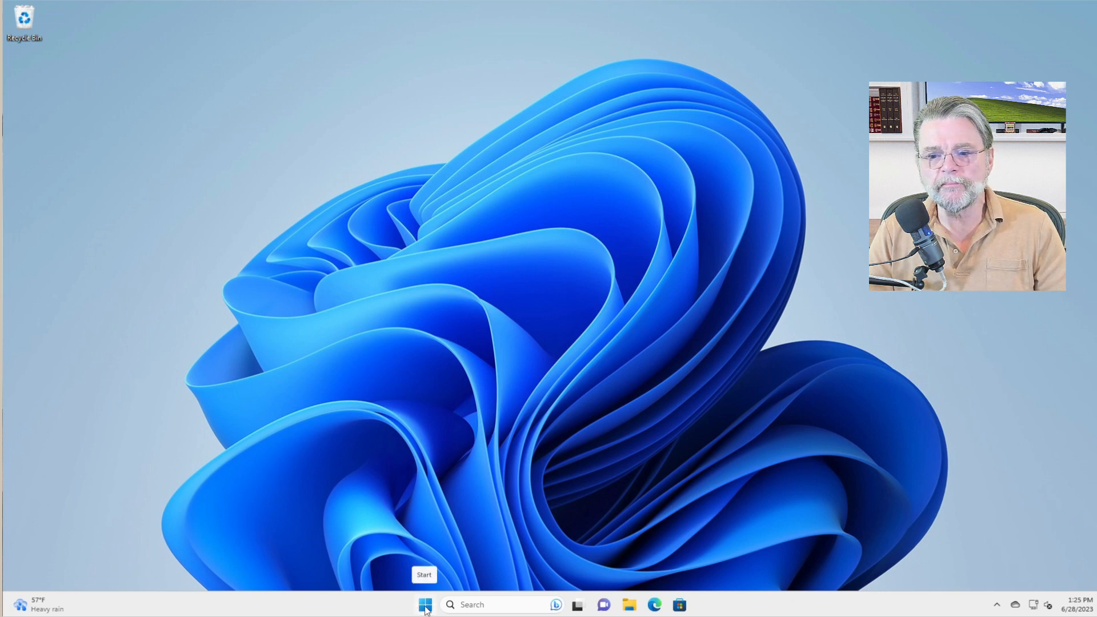
# Search 'com' from the Start menu and launch Command Prompt
pyautogui.click(425, 605)
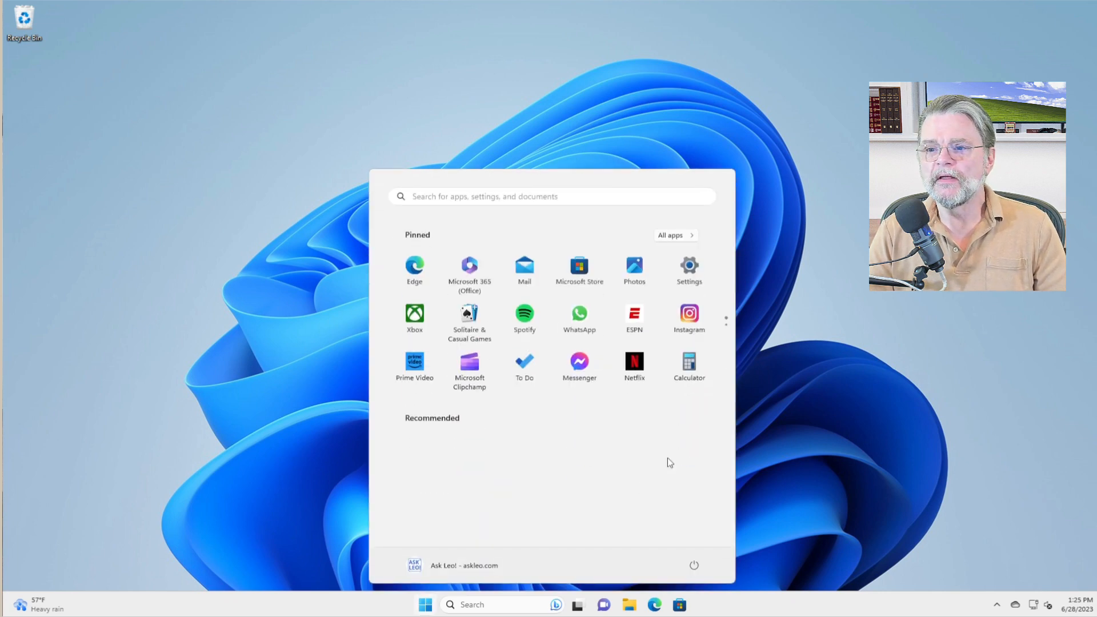
pyautogui.write('com')
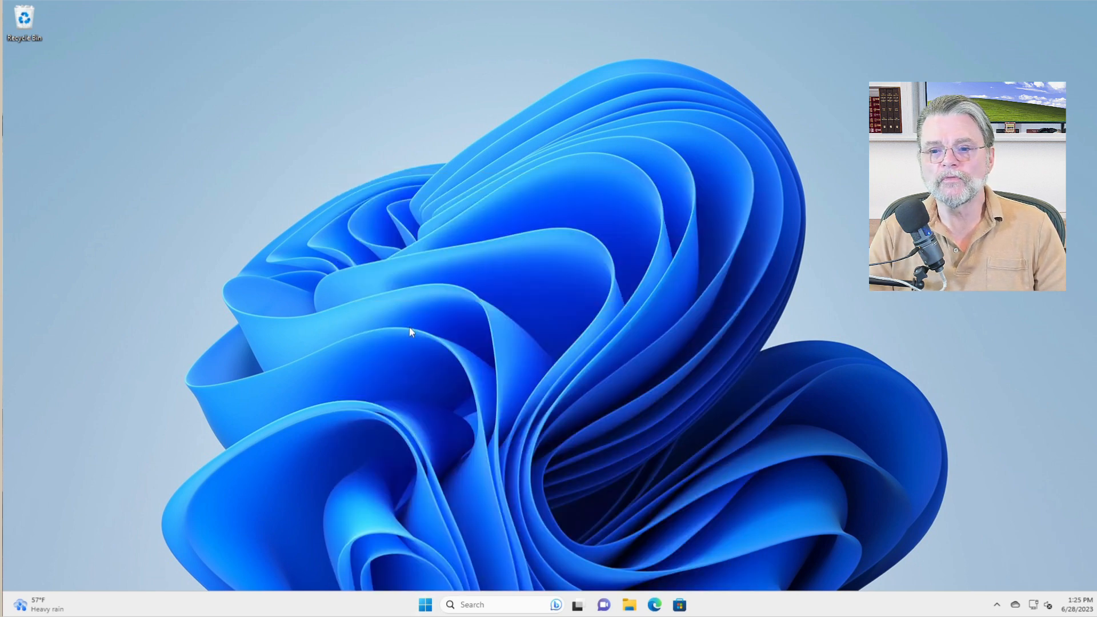
pyautogui.click(691, 605)
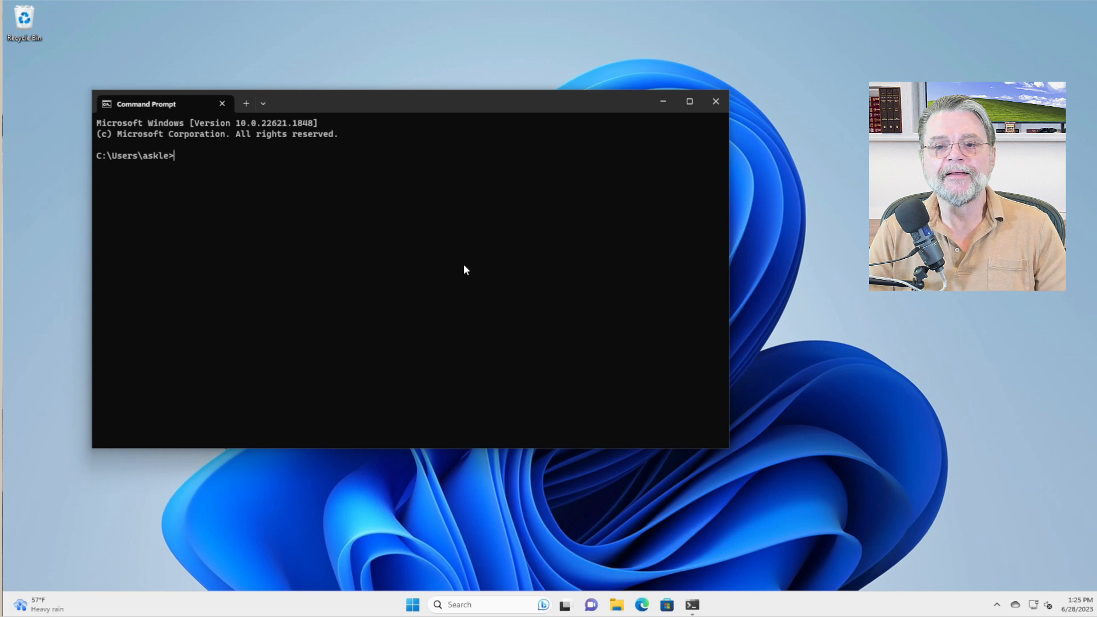
pyautogui.moveTo(504, 315)
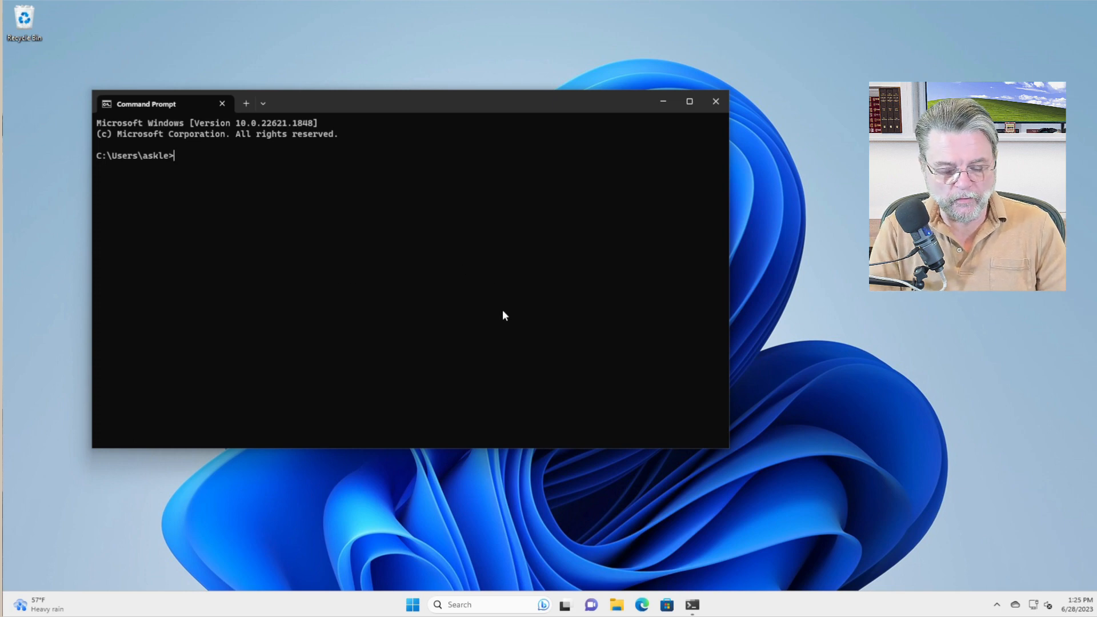
# Run putty -i with the leo key from askle's Documents for leo@noten2023
pyautogui.write('putty -i c:\\u')
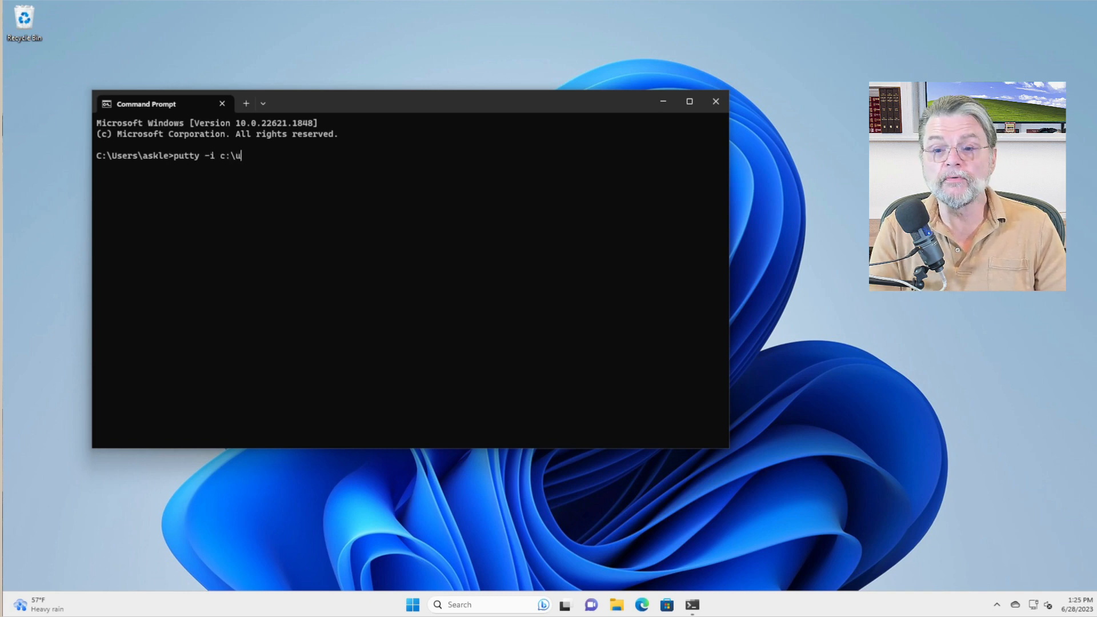
pyautogui.write('sers\\l')
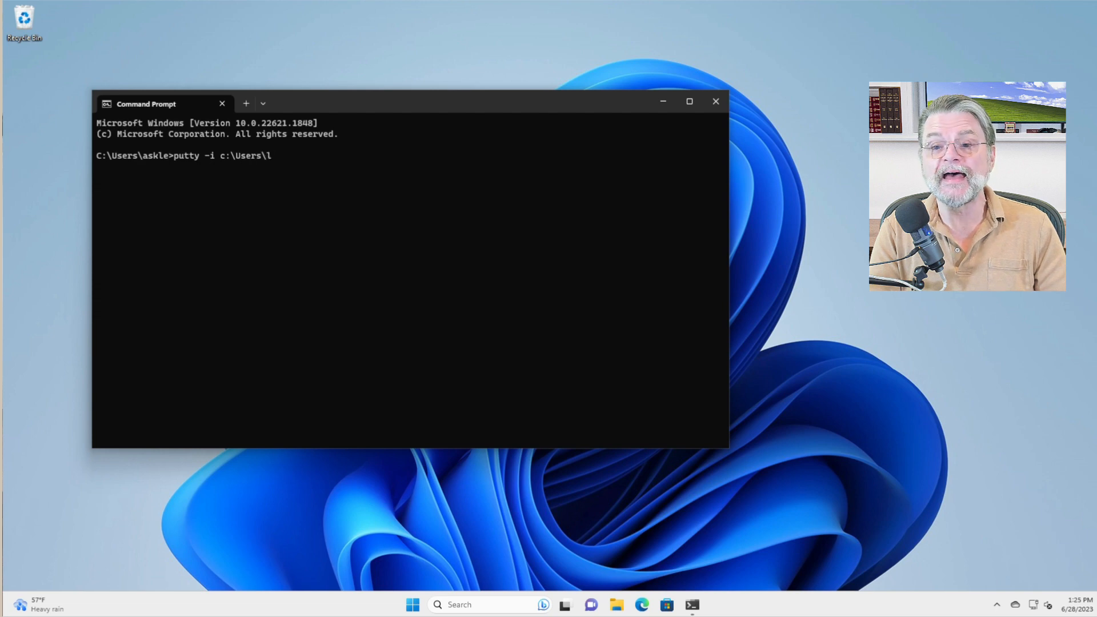
pyautogui.write('askle\\Documents')
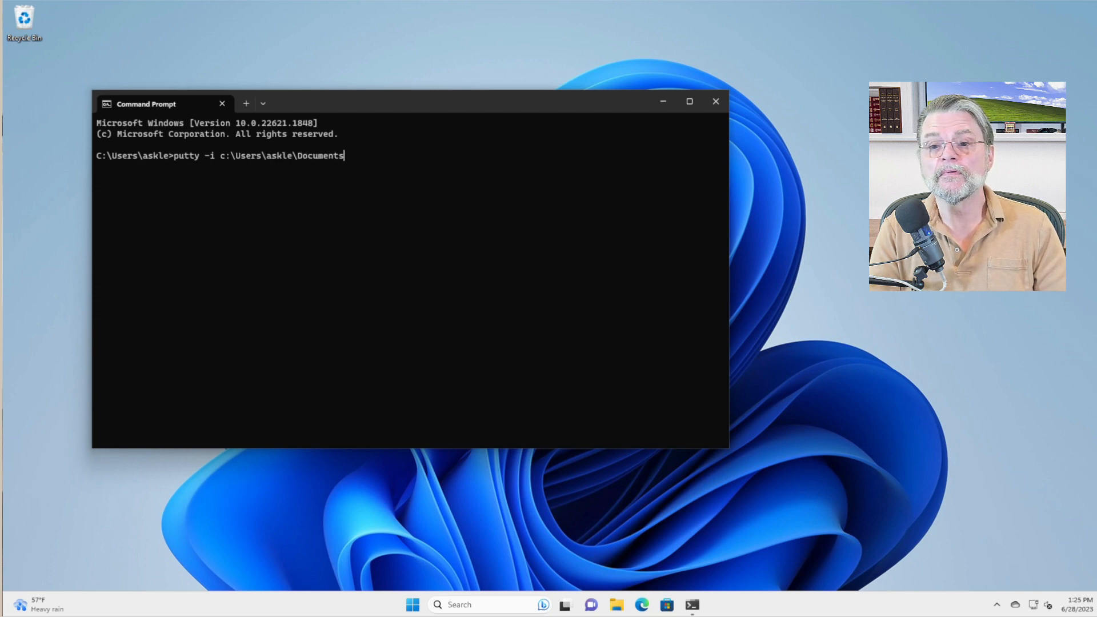
pyautogui.write('\\leo.key')
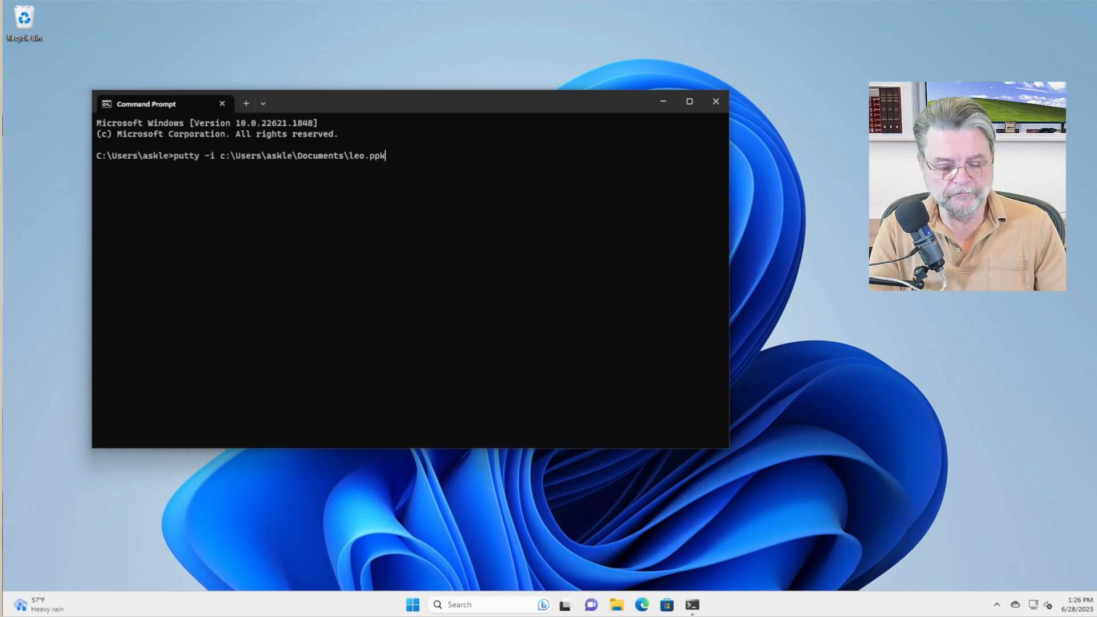
pyautogui.write('leo')
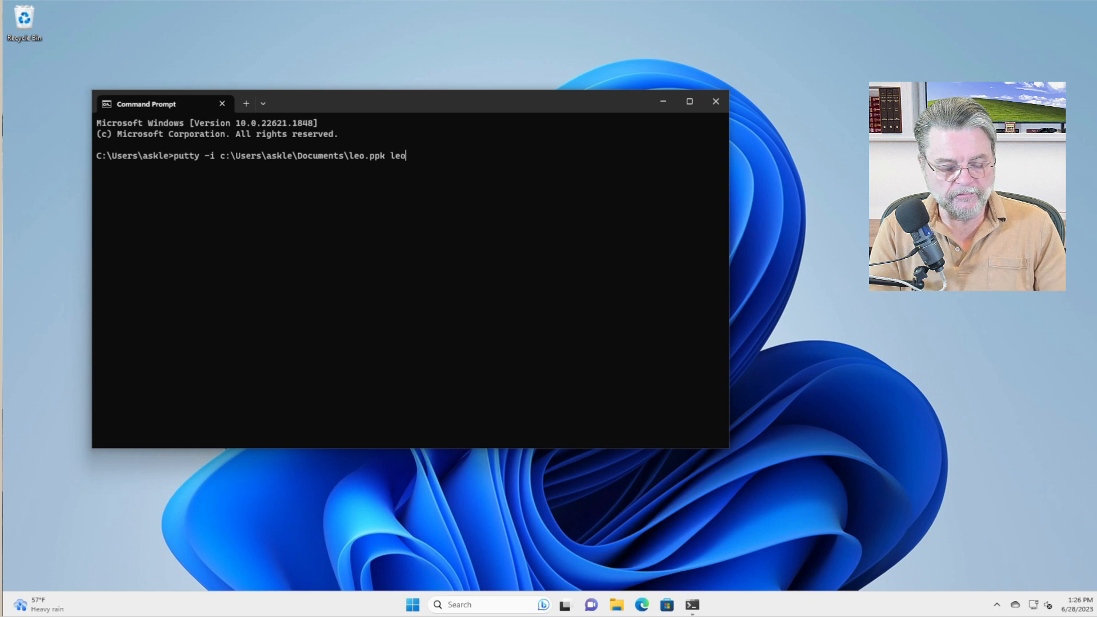
pyautogui.write('@noten202')
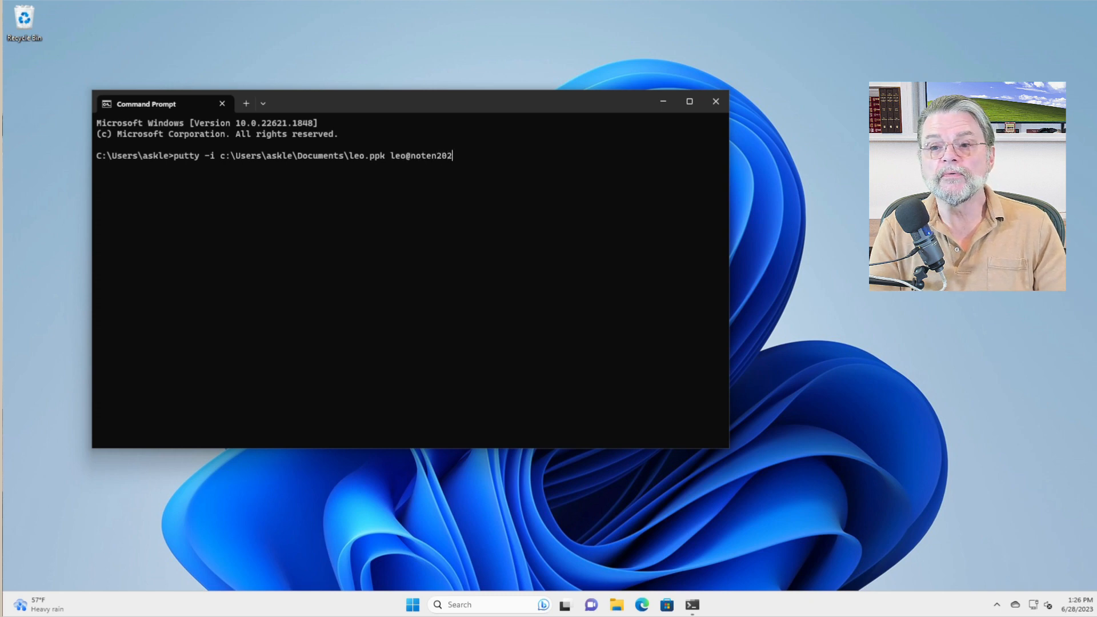
pyautogui.write('3')
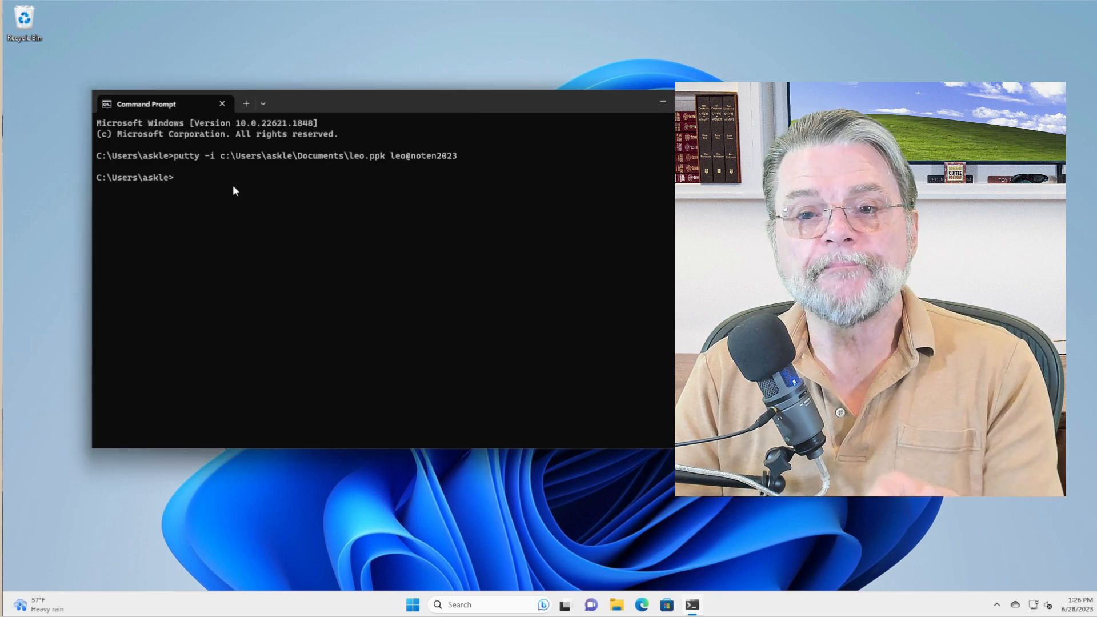
# Rerun putty -i c:\Users\askle\Documents\leo.ppk leo@noten2023
pyautogui.write('putty -i c:\\Users\\askle\\Documents\\leo.ppk leo@noten2023')
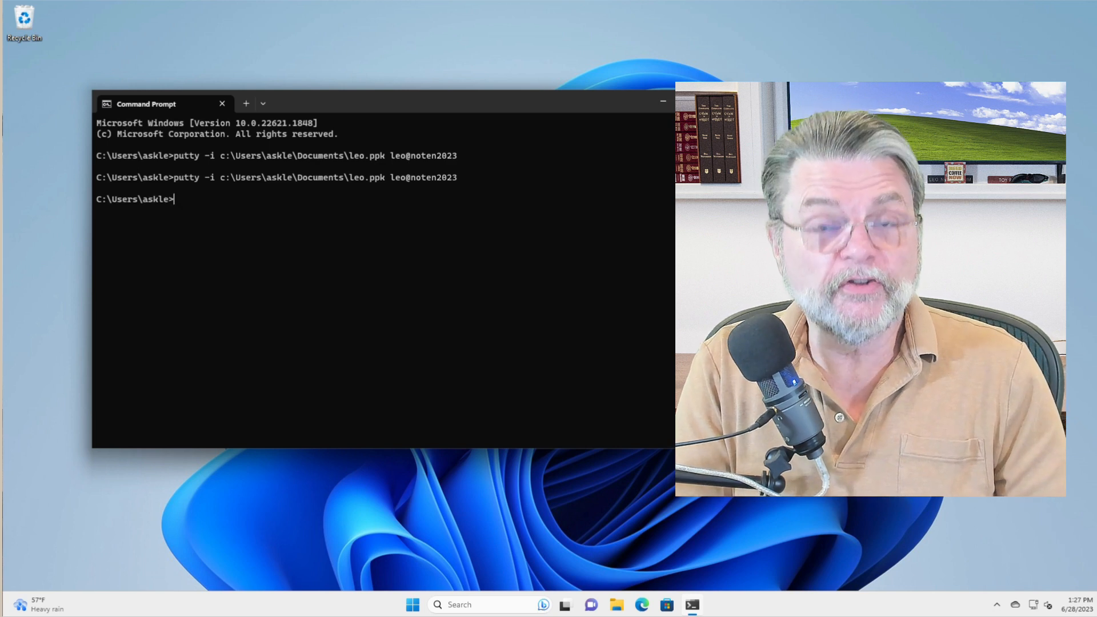
# Run psftp -l leo -2 -i with leo.ppk to noten2023, reaching the passphrase prompt
pyautogui.write('p')
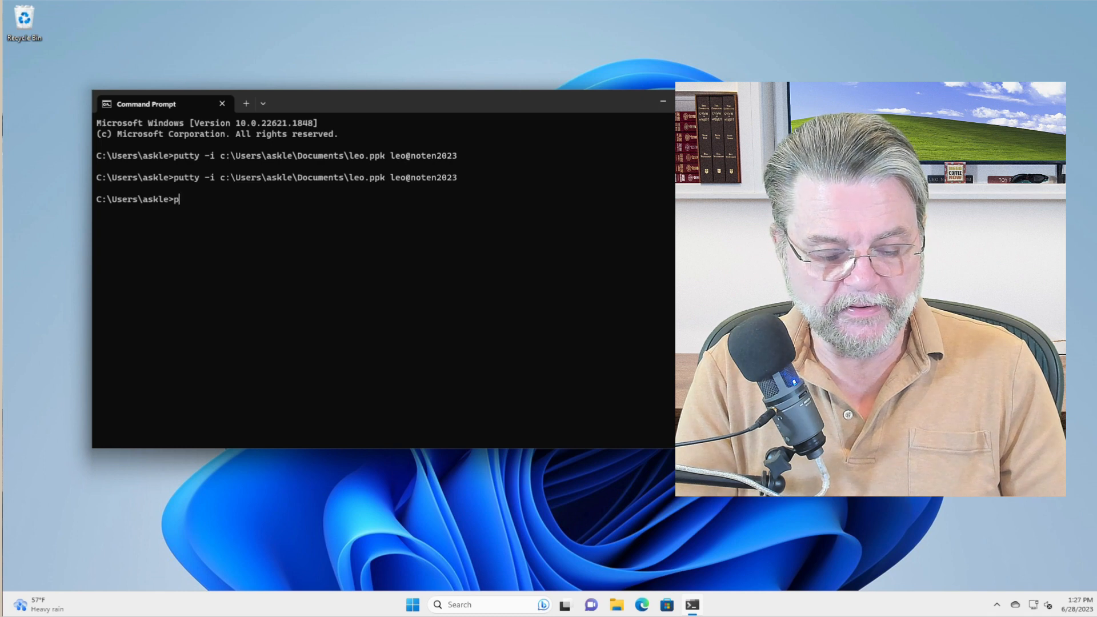
pyautogui.write('sftp')
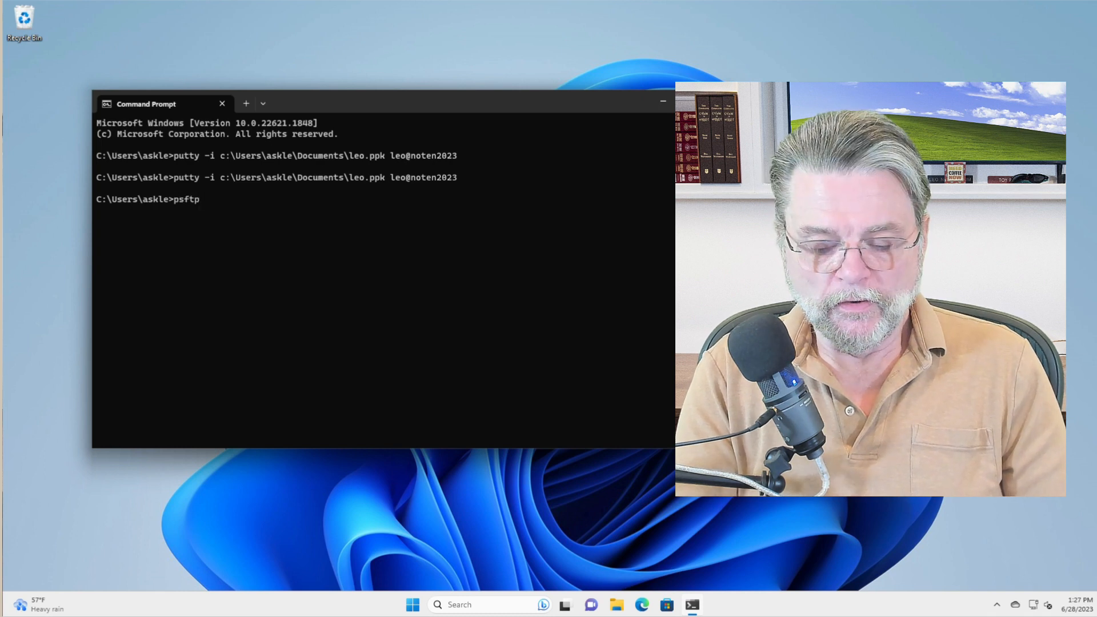
pyautogui.write('-l leo')
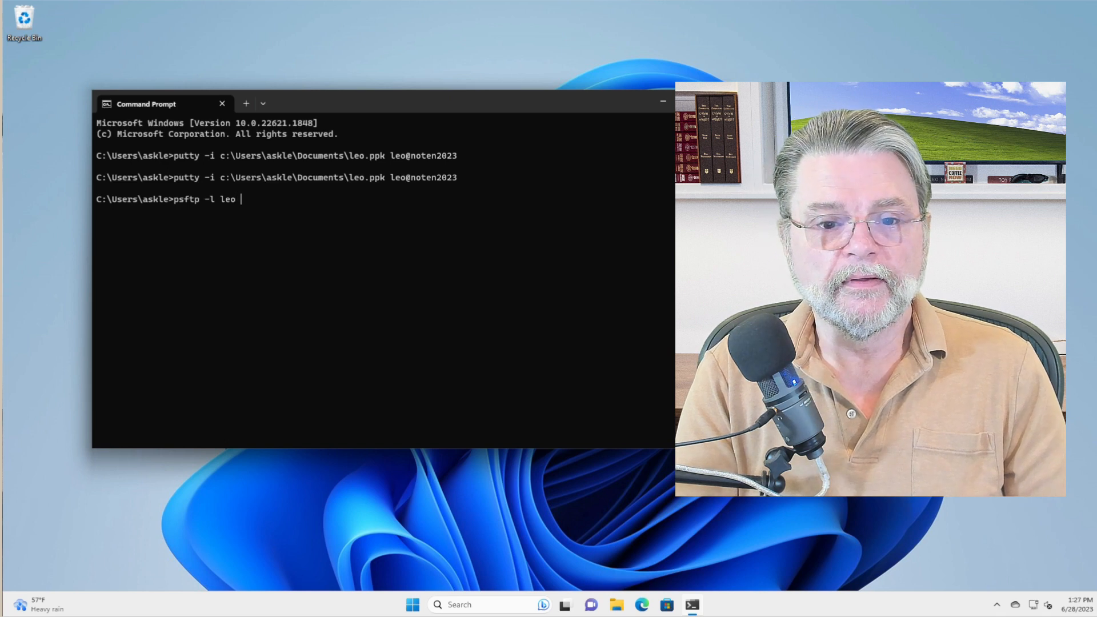
pyautogui.write('-2 -i c:')
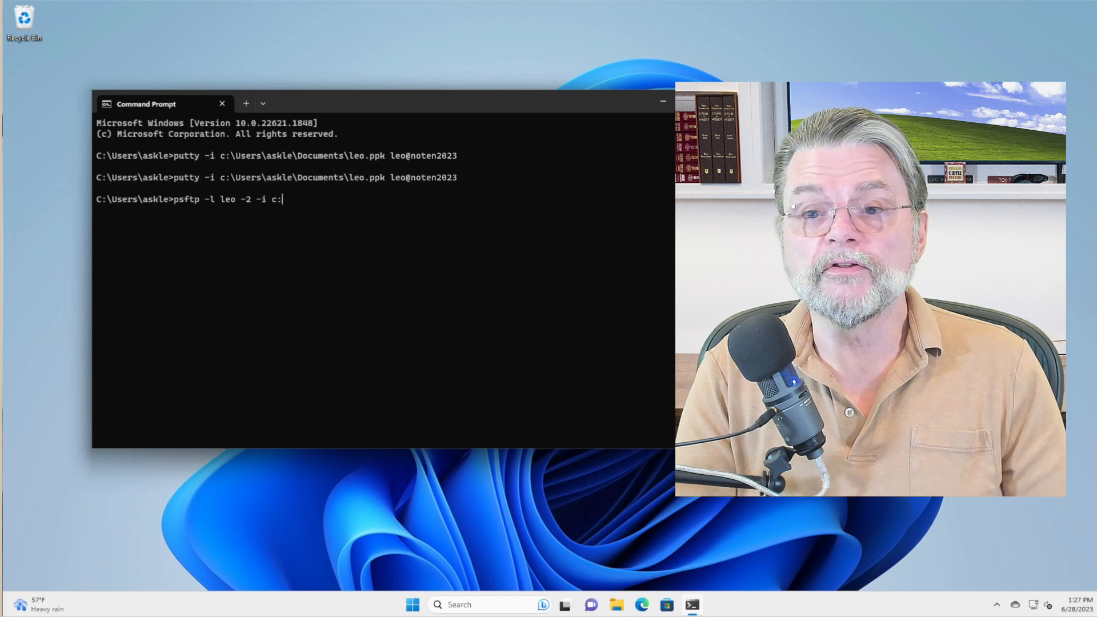
pyautogui.write('\\Users')
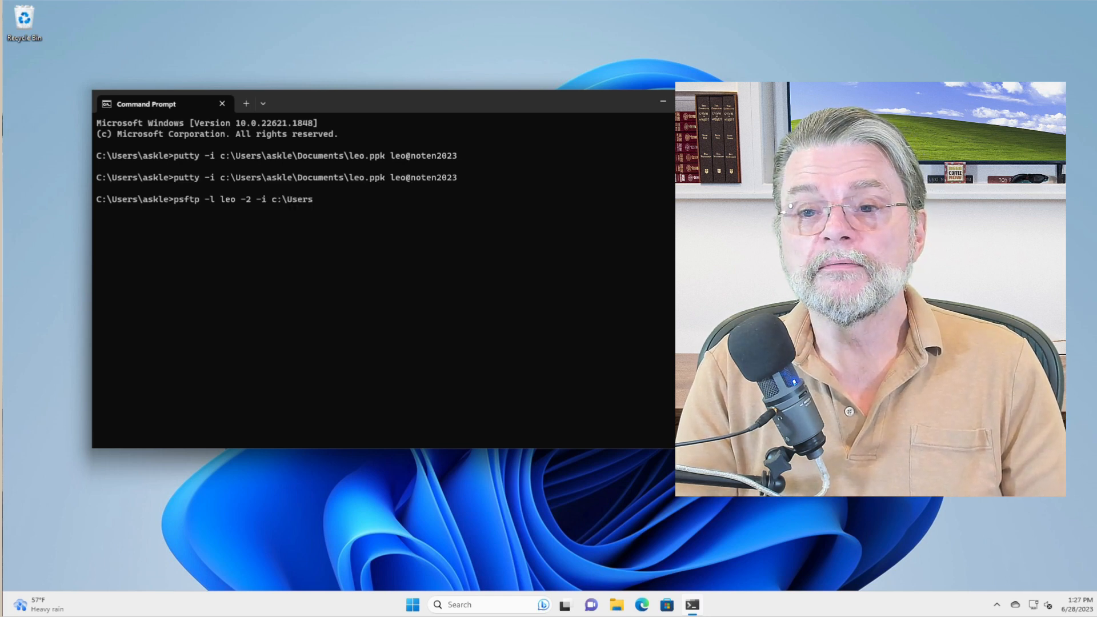
pyautogui.write('\\askle\\Documents\\leo.ppk')
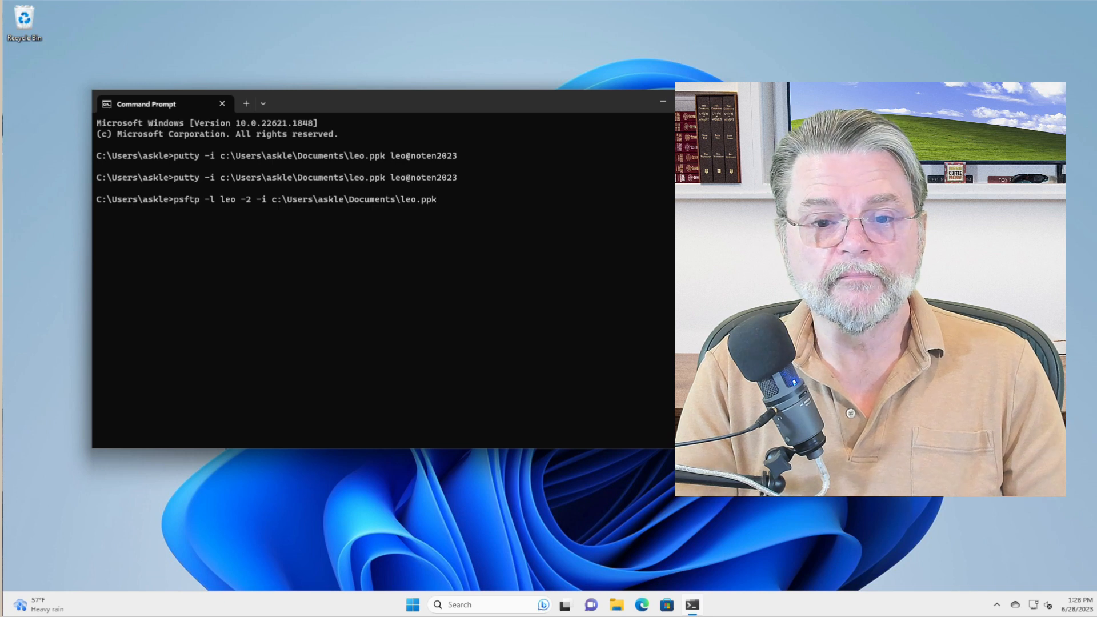
pyautogui.write('note')
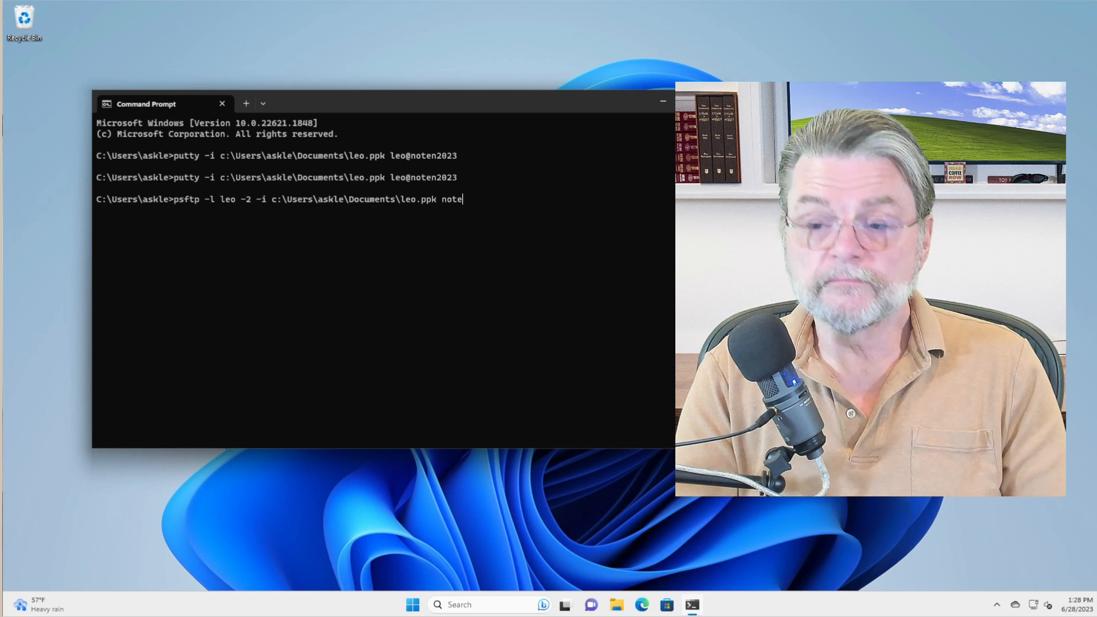
pyautogui.write('2023')
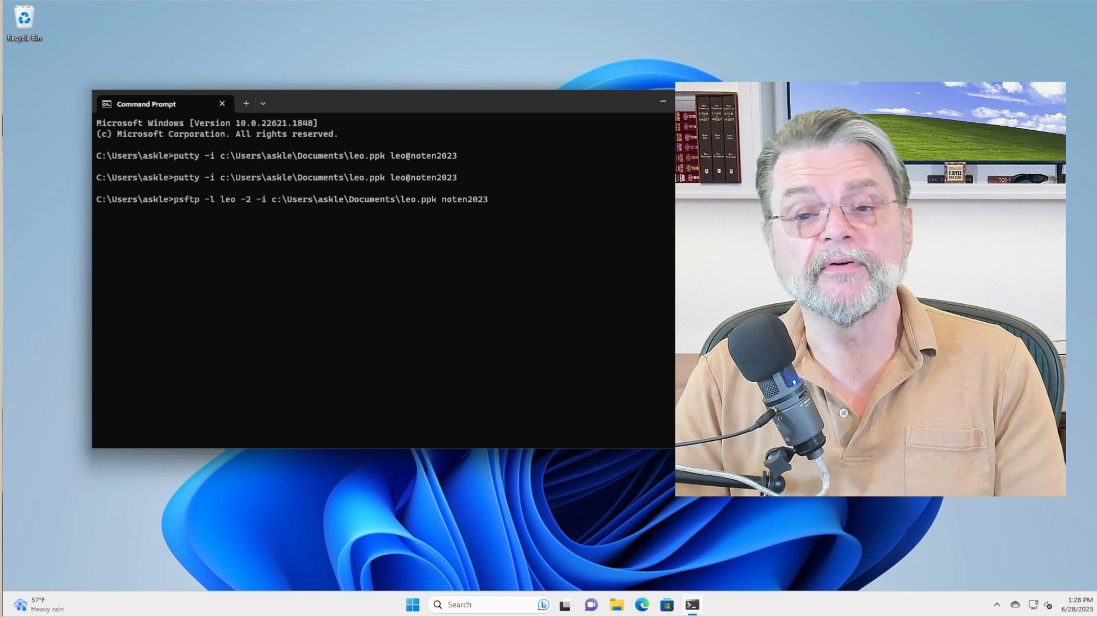
pyautogui.press('Enter')
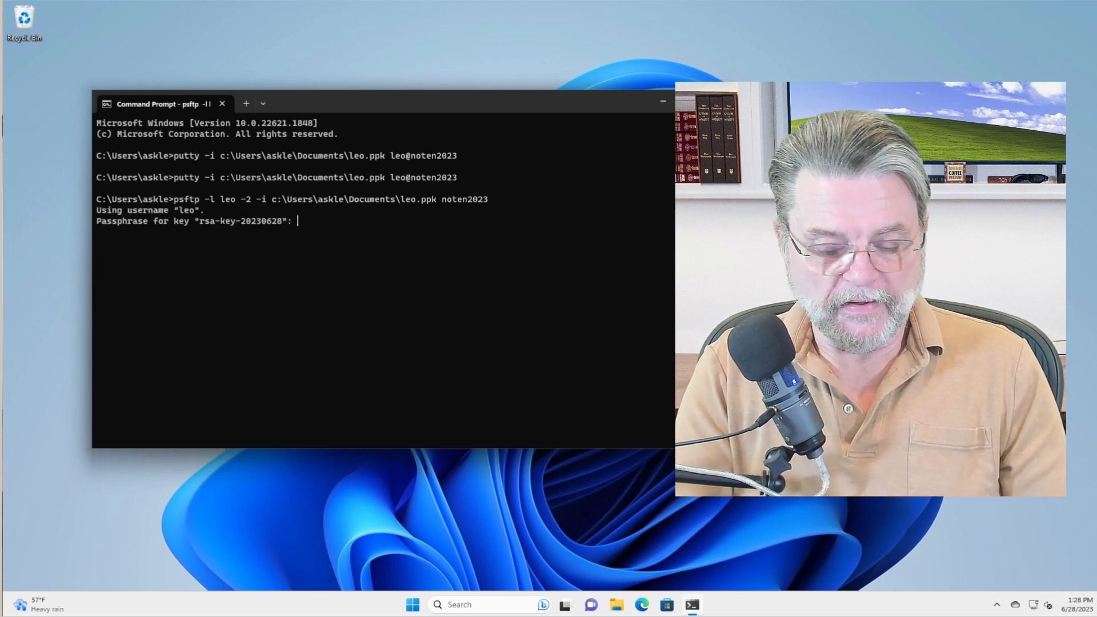